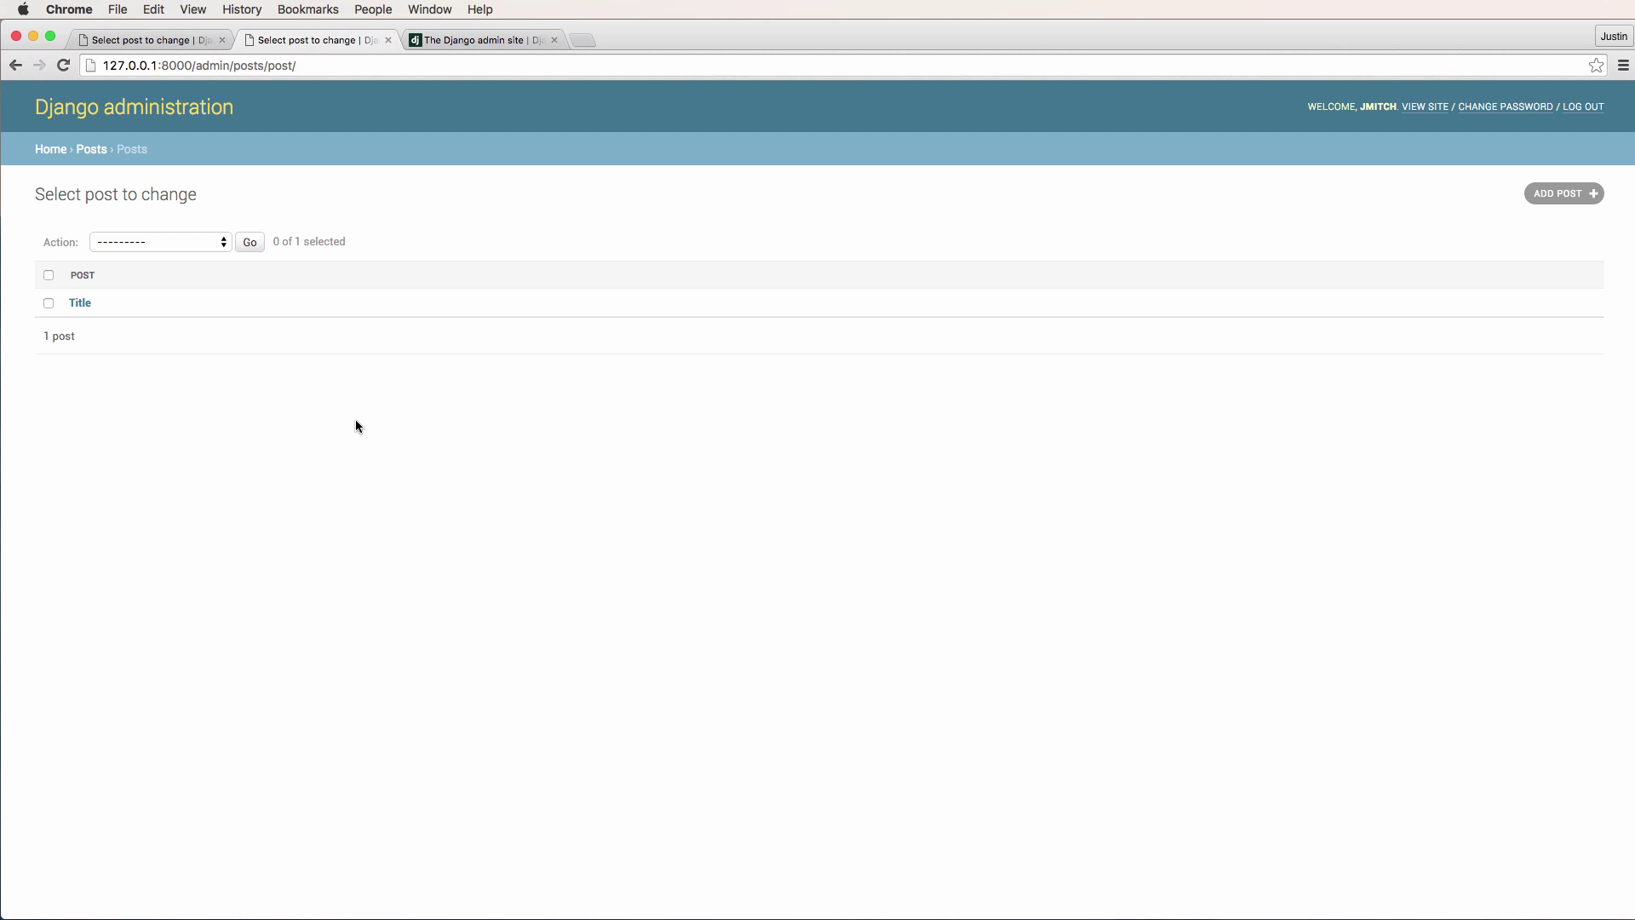
mouse_move(366, 417)
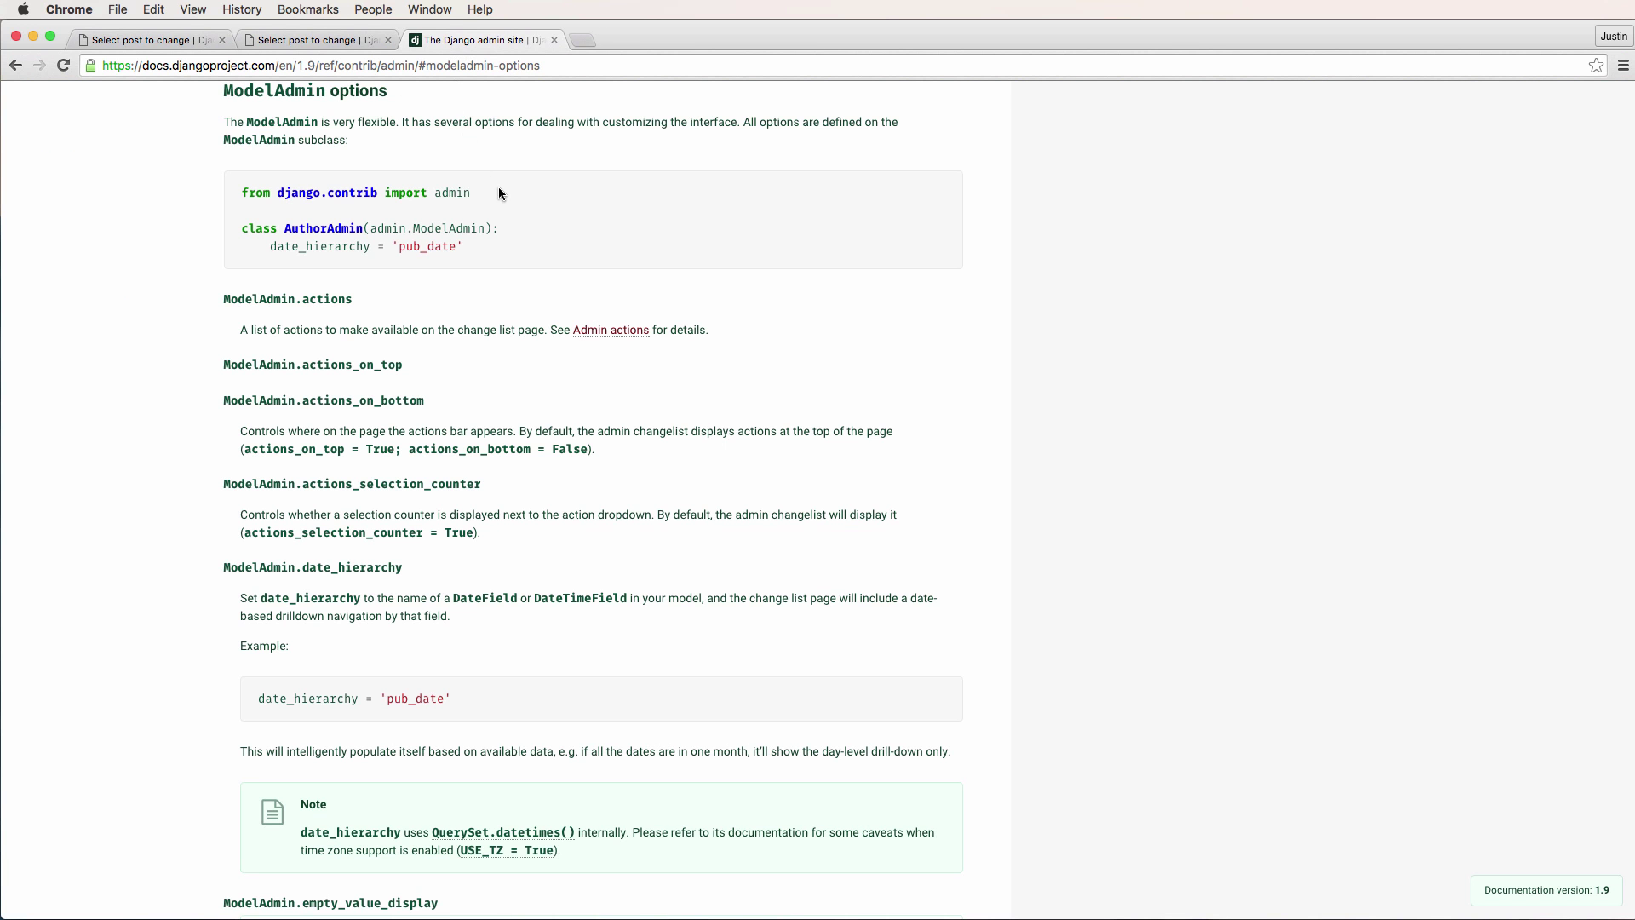
mouse_move(614, 278)
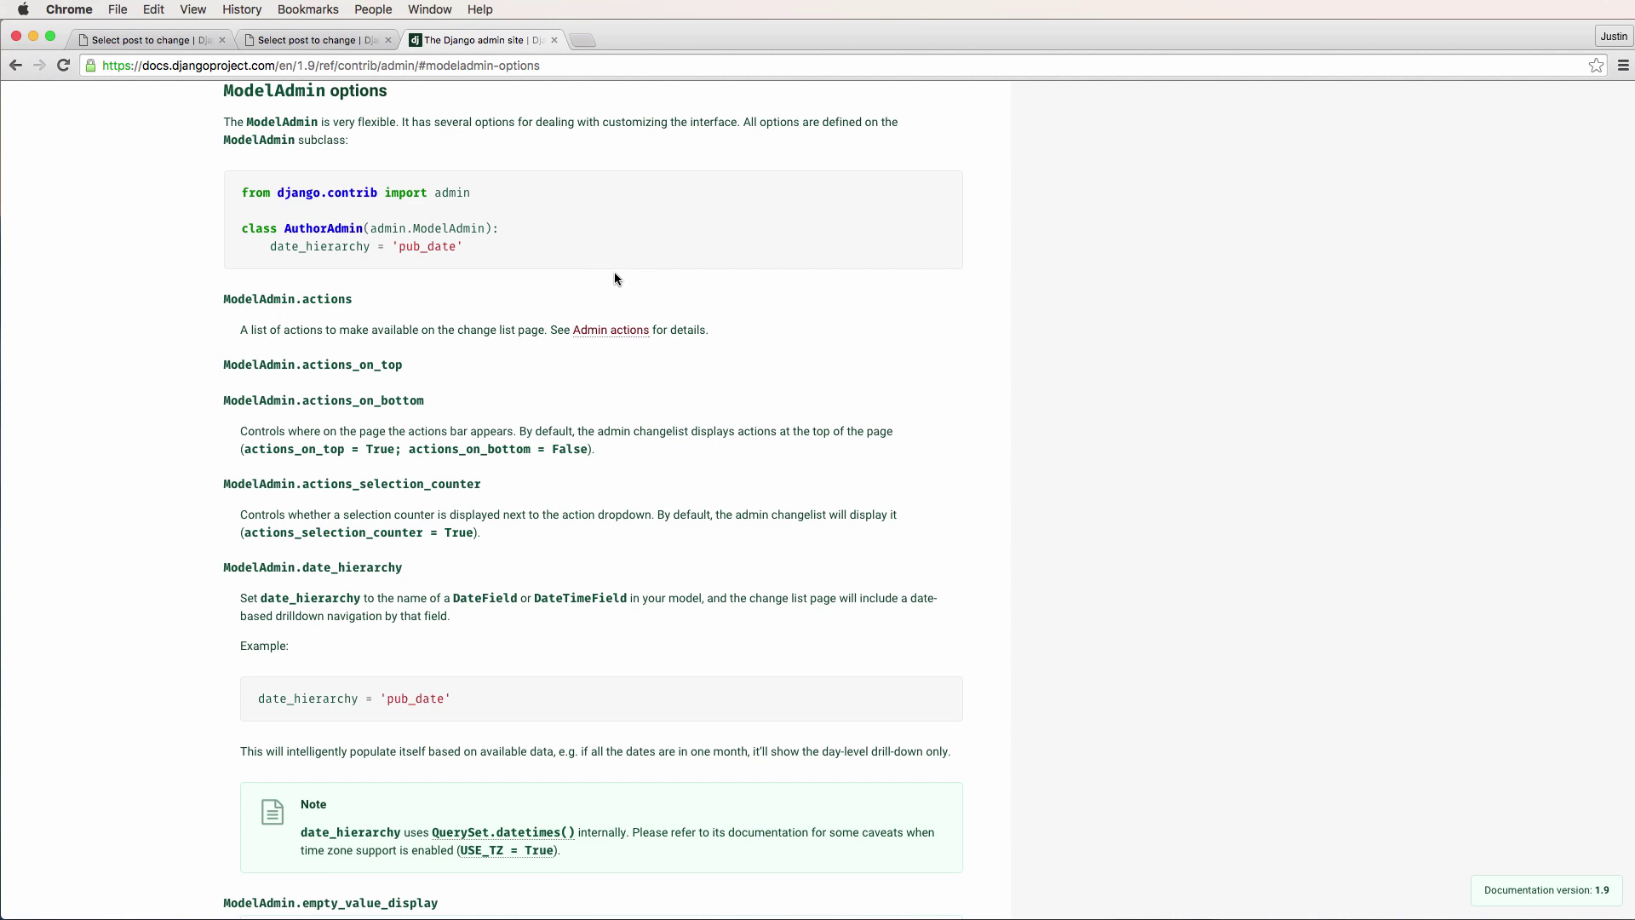
mouse_move(495, 322)
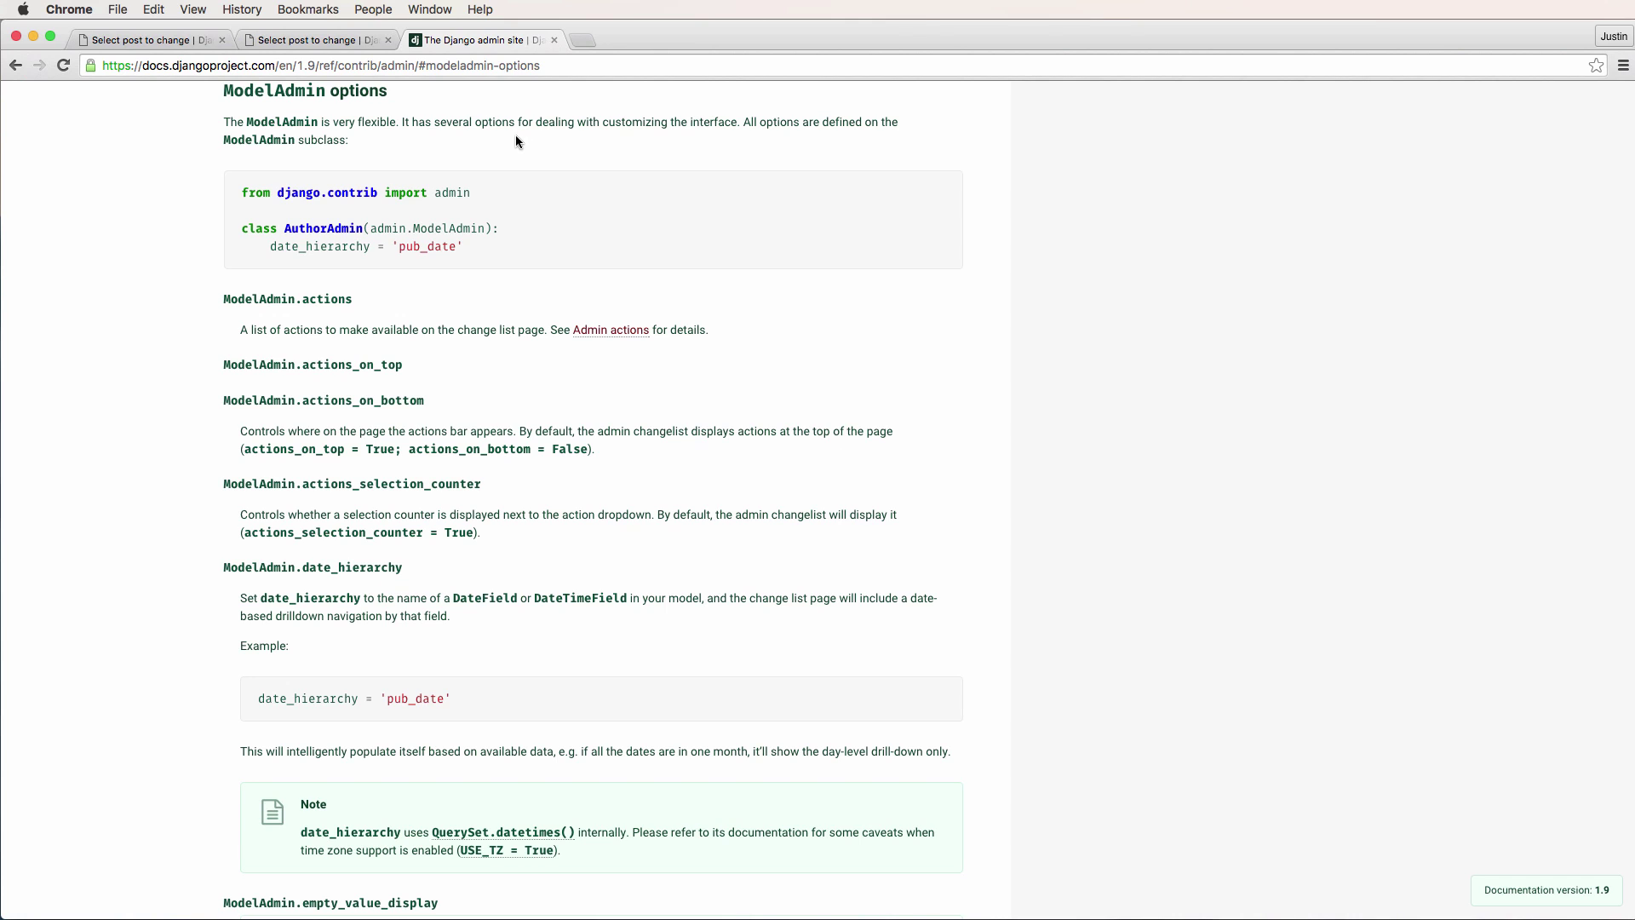
mouse_move(679, 543)
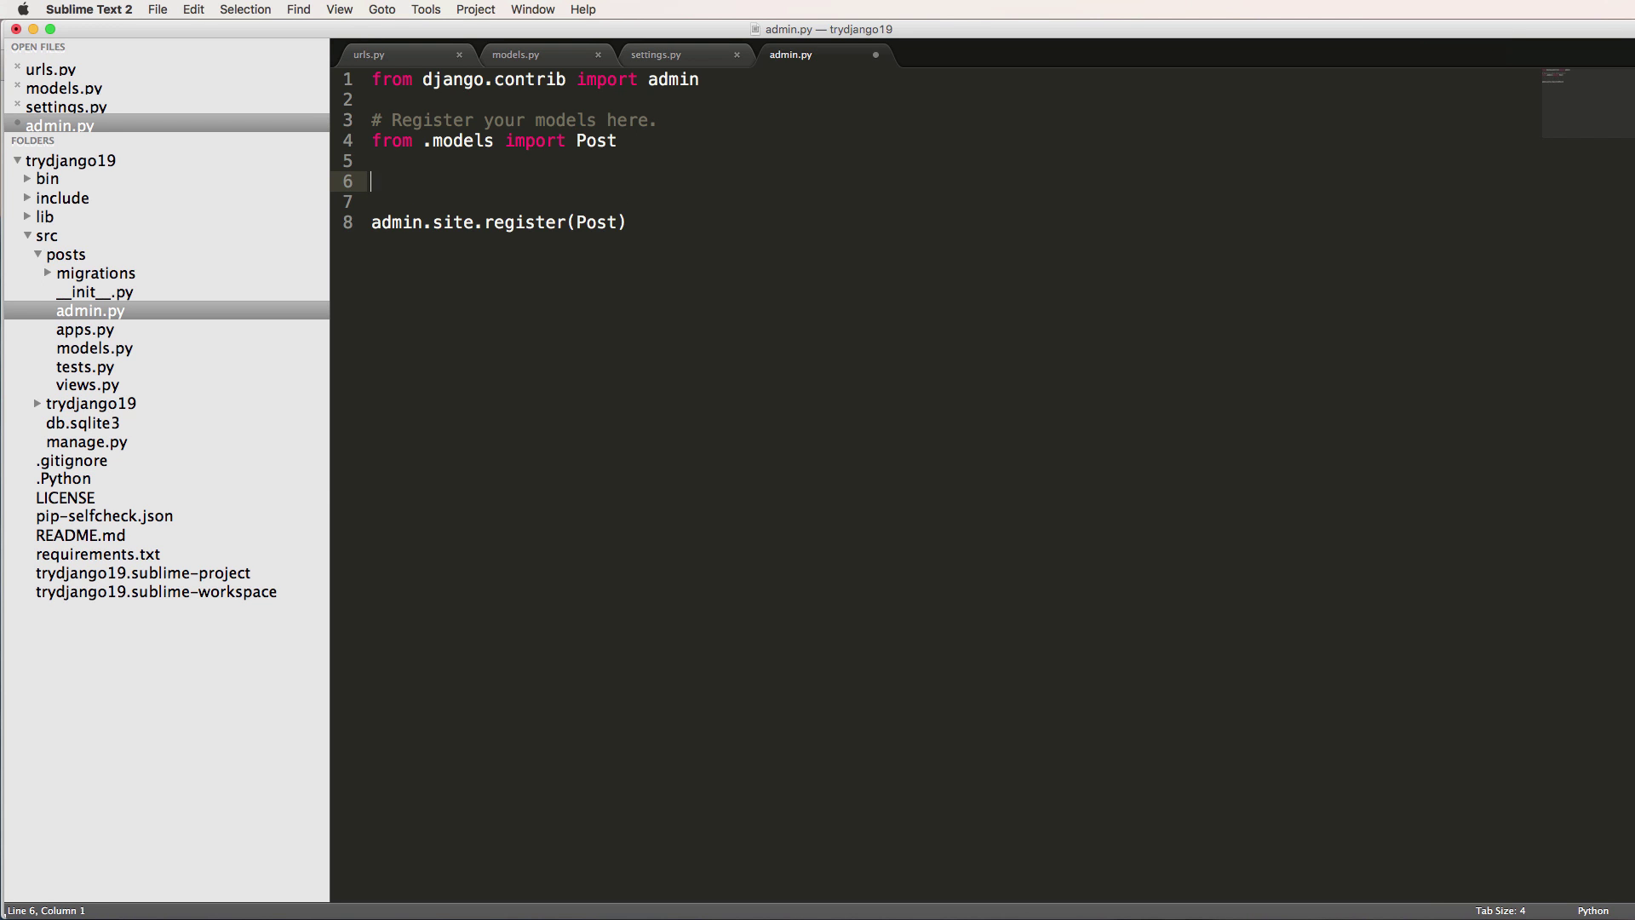
Type the class PostAdmin(admin.ModelAdmin) declaration in admin.py.
text(class)
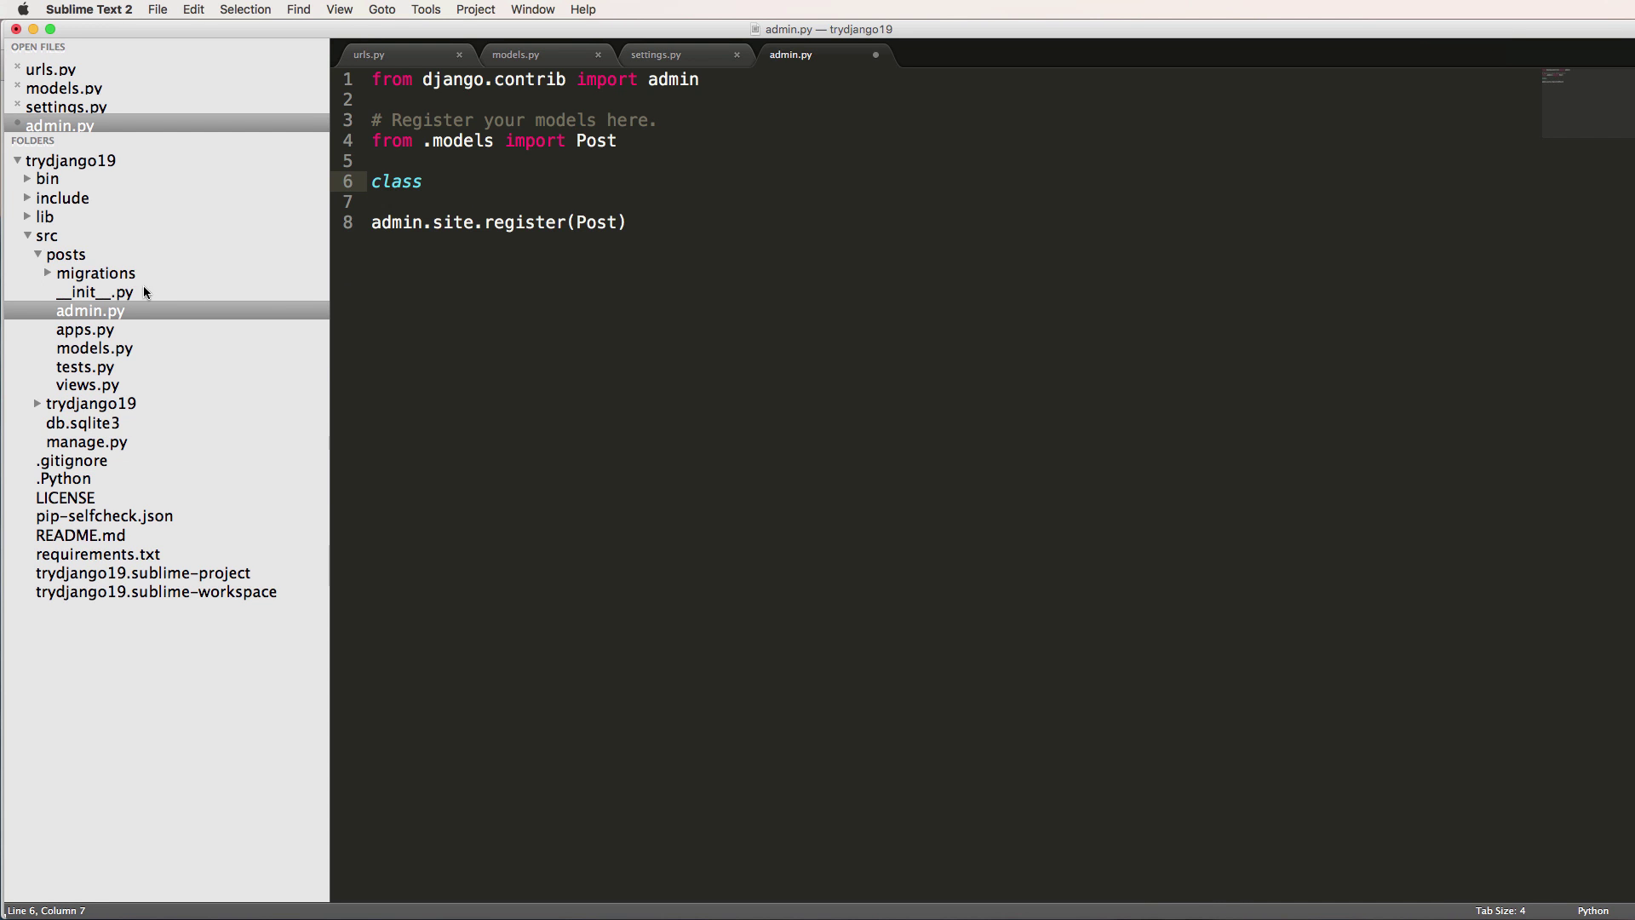
mouse_move(358, 194)
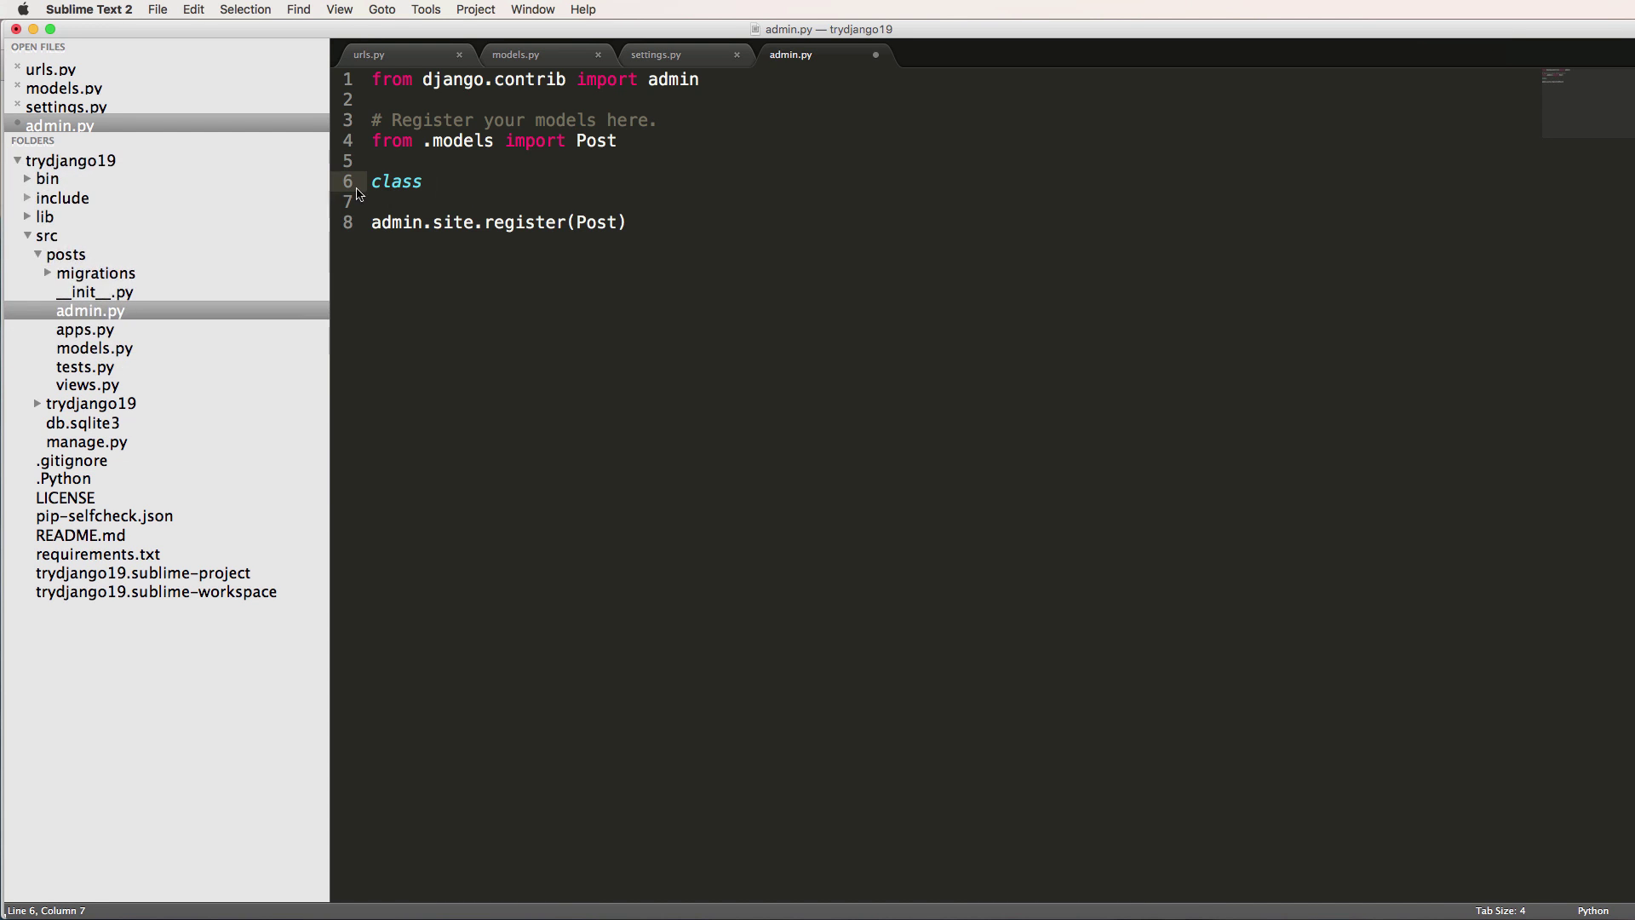
text(P)
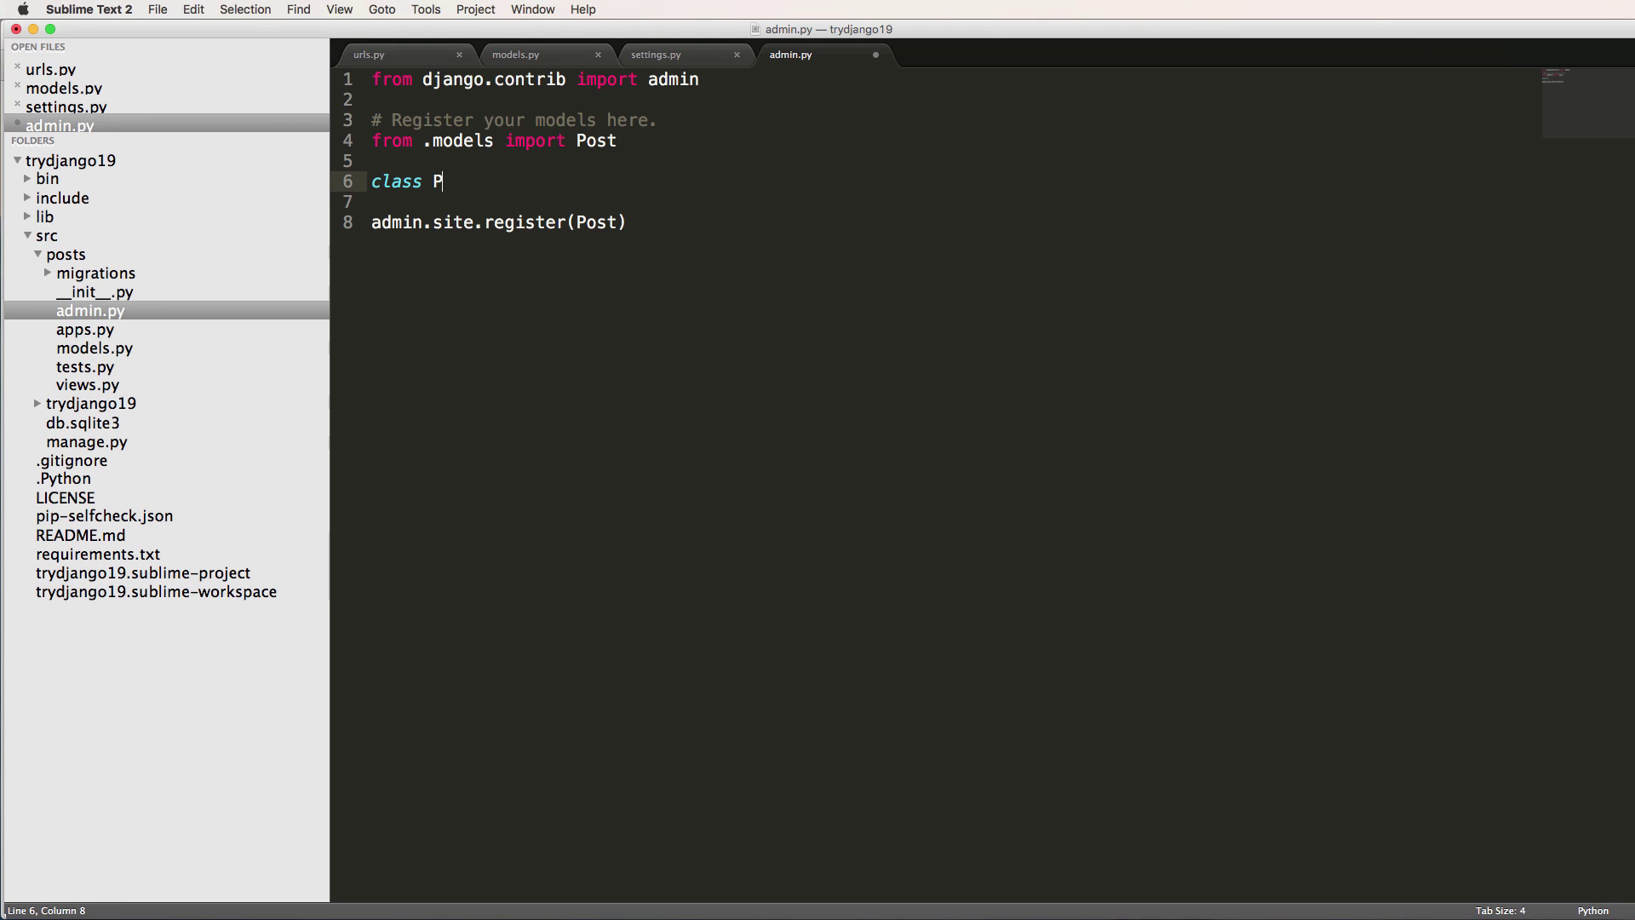
text(ostAdmin(admin)
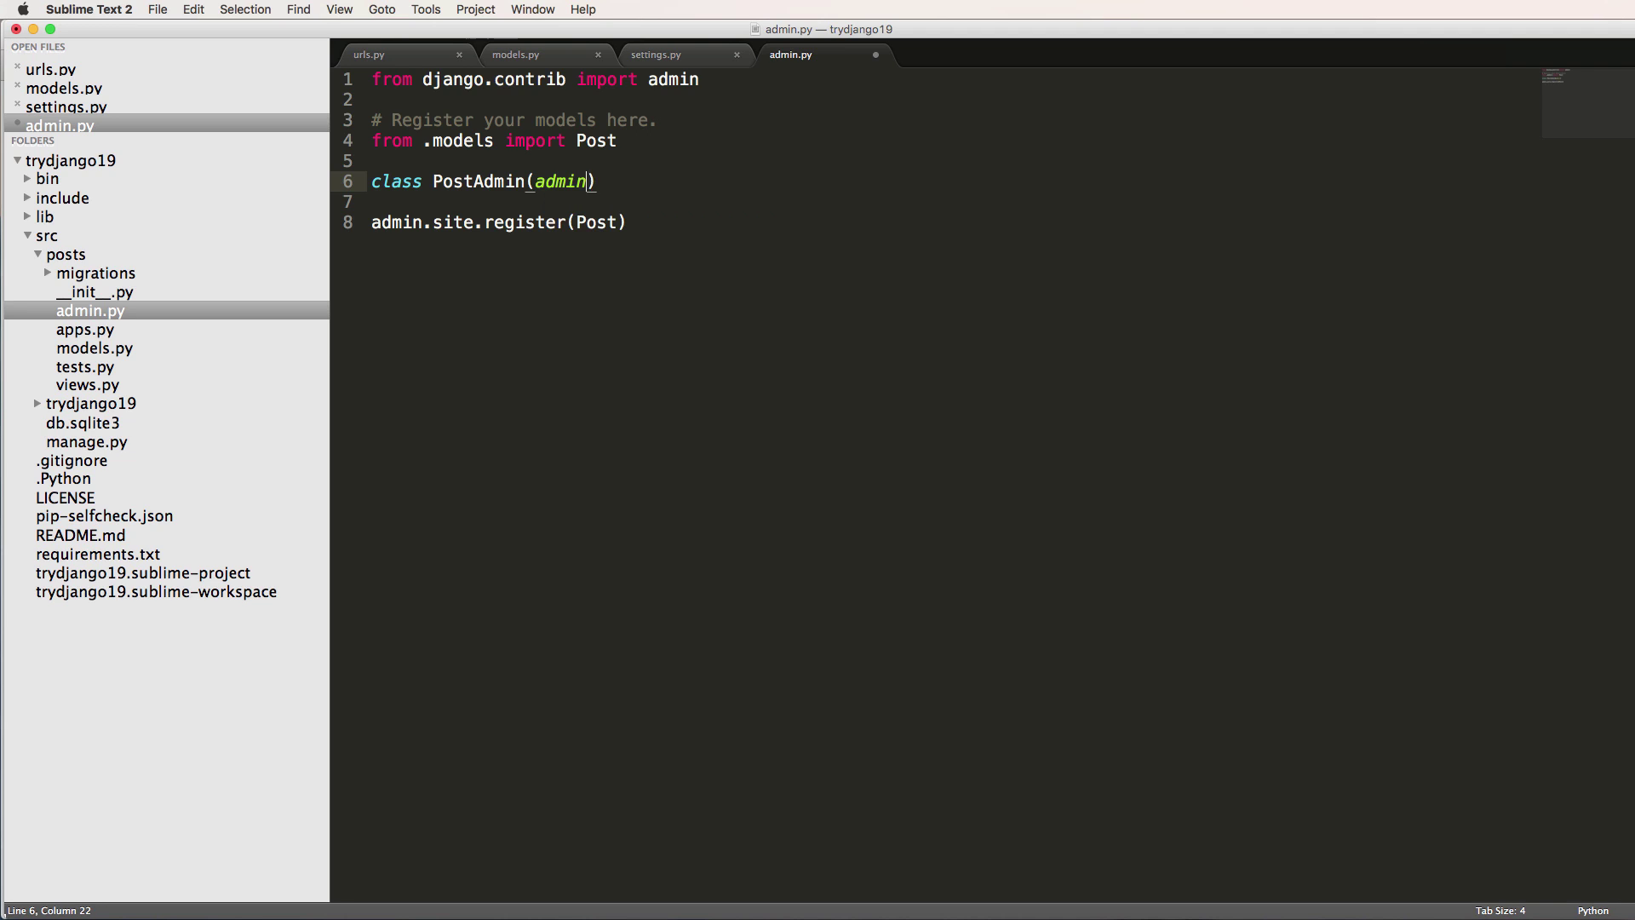
text(.ModelAdmin)
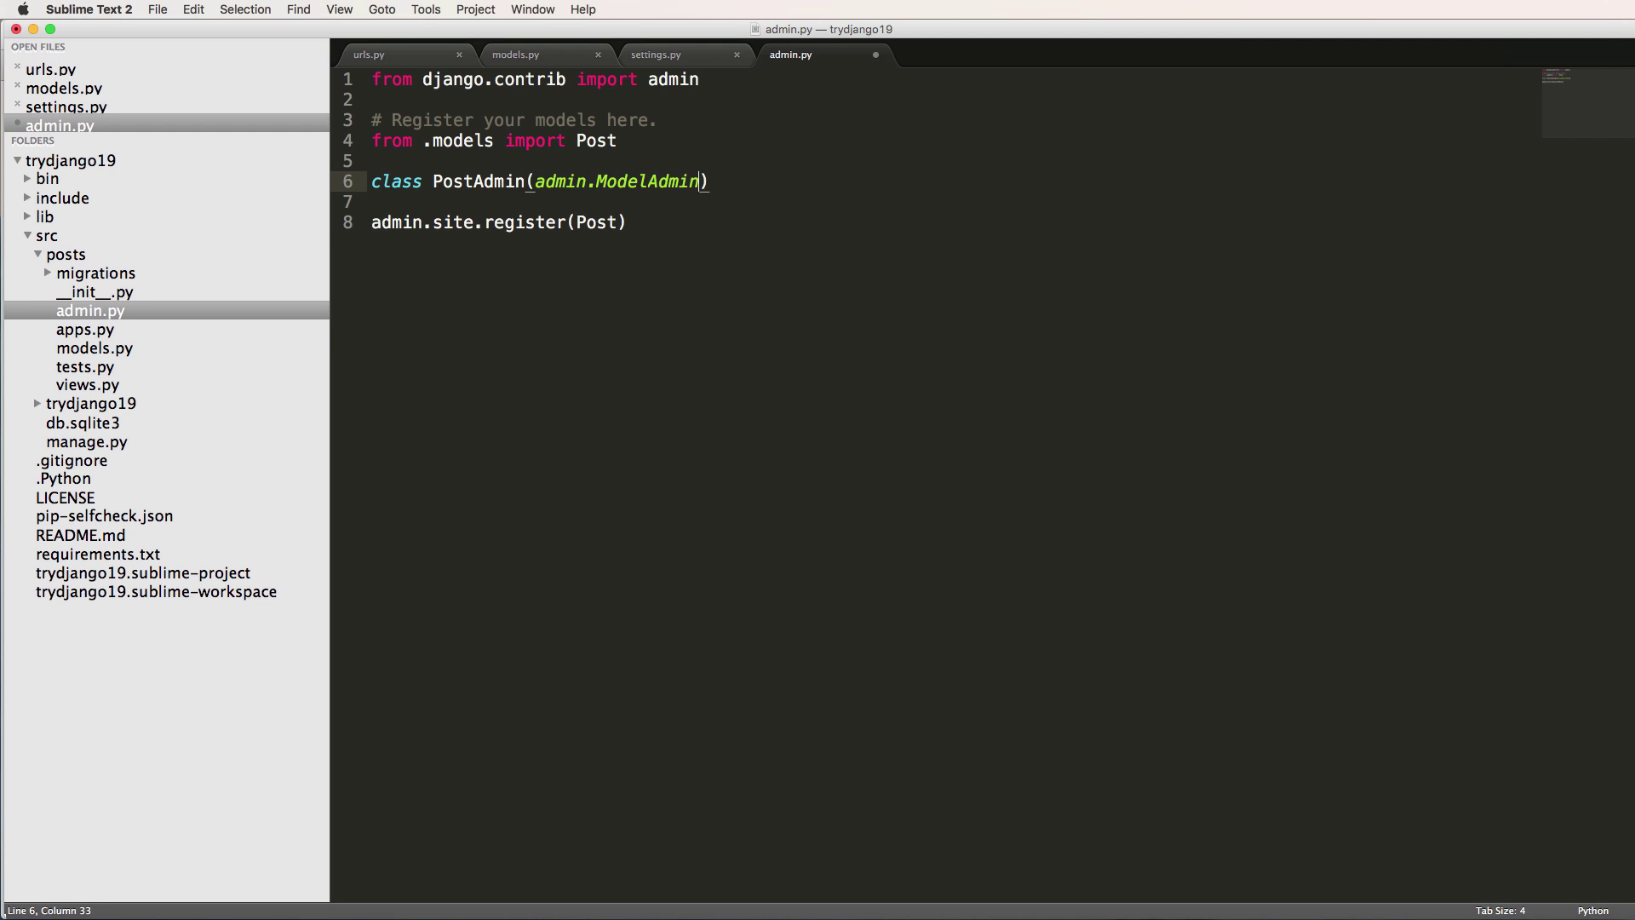
double_click(647, 181)
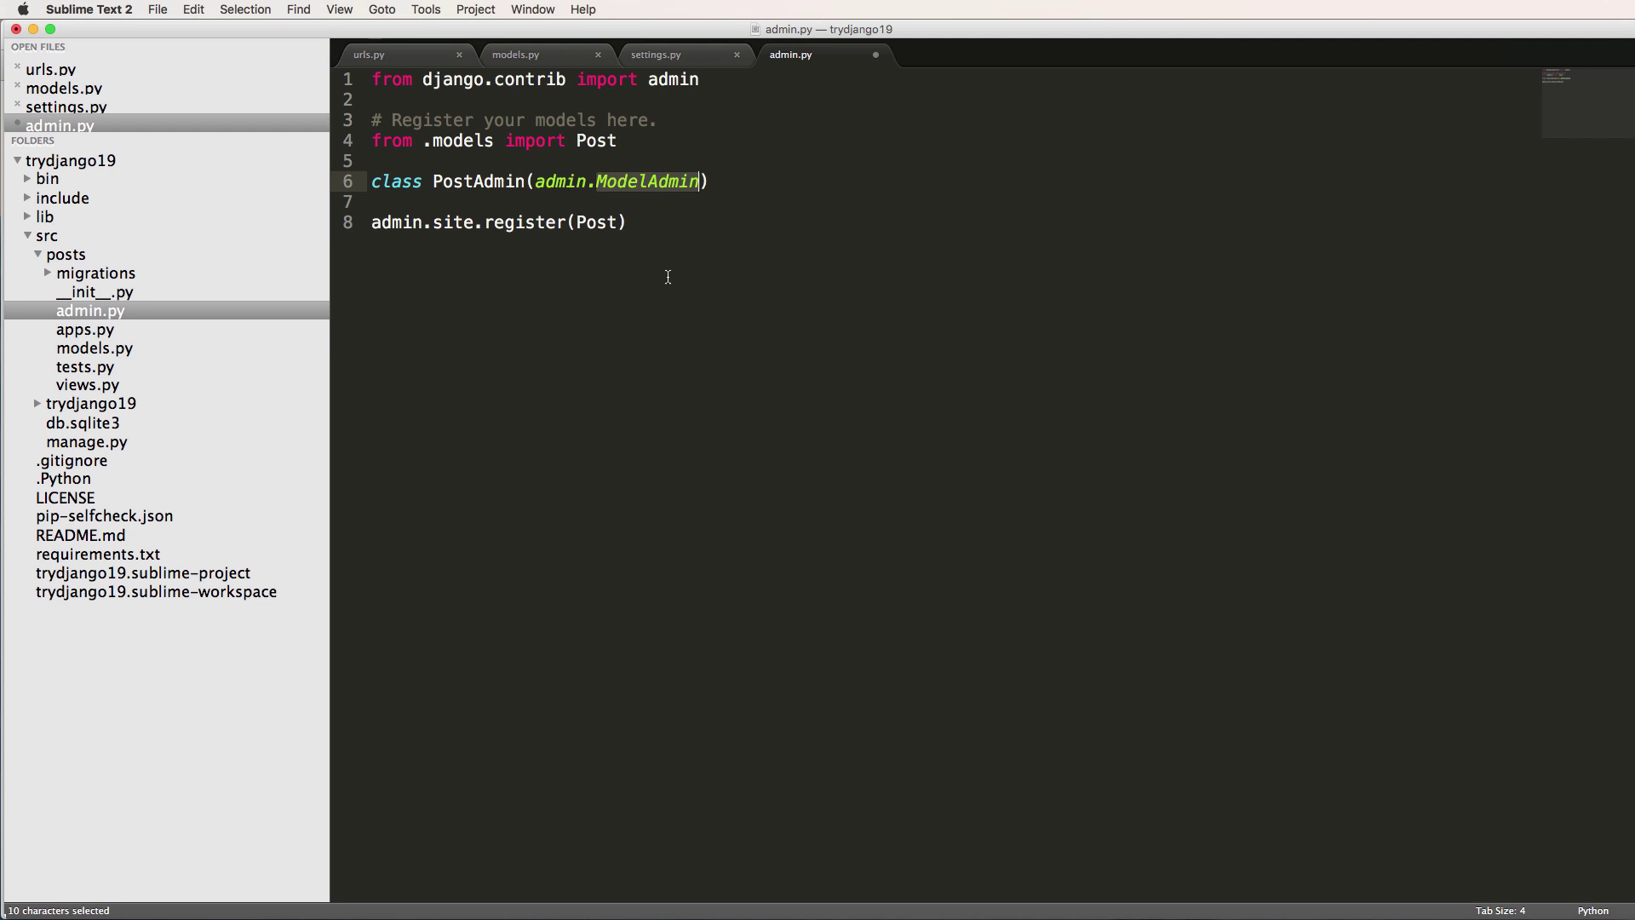
Check the Post model's class name in models.py, then resume the admin.py declaration.
click(515, 55)
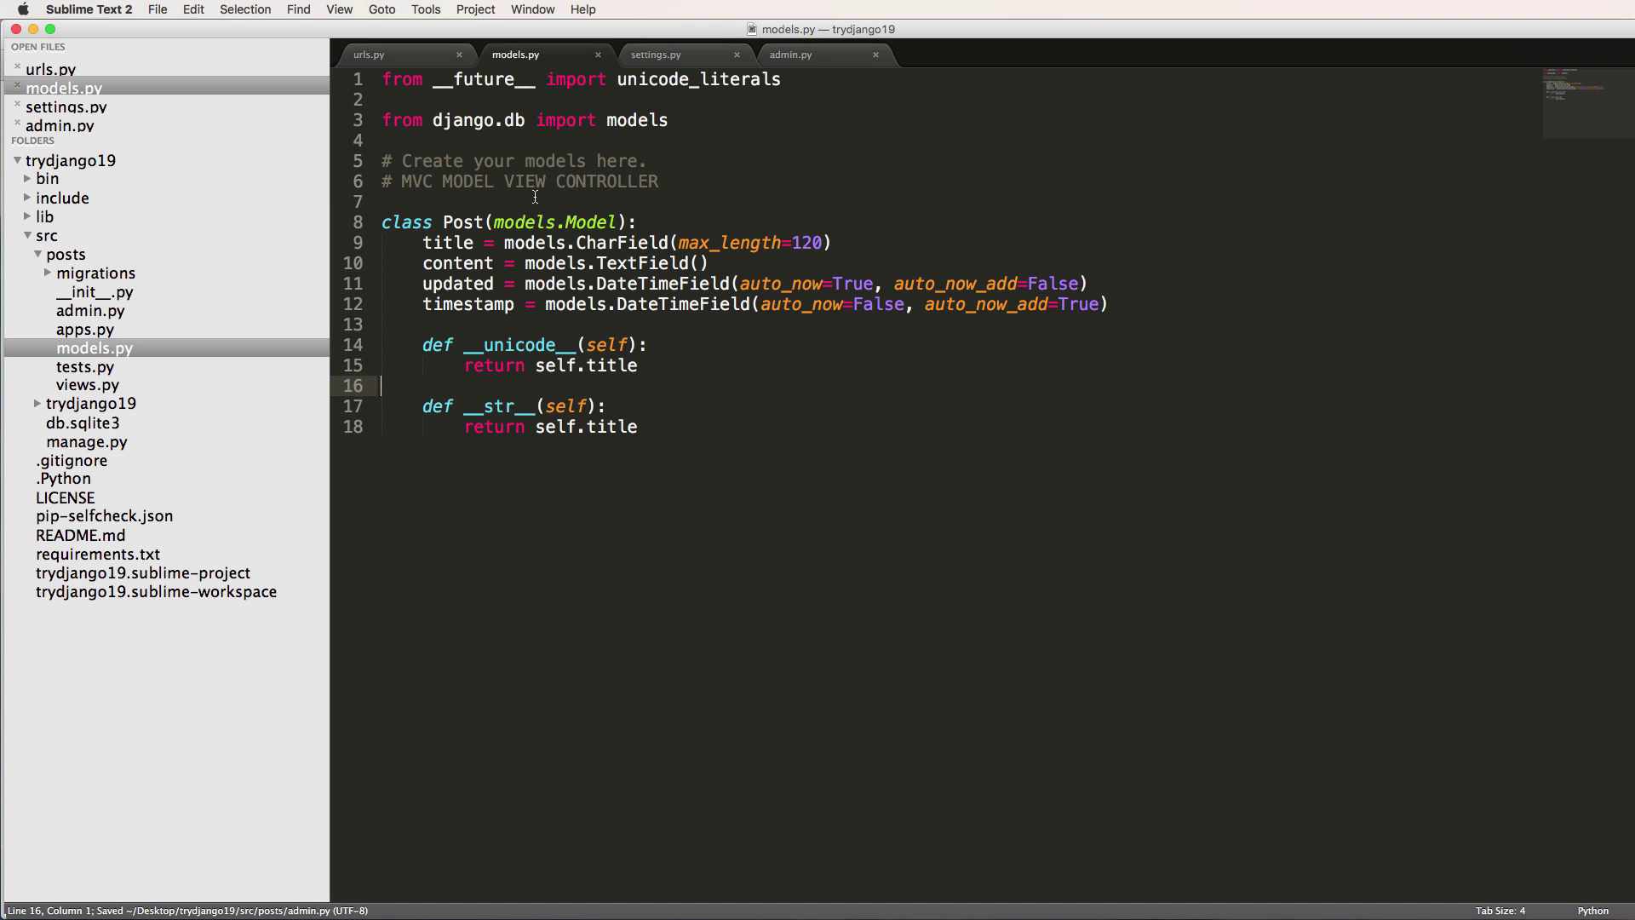
double_click(461, 222)
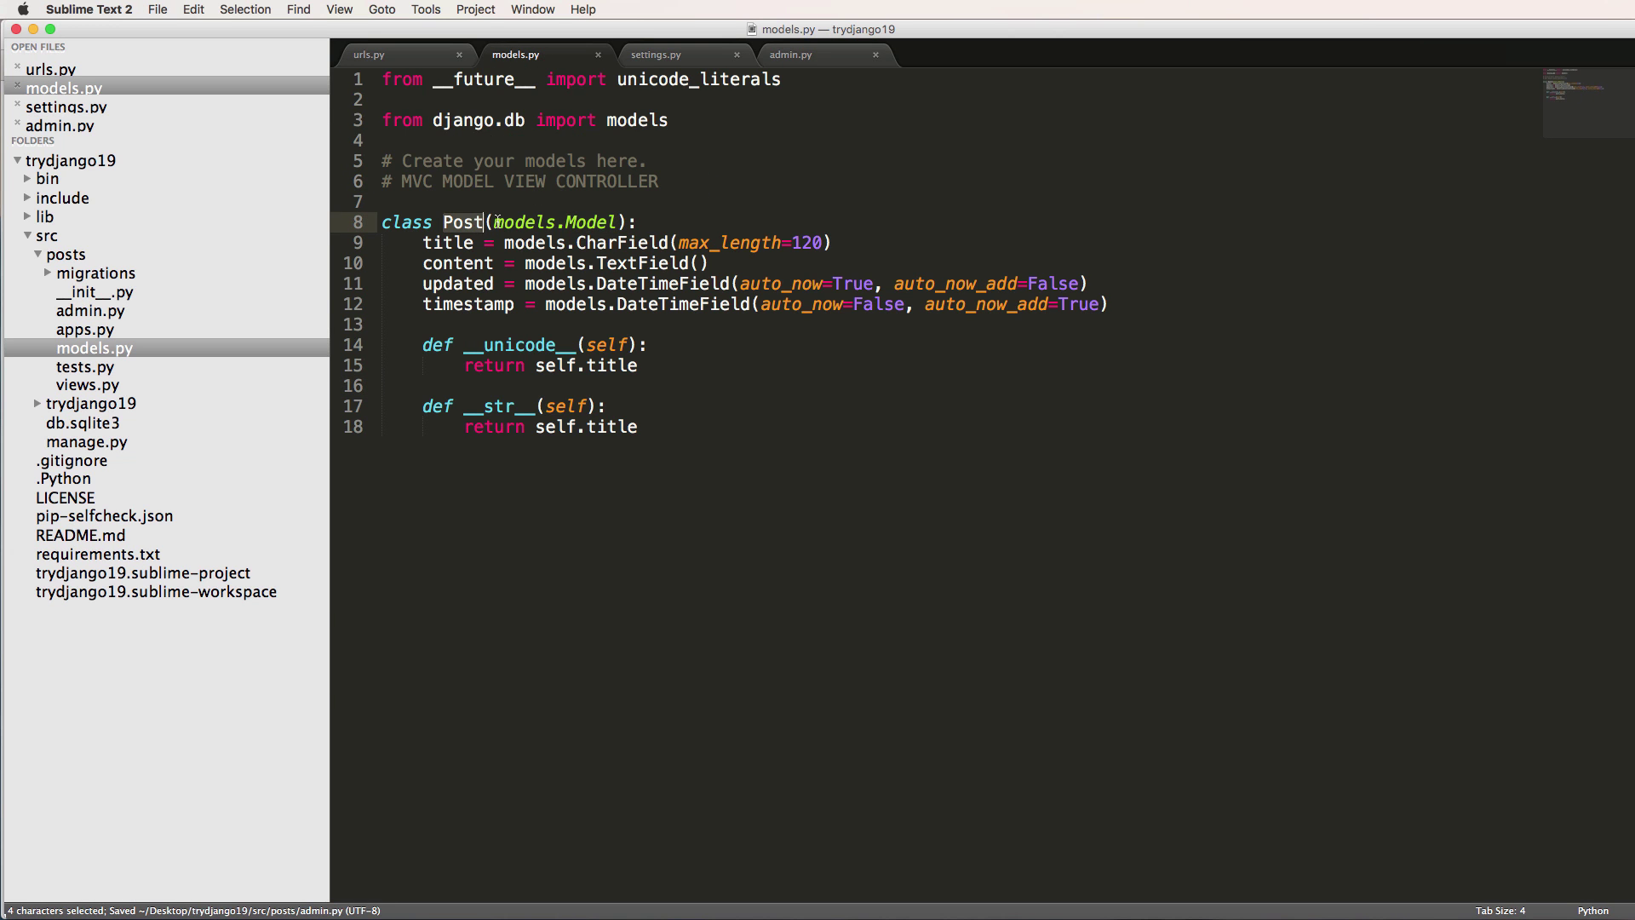
click(791, 55)
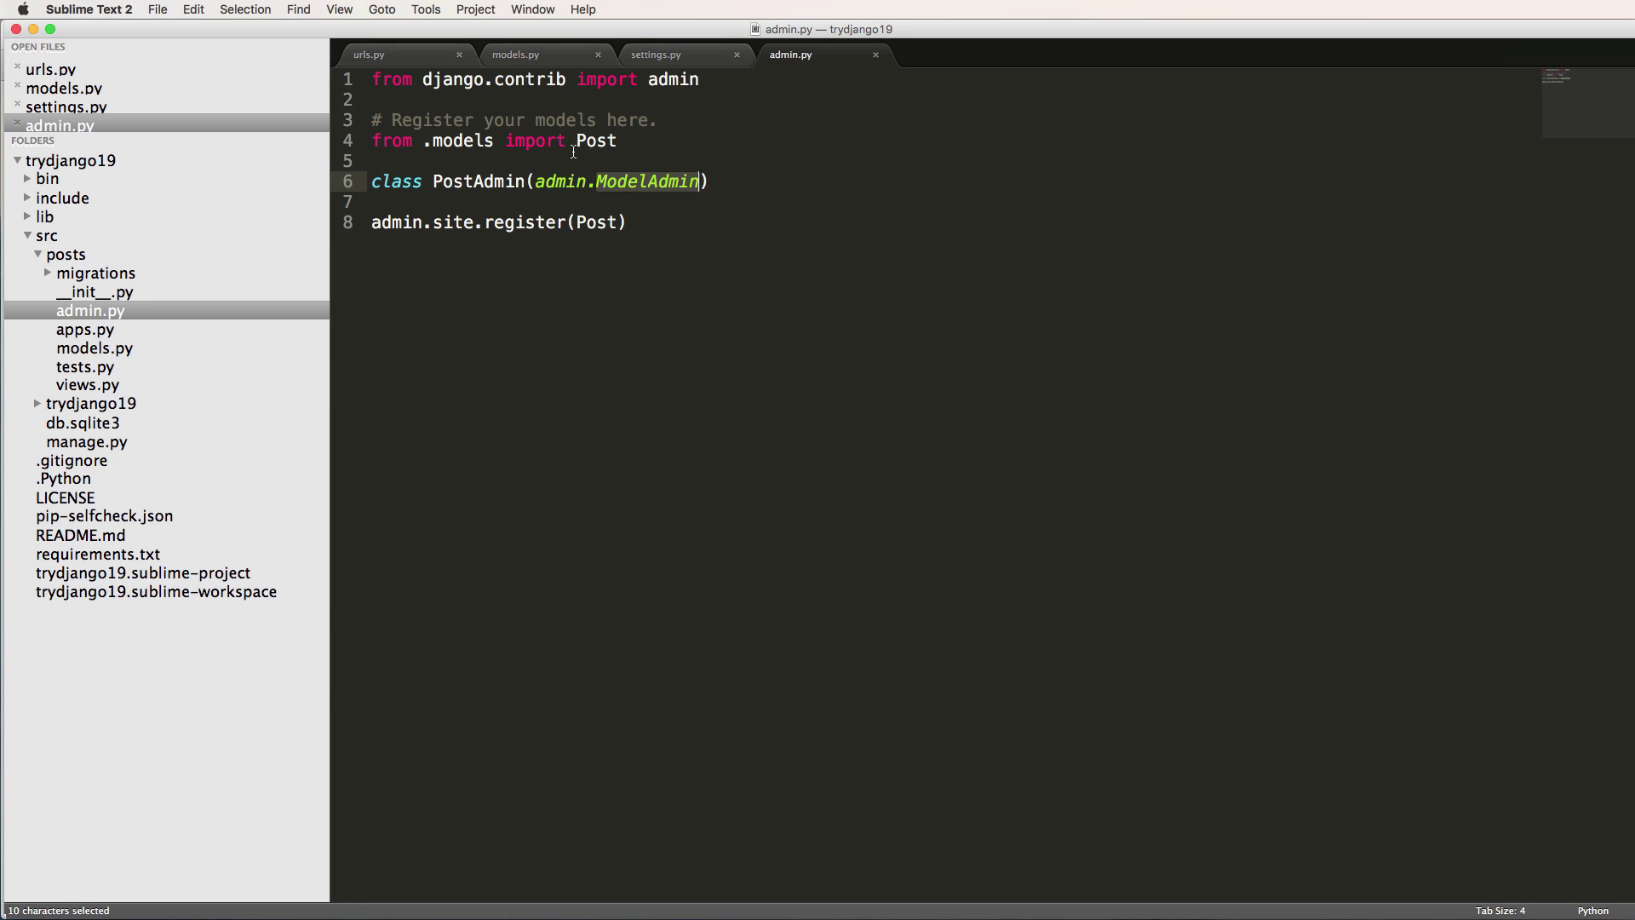
click(721, 181)
text(:)
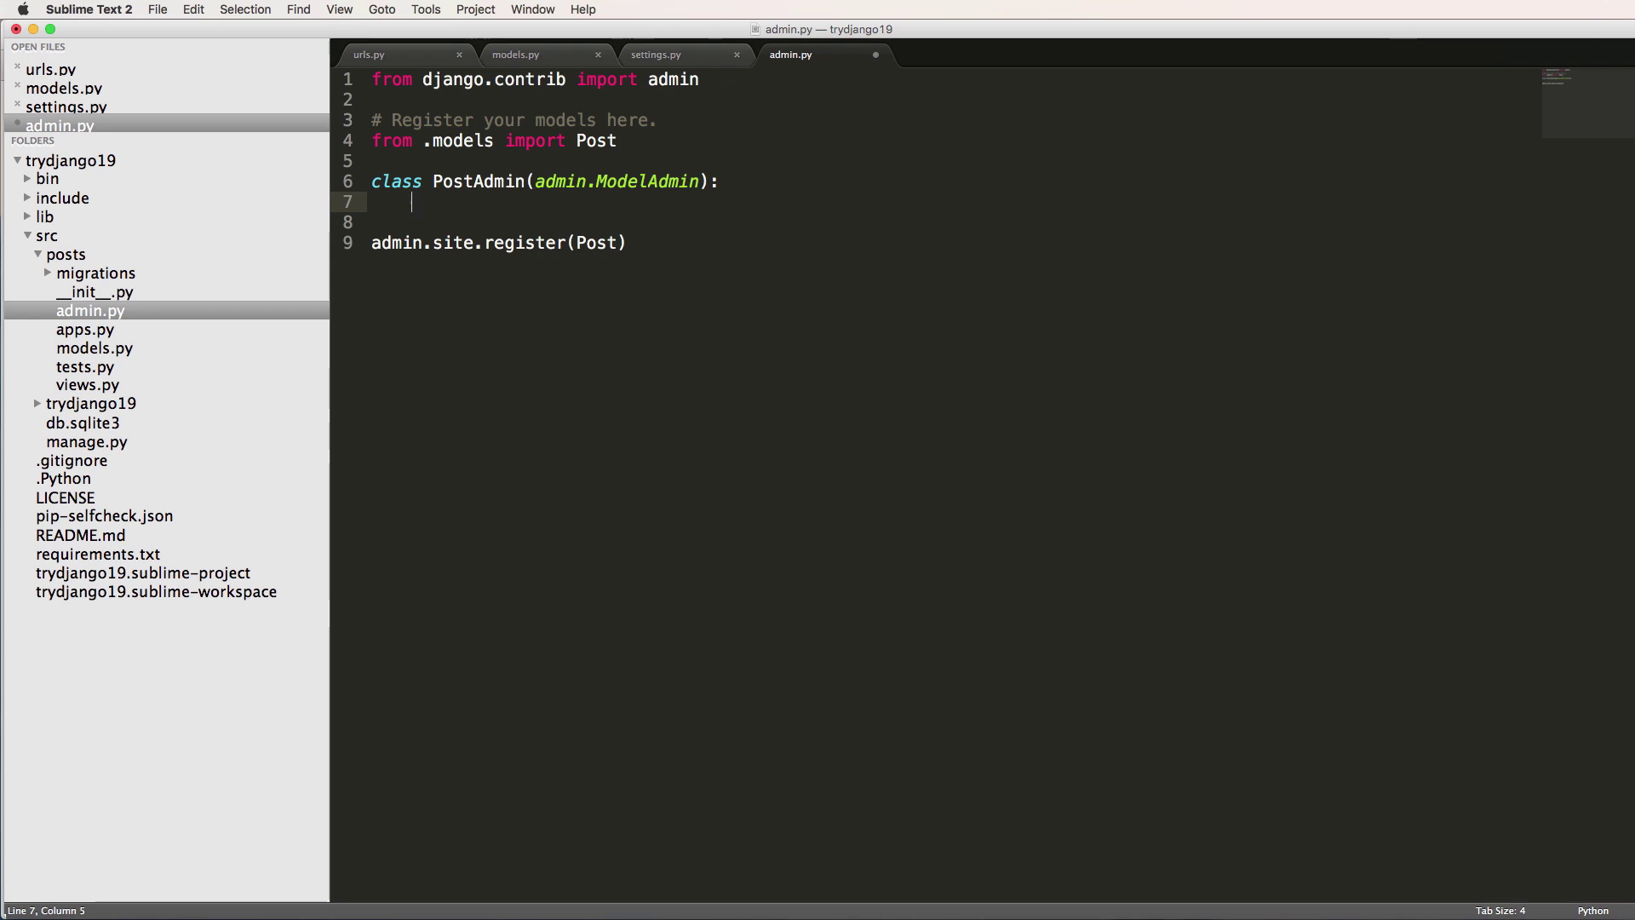
Add Meta with model = Post, rename to PostModelAdmin, register with Post, and save.
text(class)
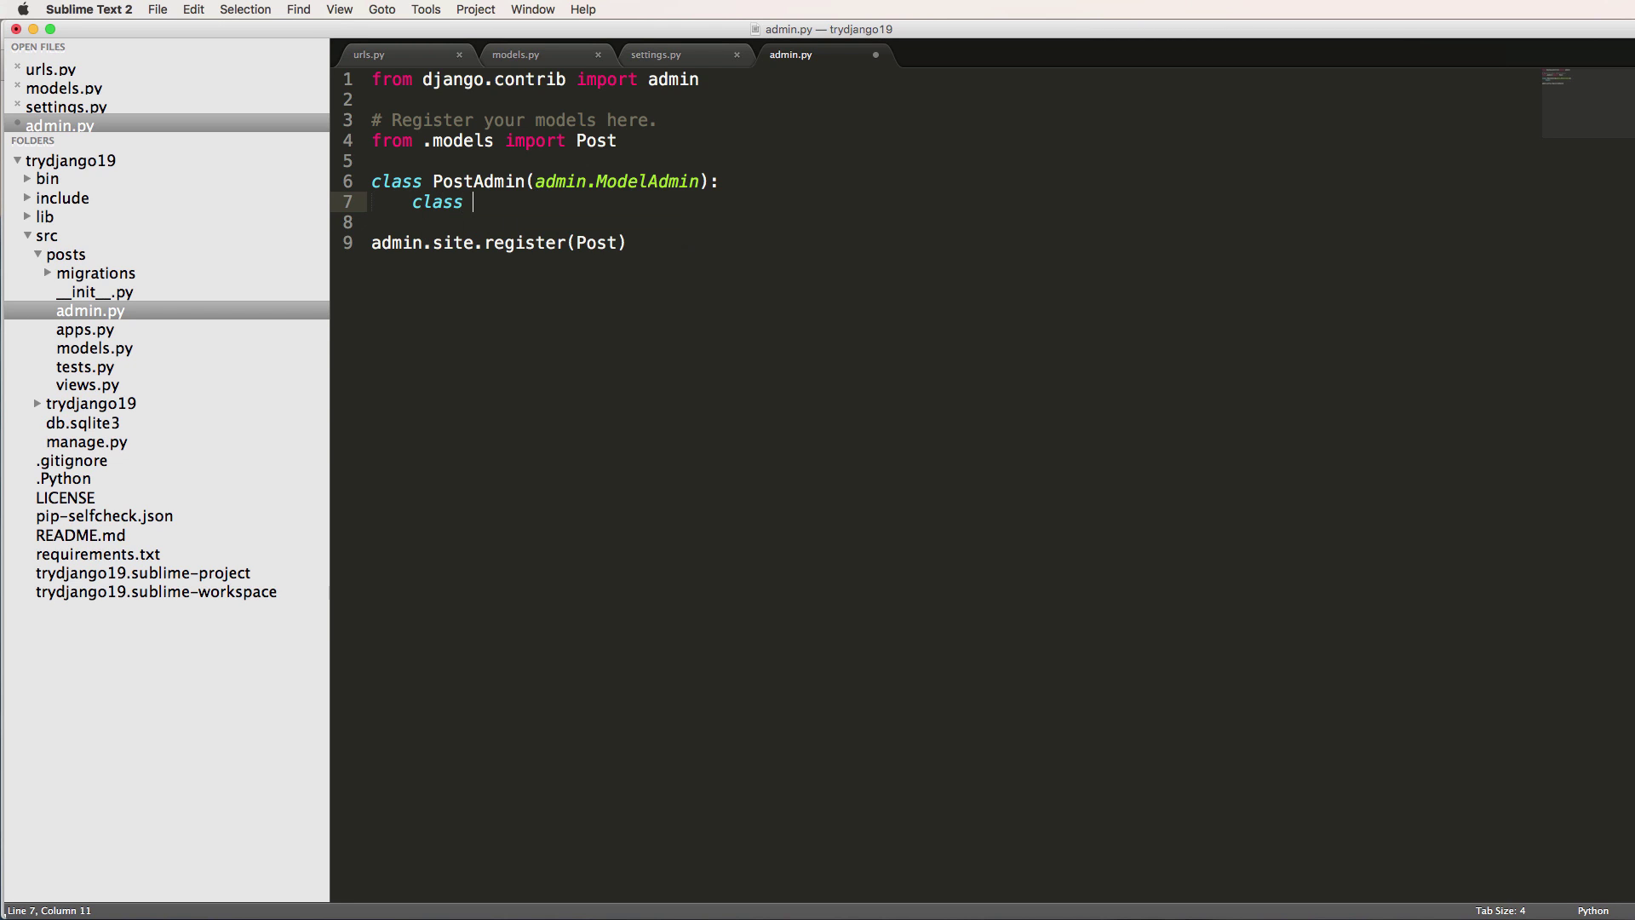
text(Meta:)
click(951, 222)
text(model = PO)
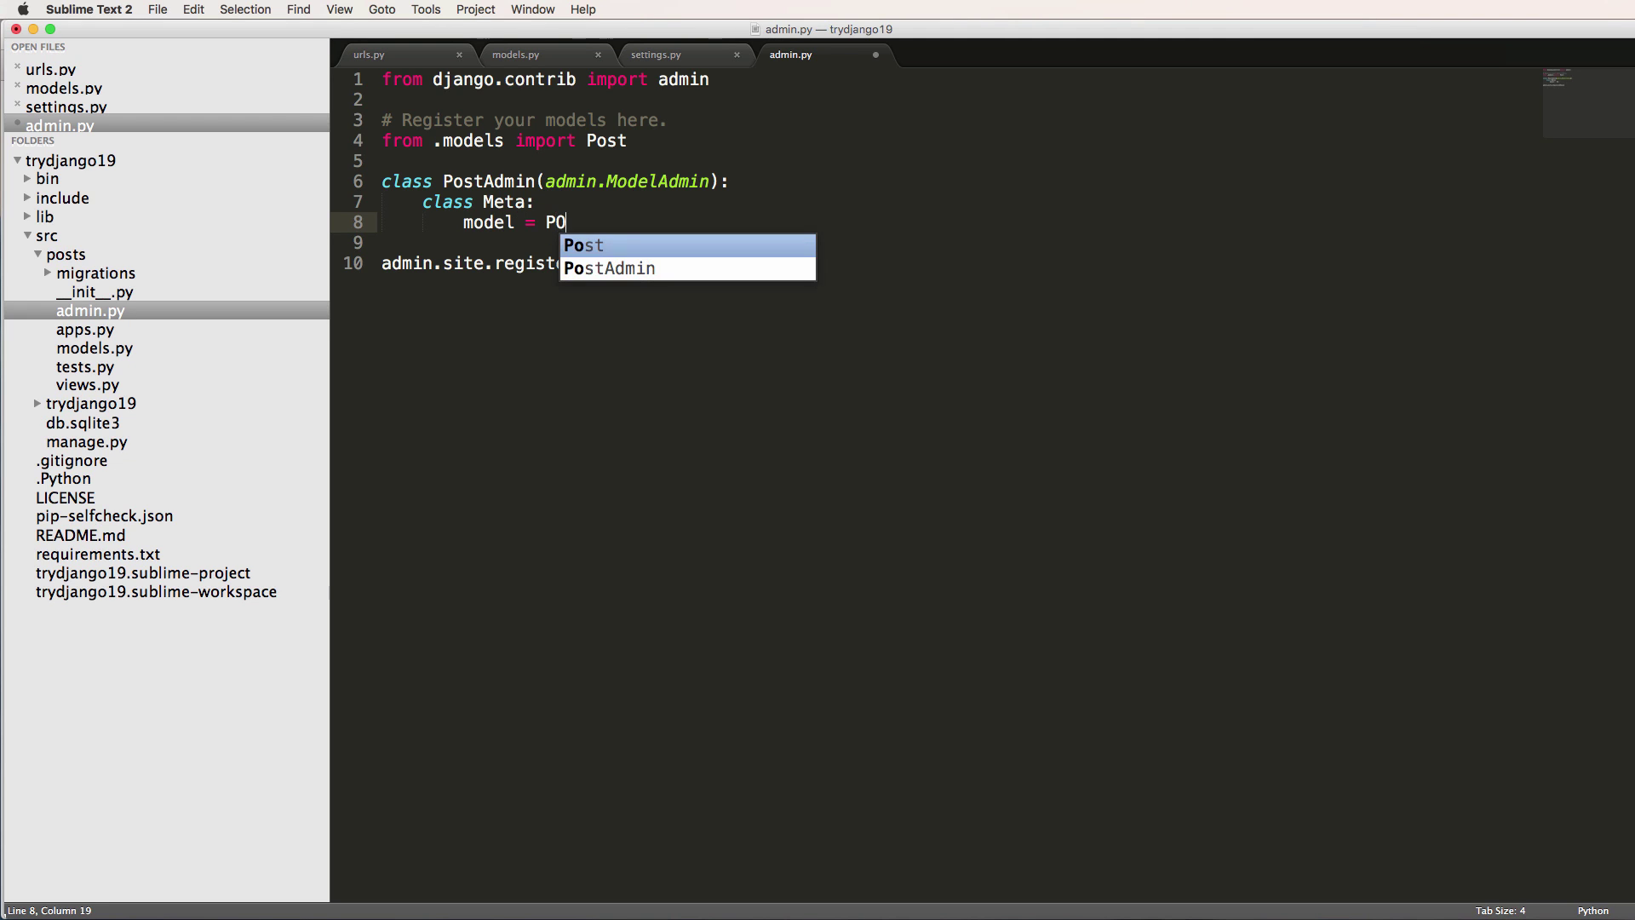
text(st)
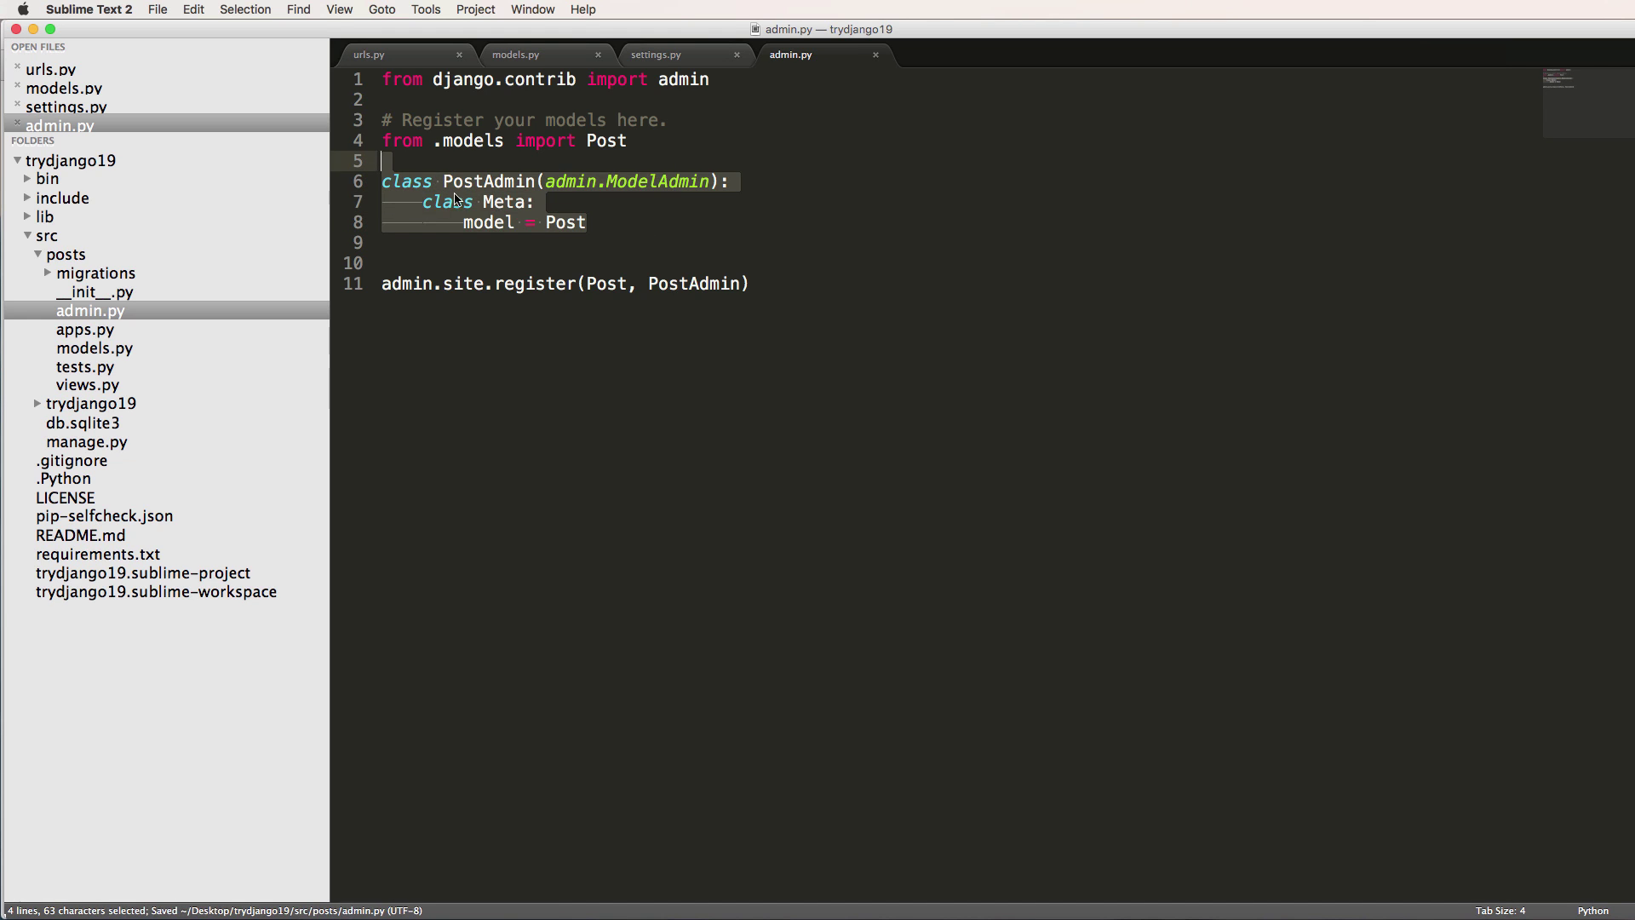
text(Model)
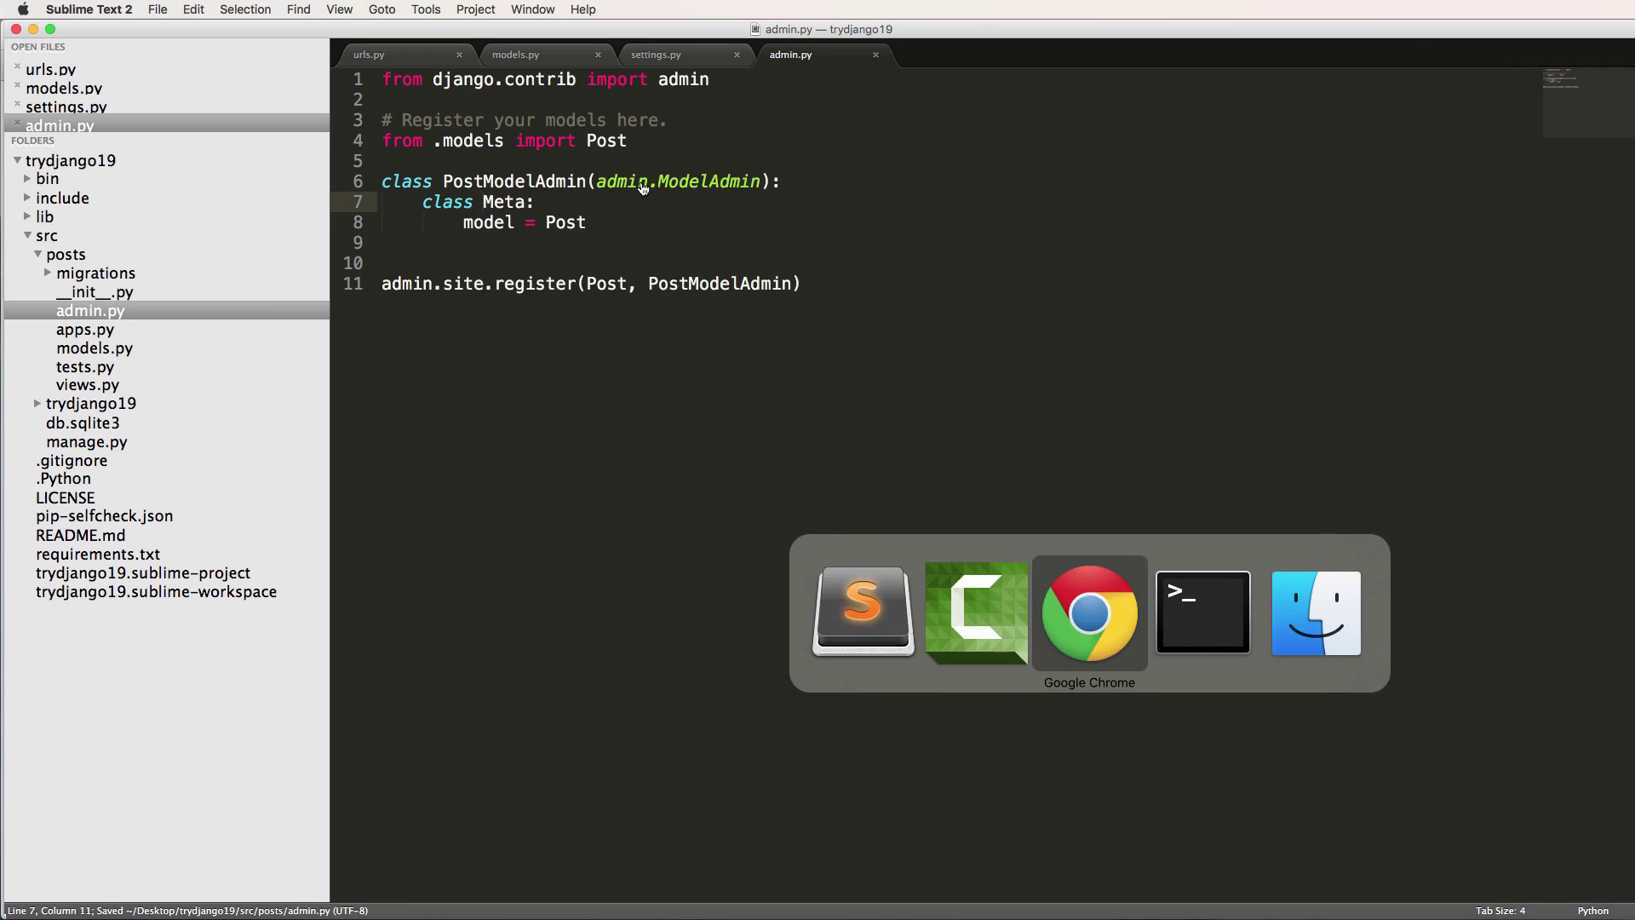
click(1088, 612)
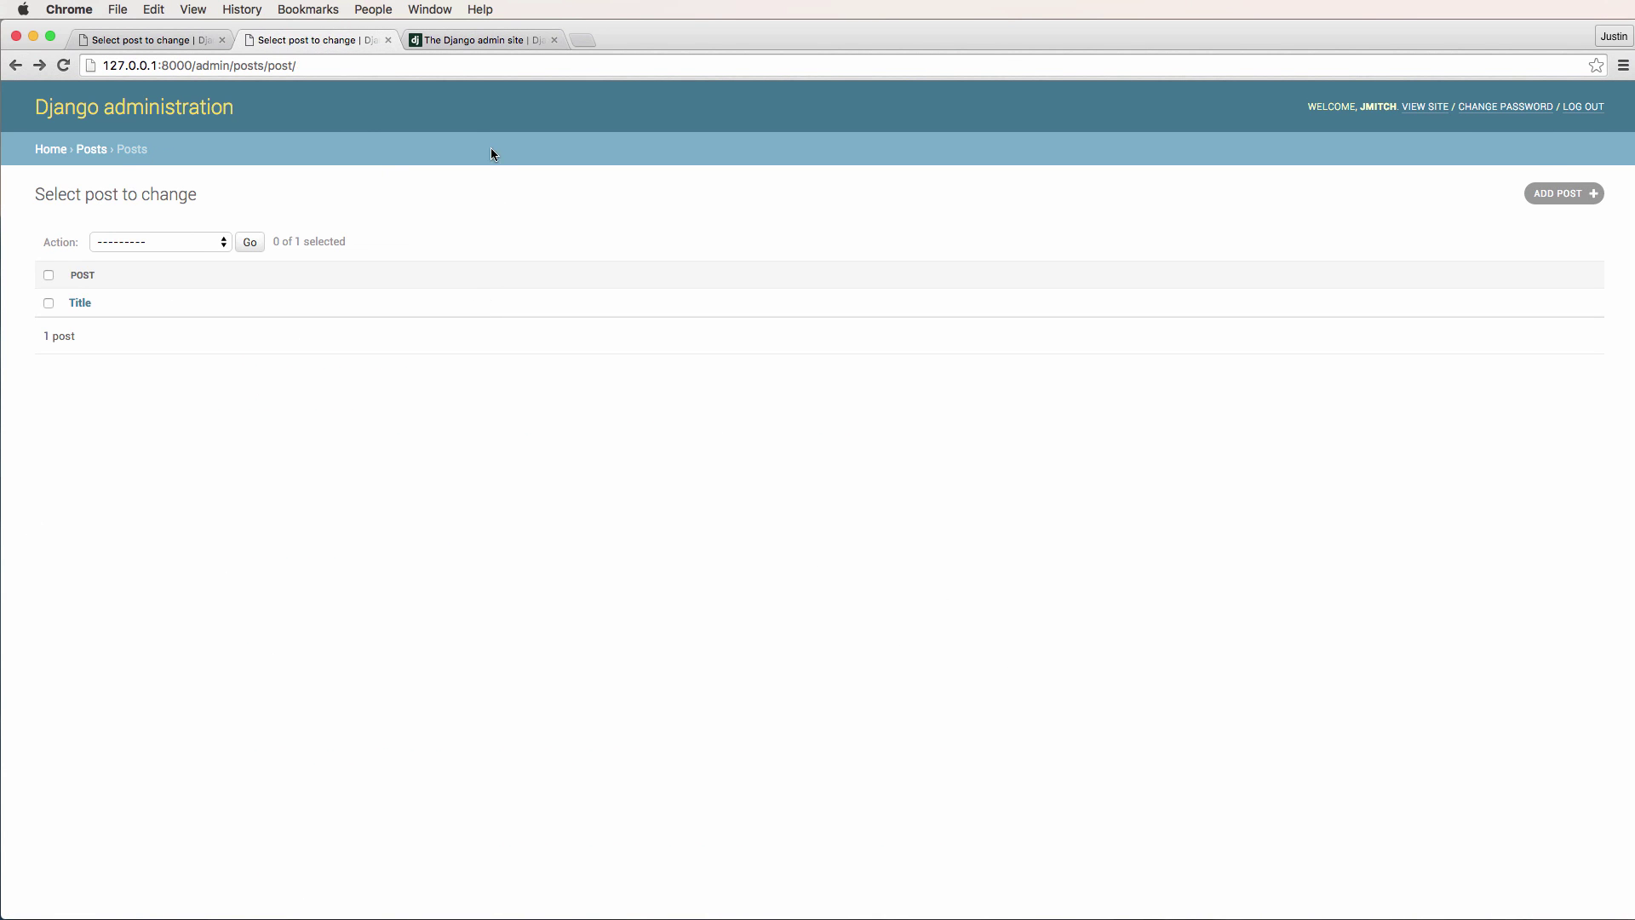
Locate the ModelAdmin.list_display section on the Django admin site docs page.
click(474, 40)
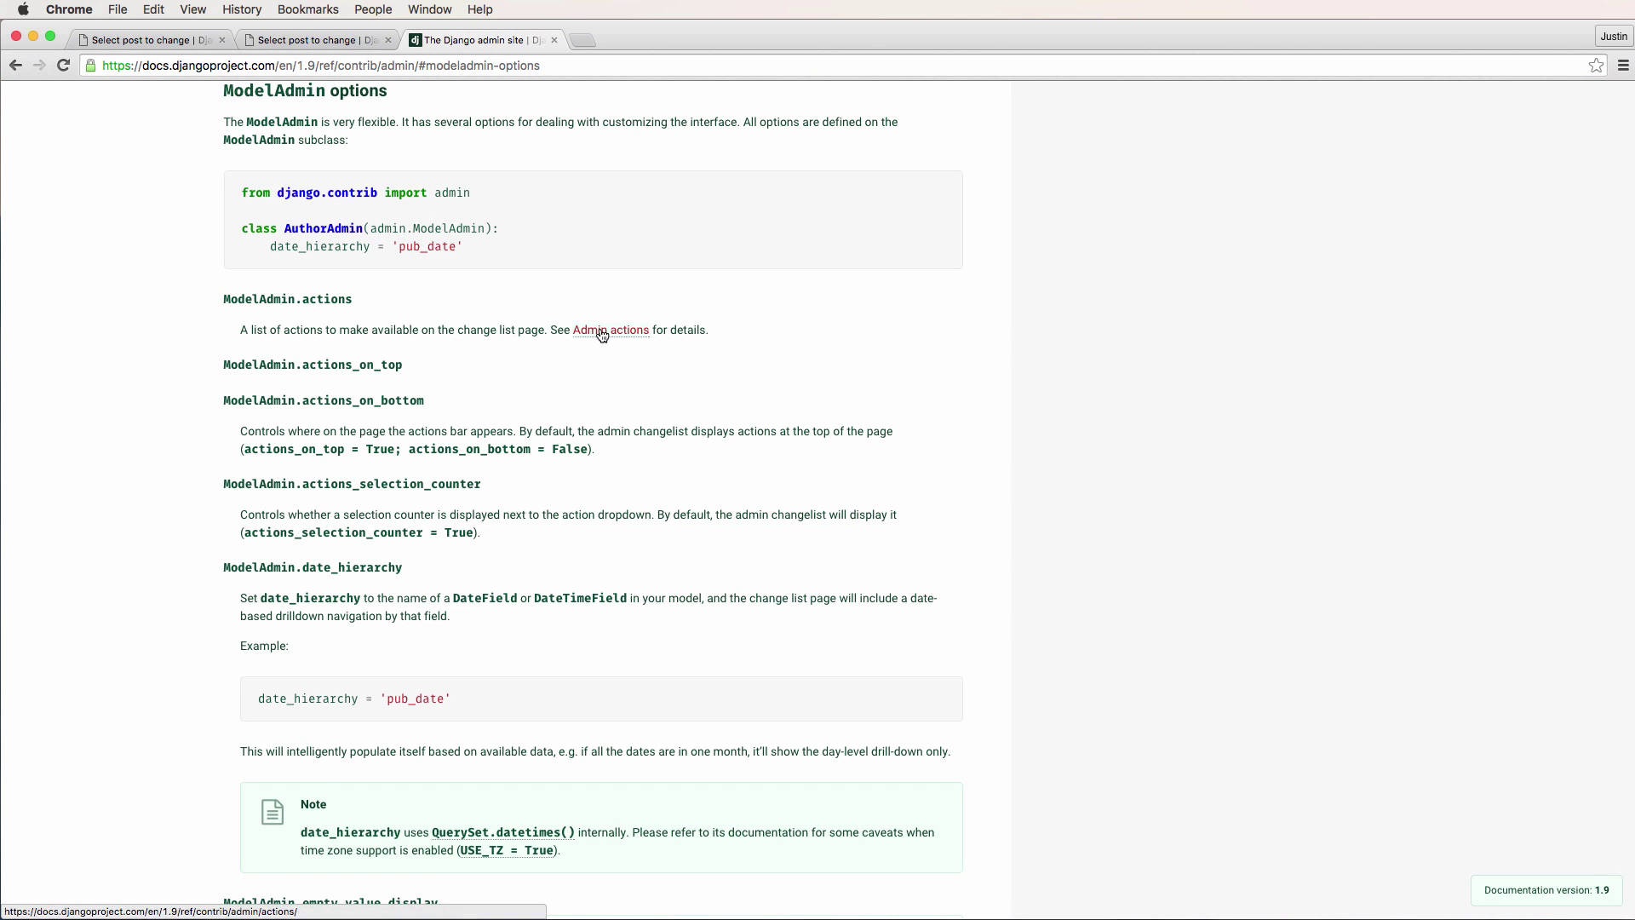
scroll(up, 3)
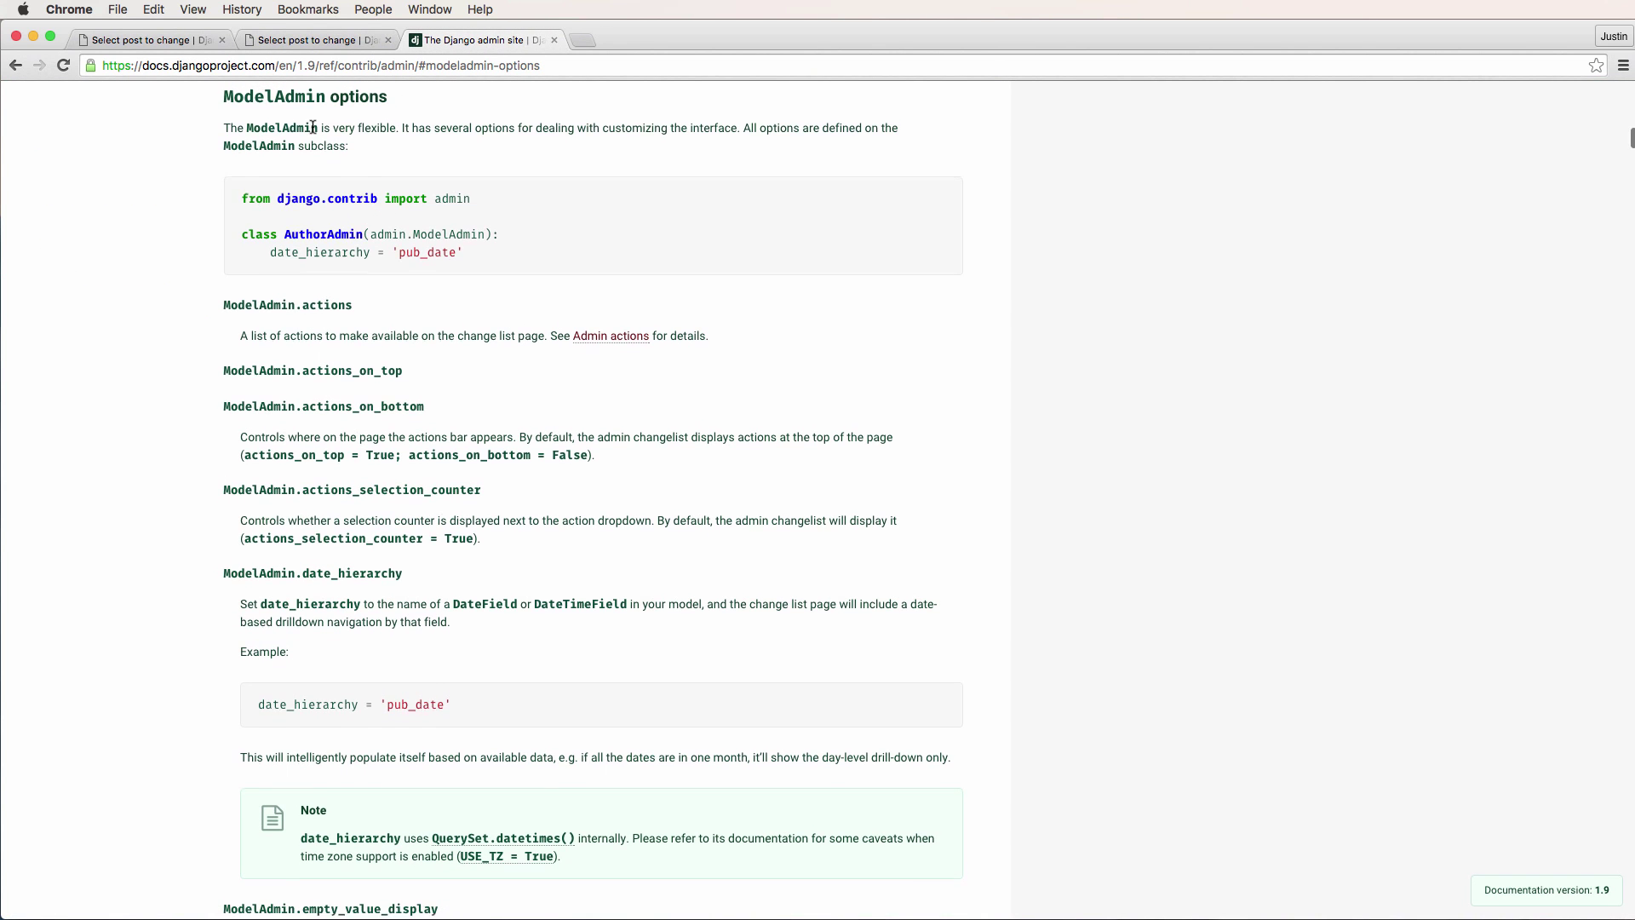
scroll(down, 3)
text(list_display)
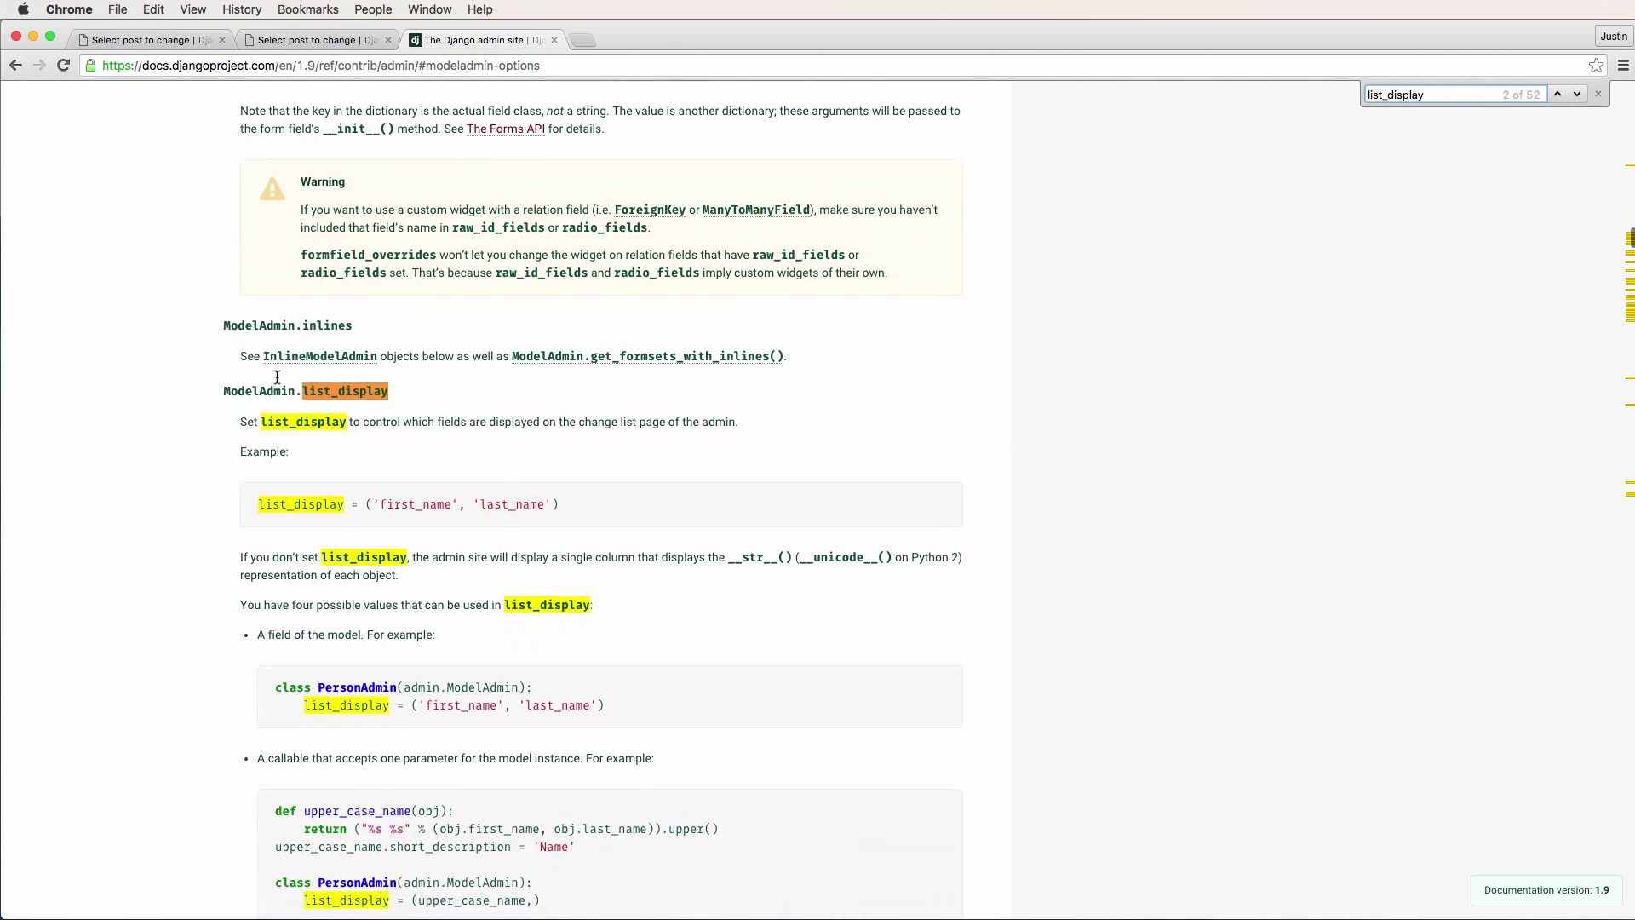
scroll(up, 3)
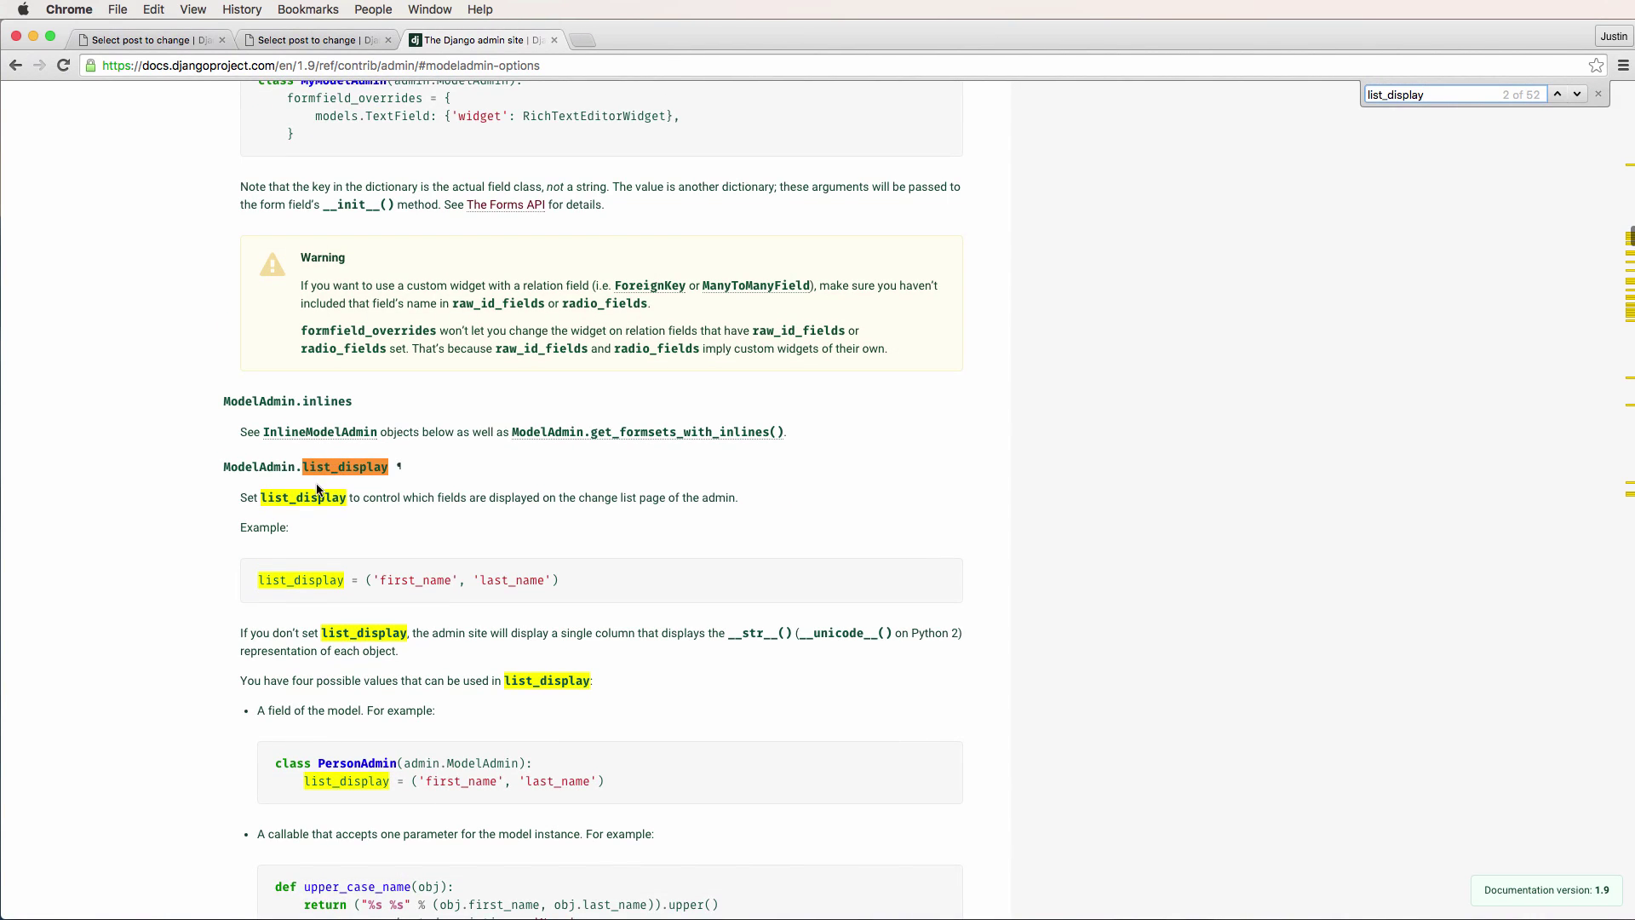
scroll(down, 3)
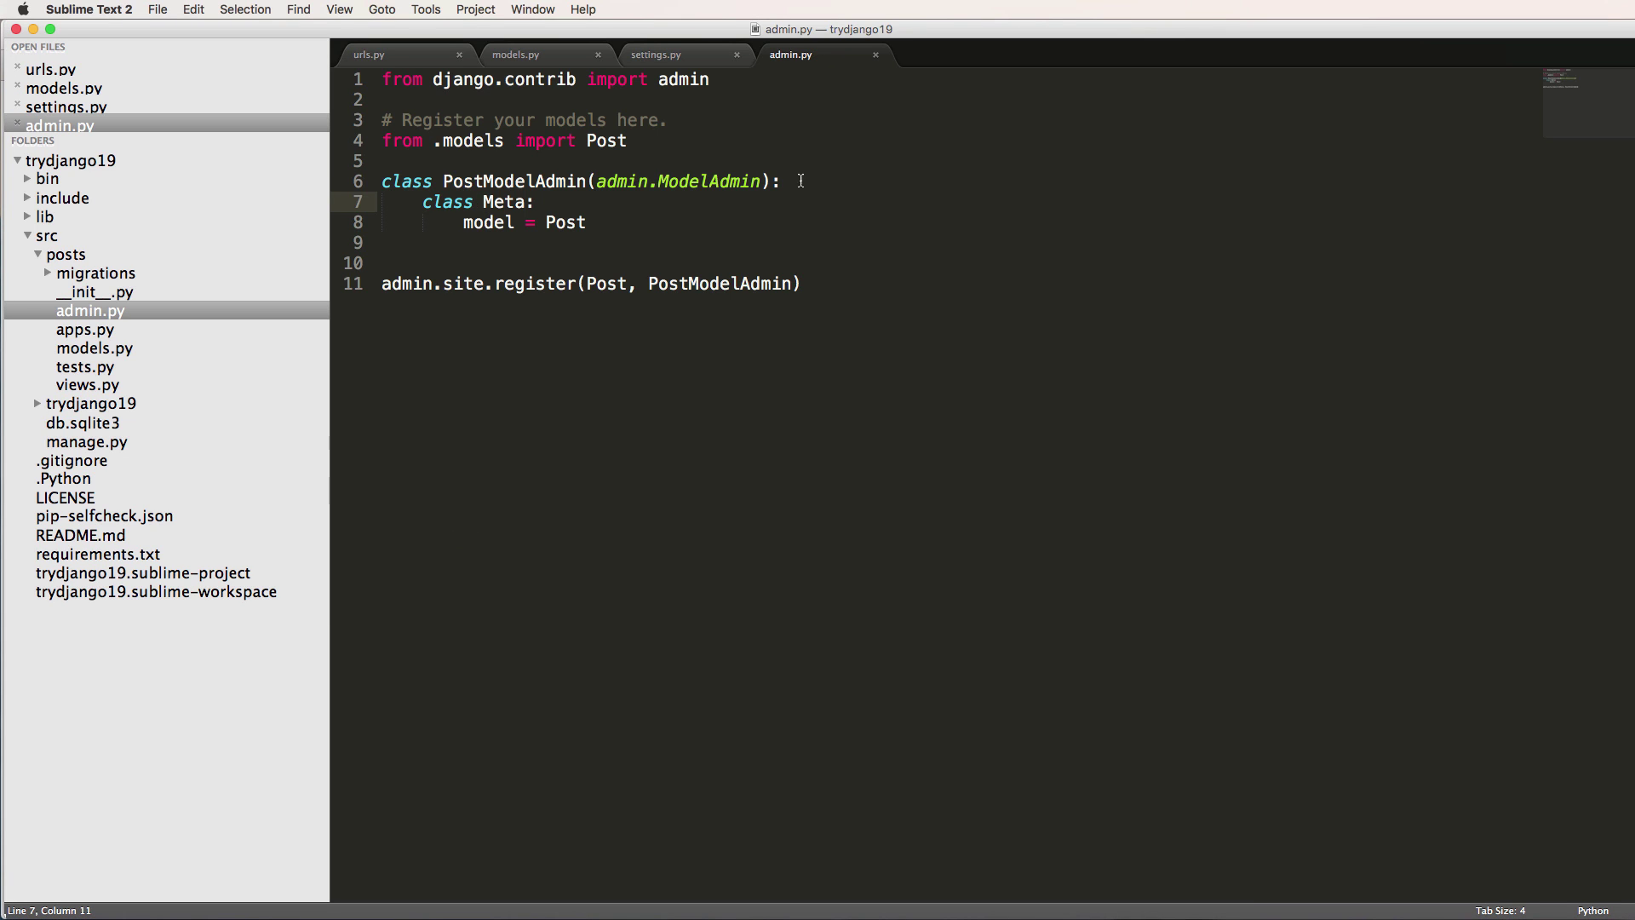
Set list_display to ["title", "updated", "timestamp"] in PostModelAdmin.
text(list_)
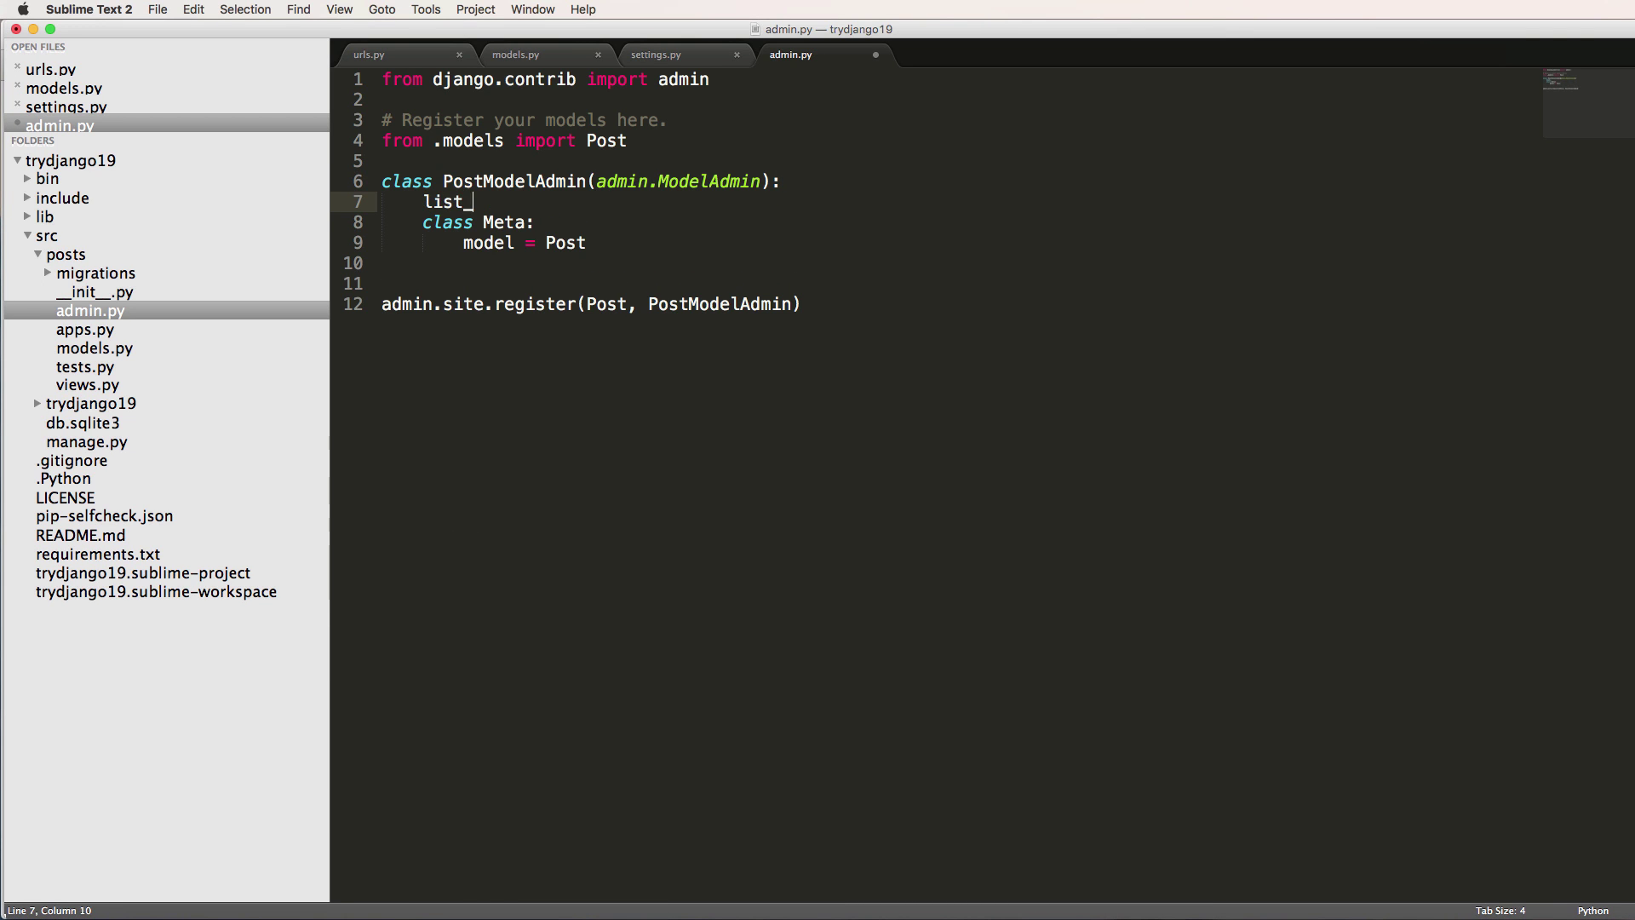
text(disp)
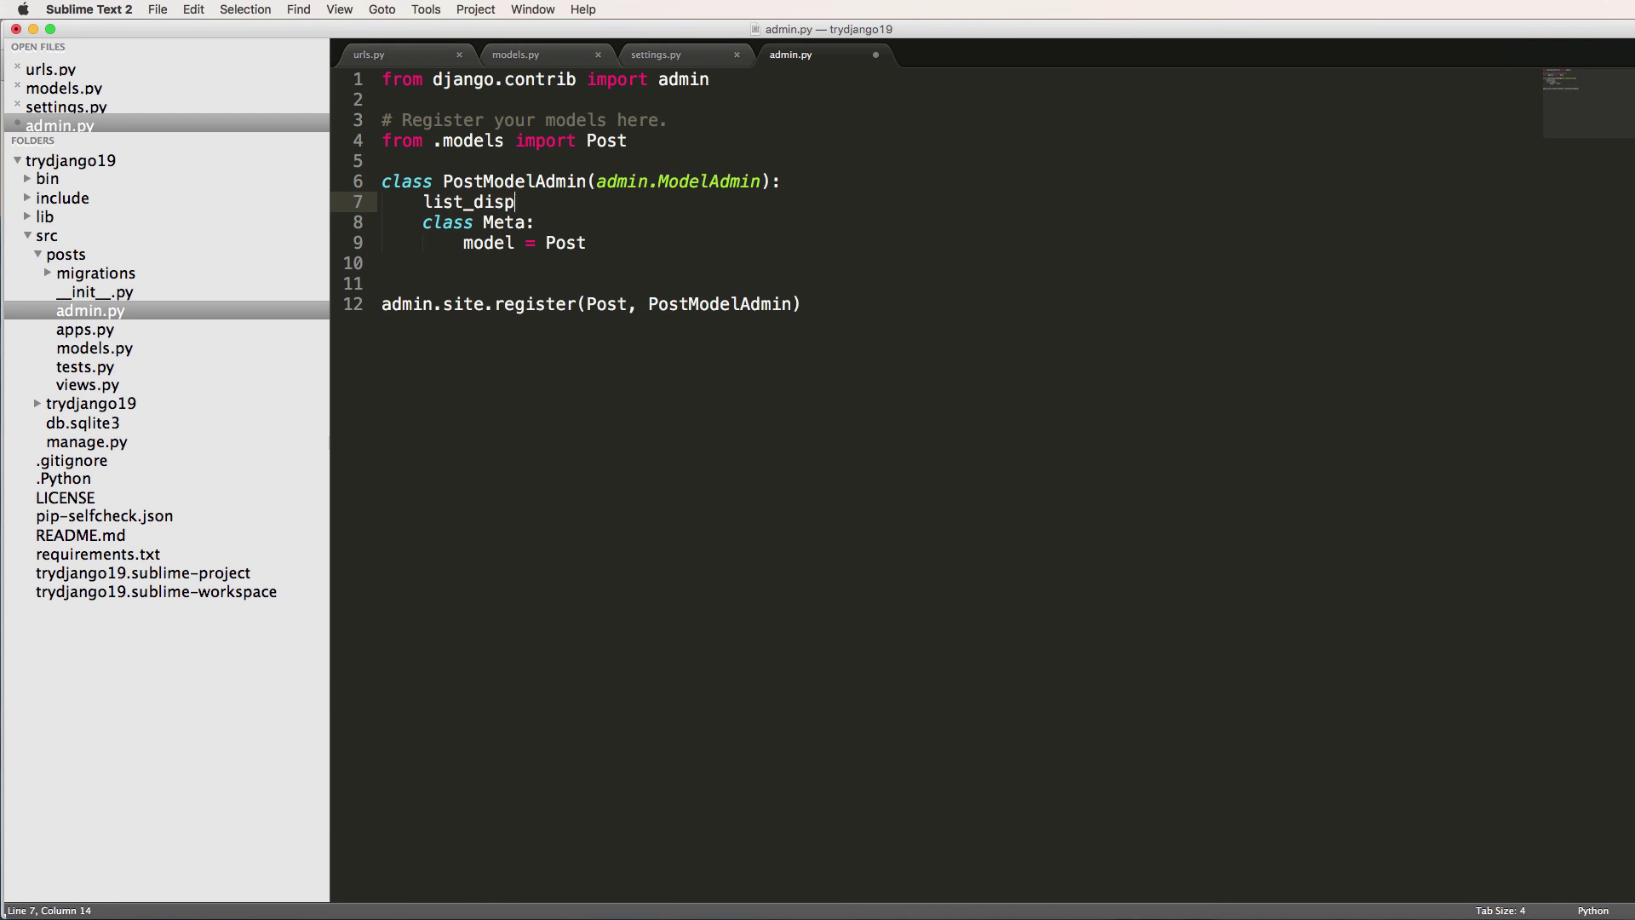
text(lay = ["u"])
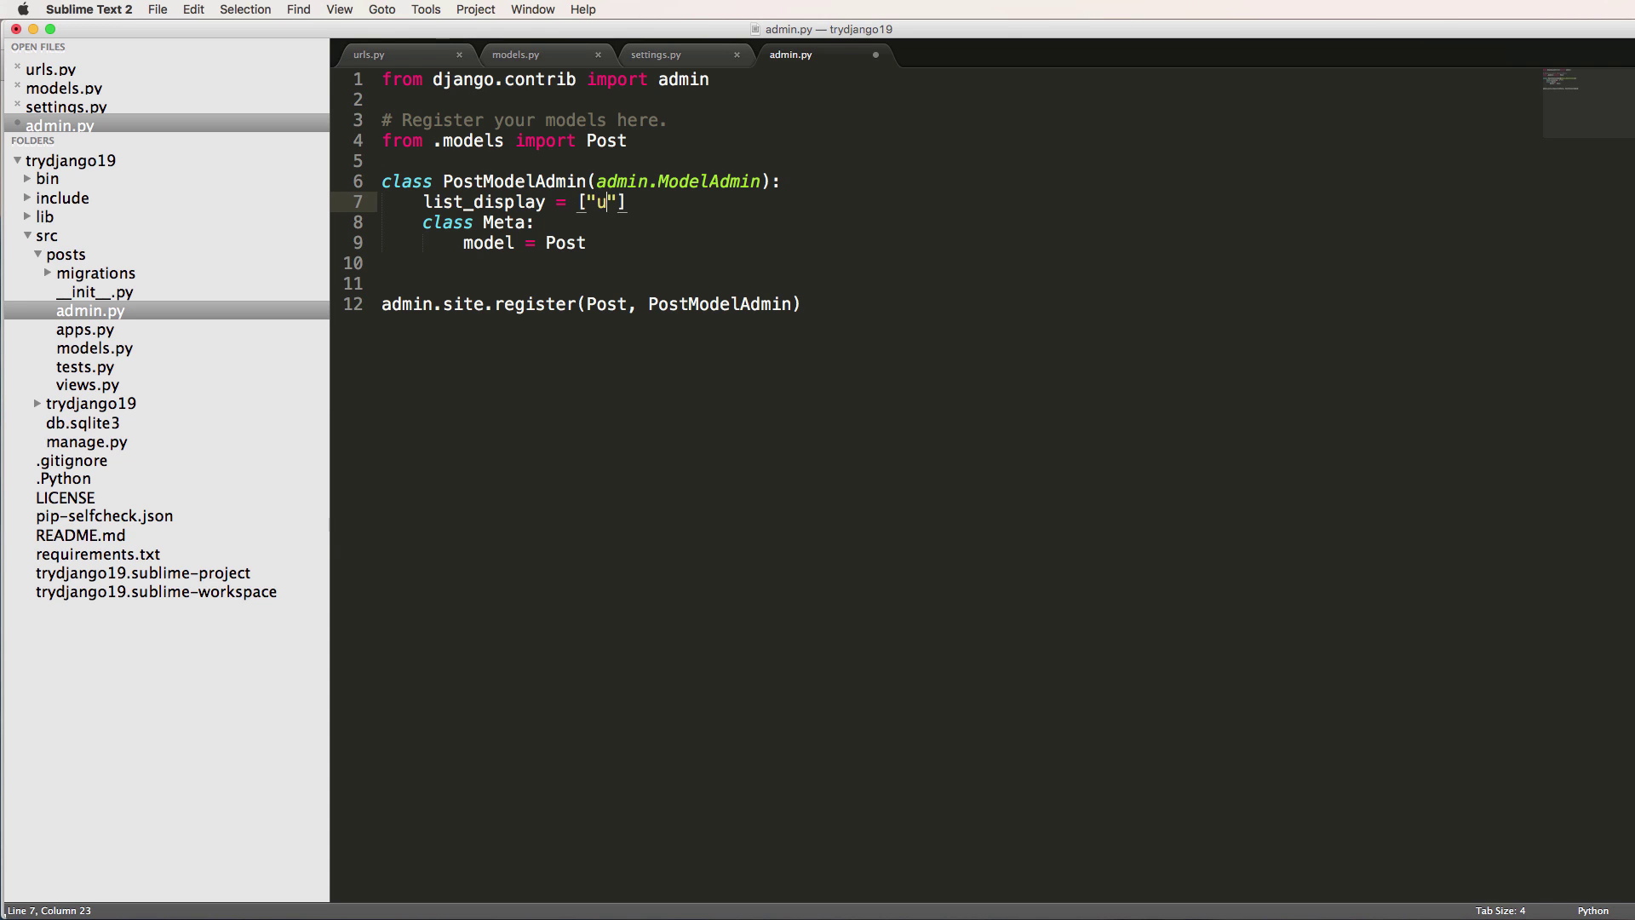
text(__unicode__",)
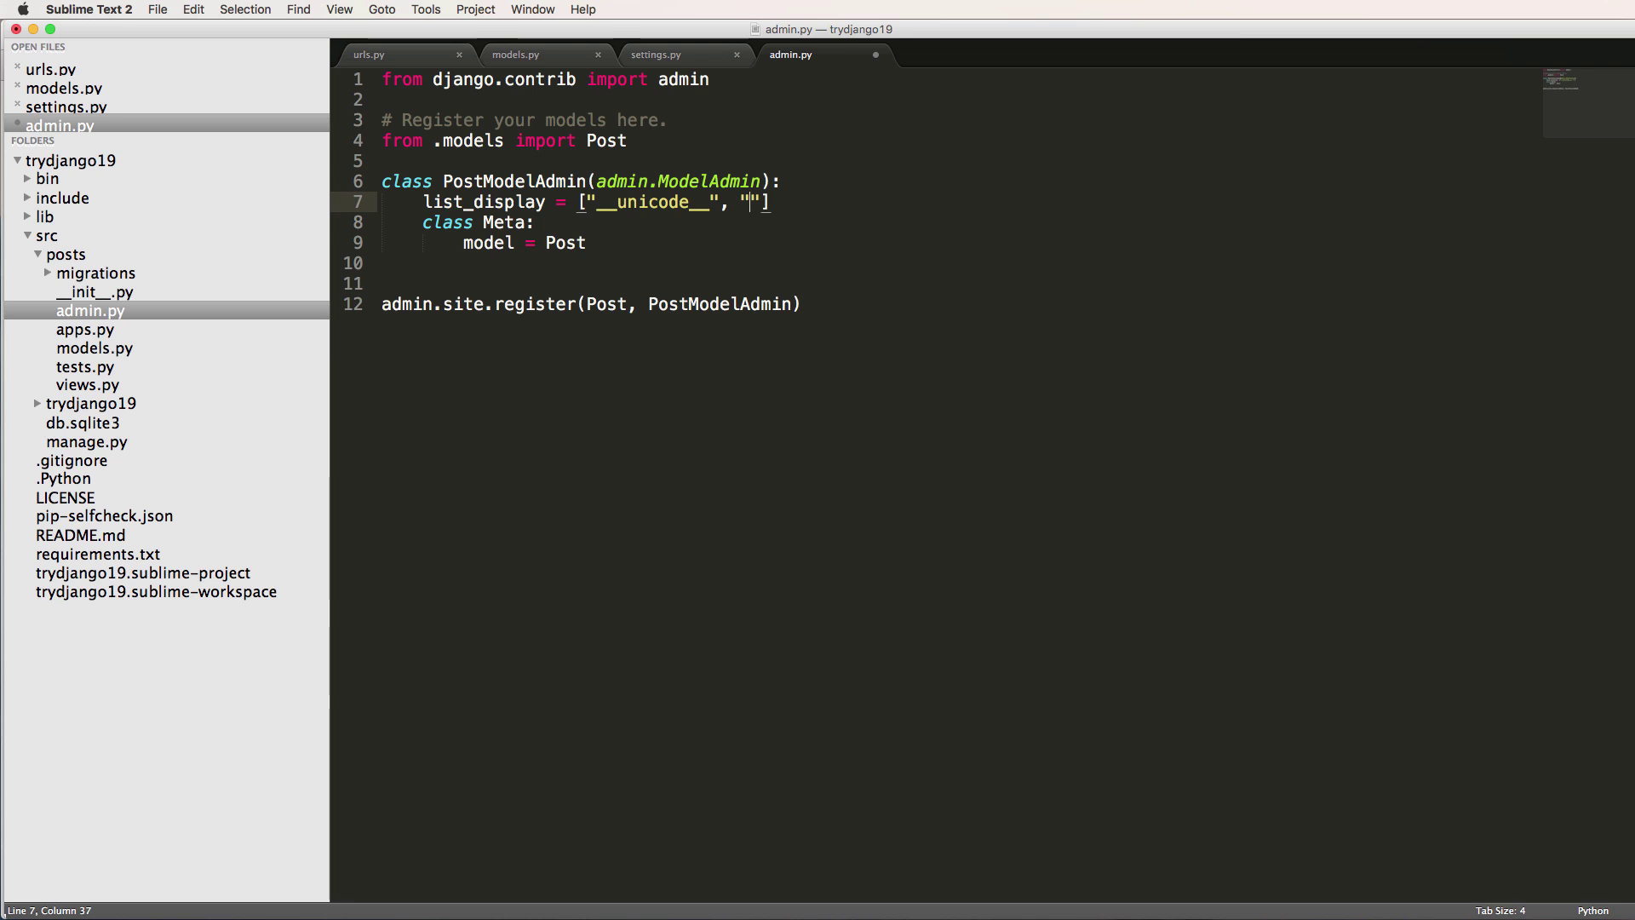
text(timestamp)
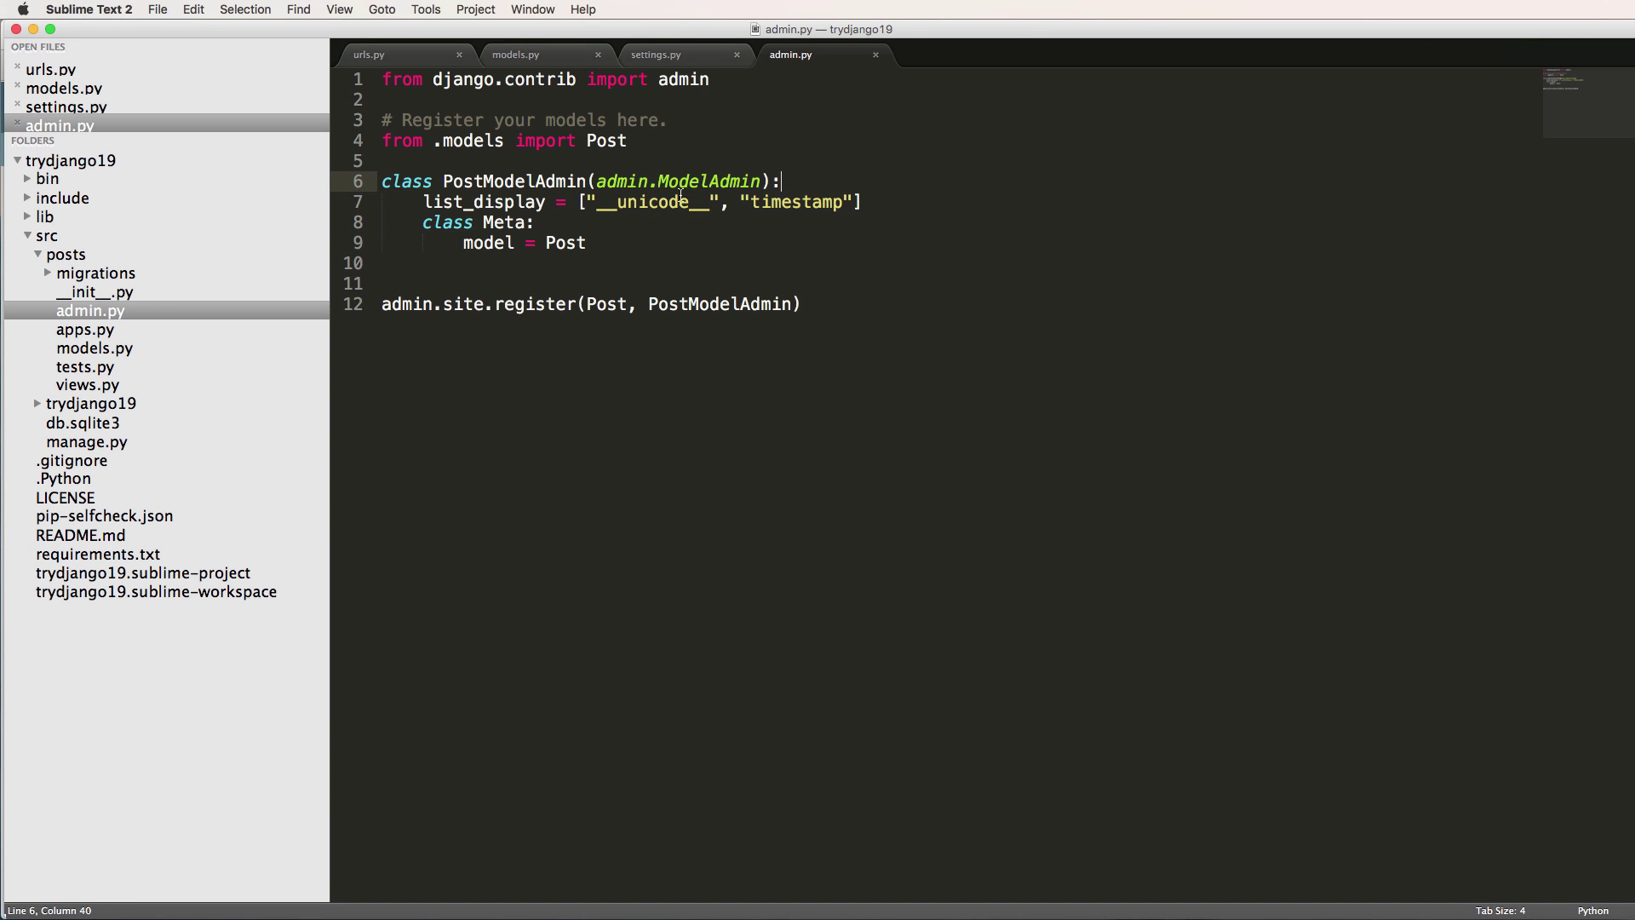
text(titl)
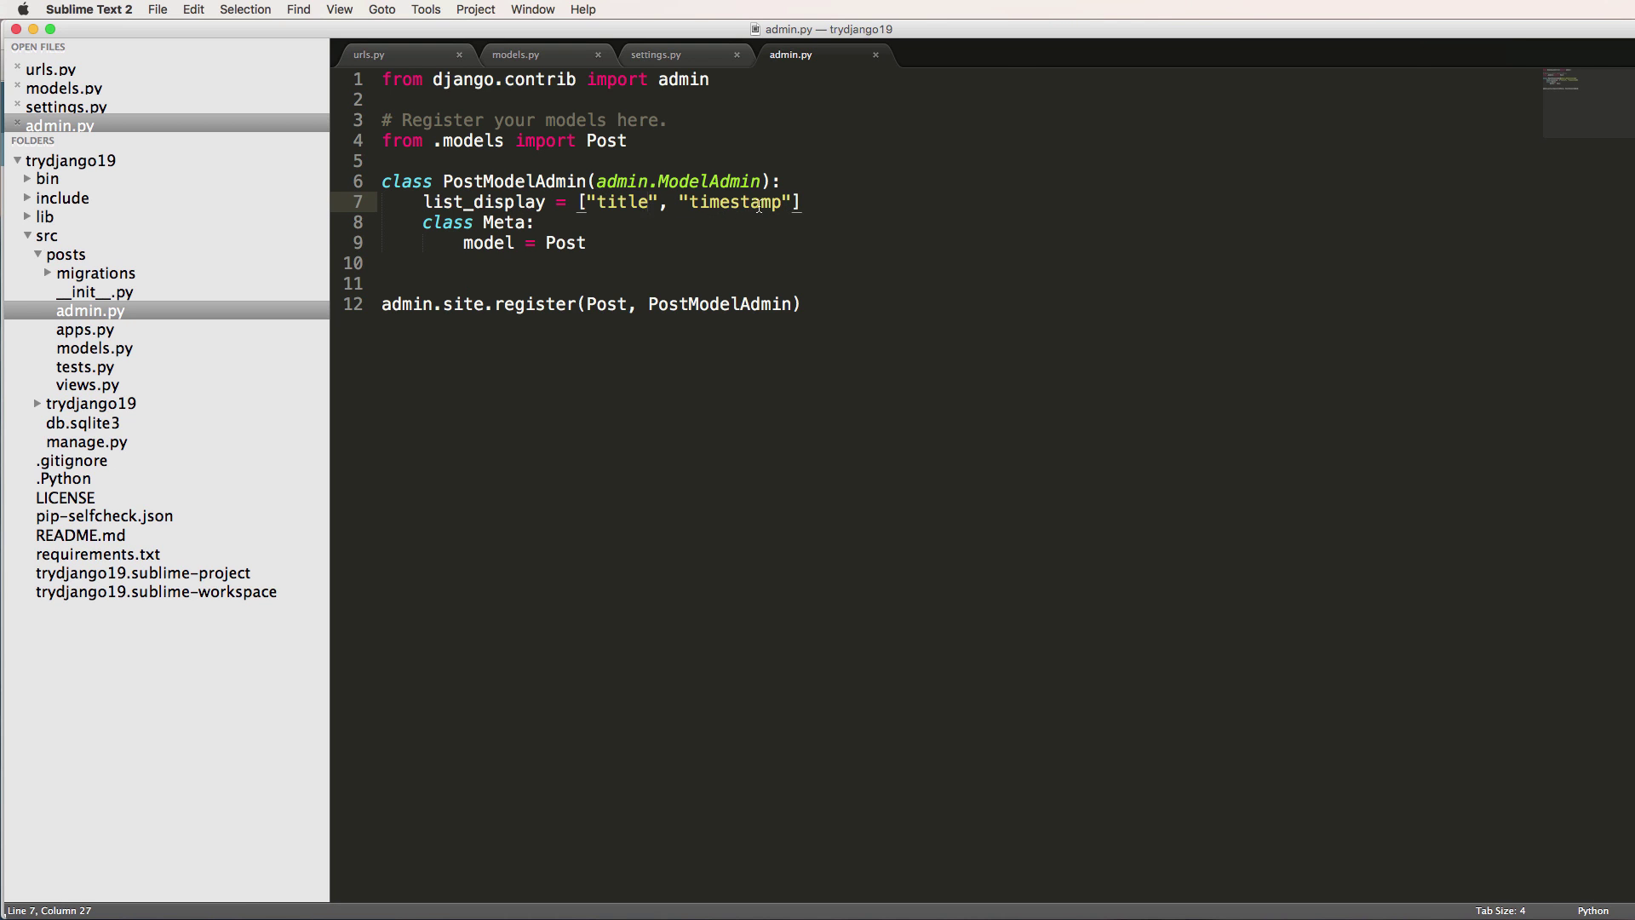
text(upda)
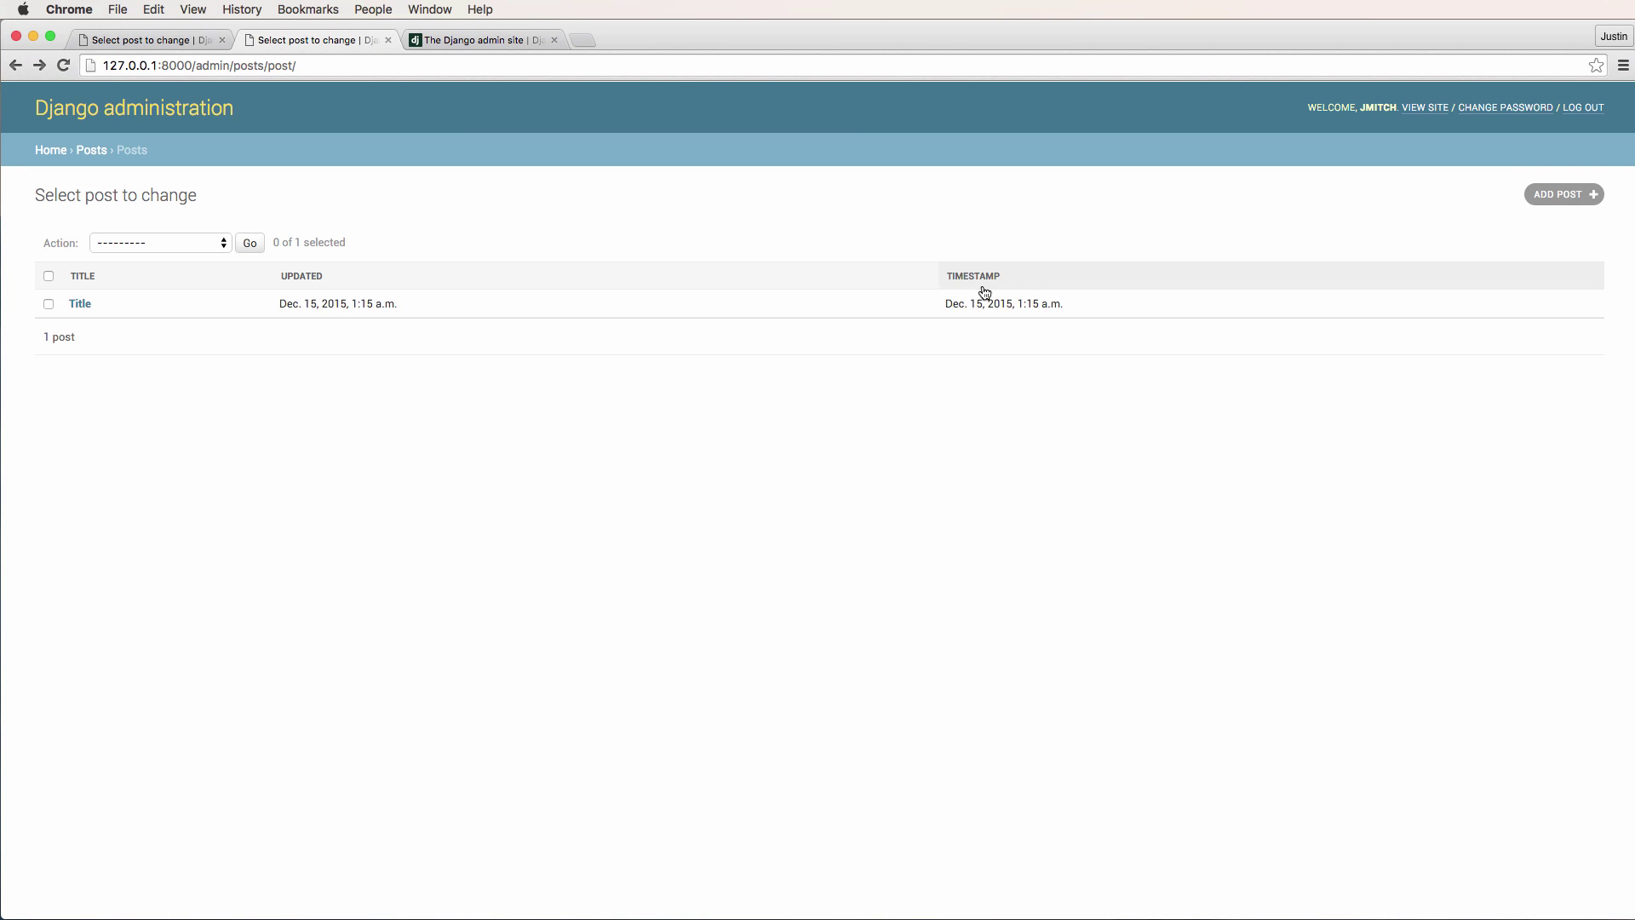
mouse_move(950, 329)
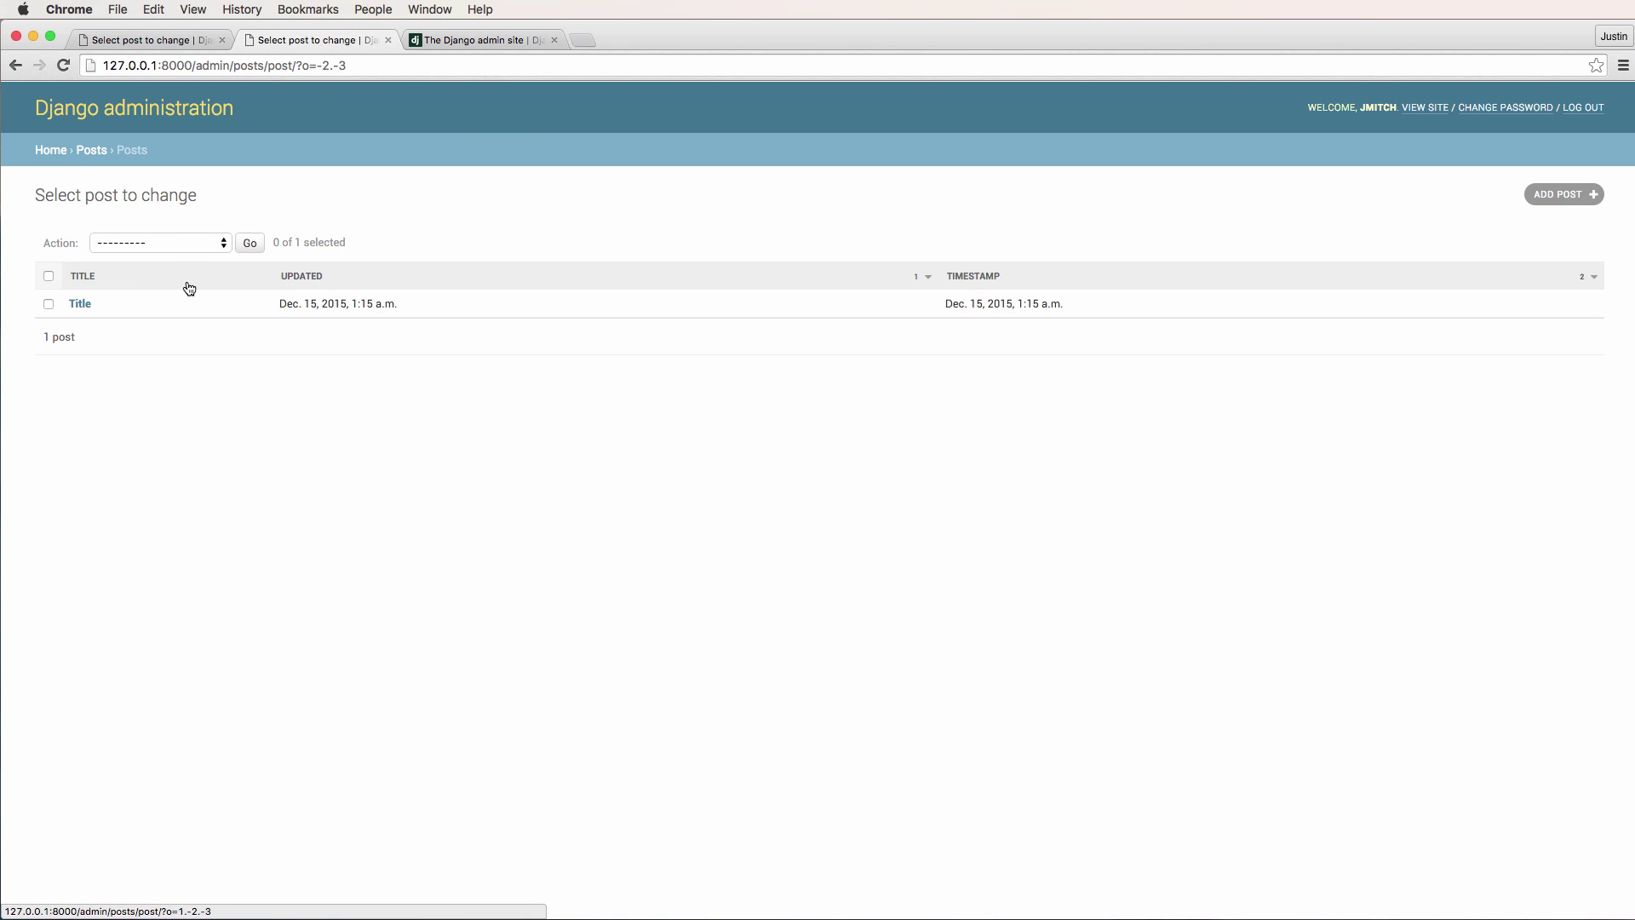
Sort posts by title, then save a new post 'New post' with content 'New content'.
click(82, 275)
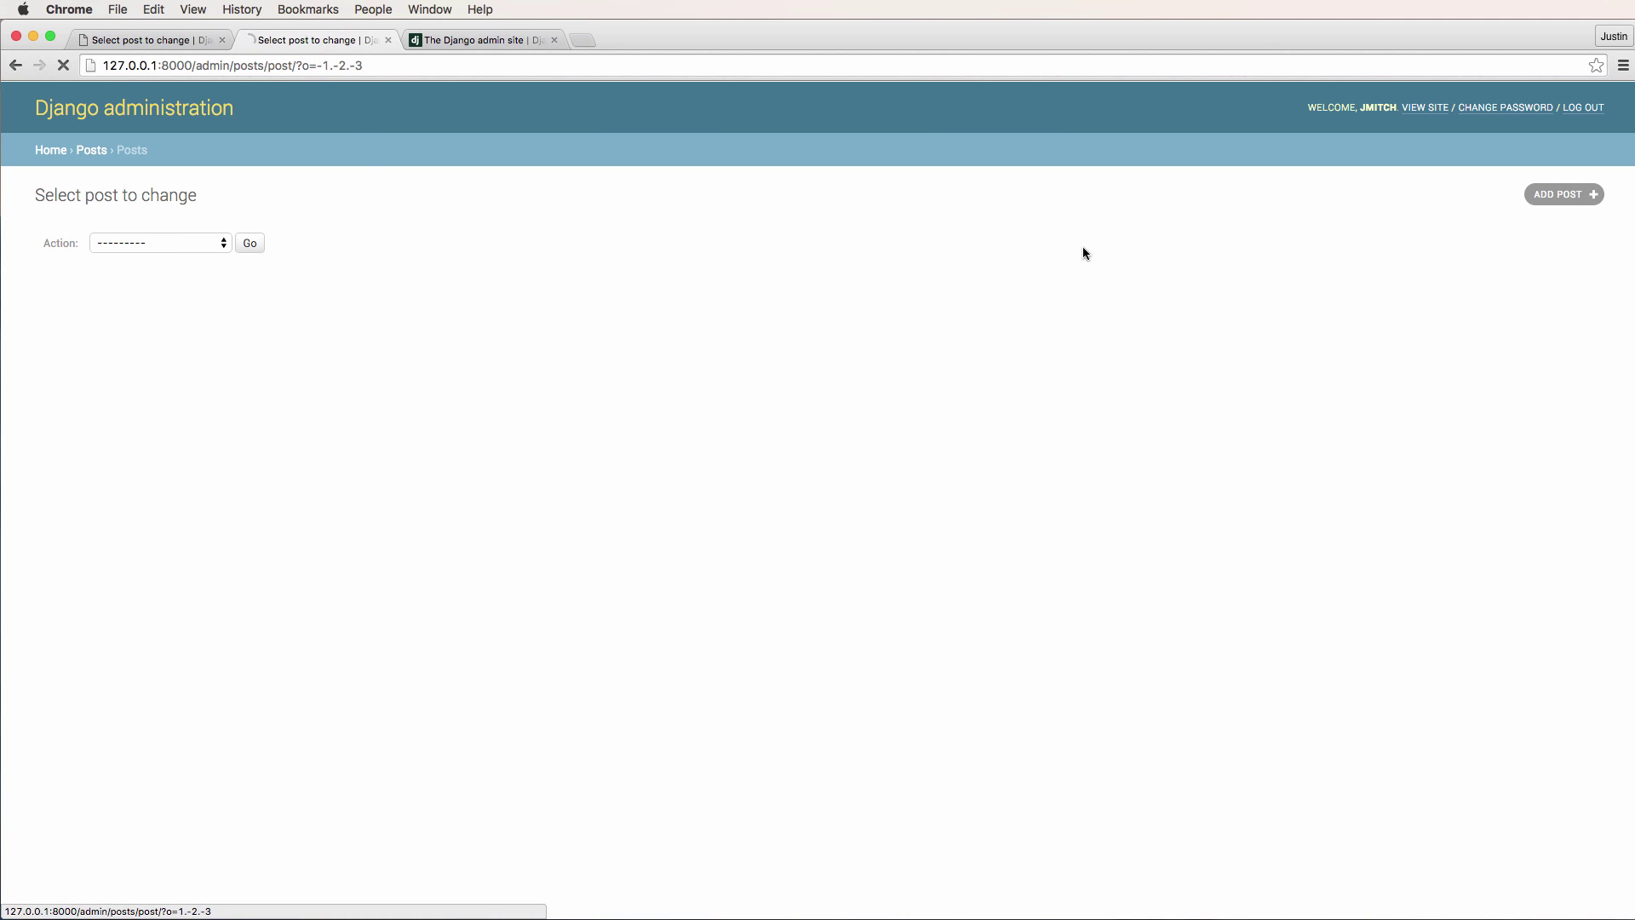
text(New post)
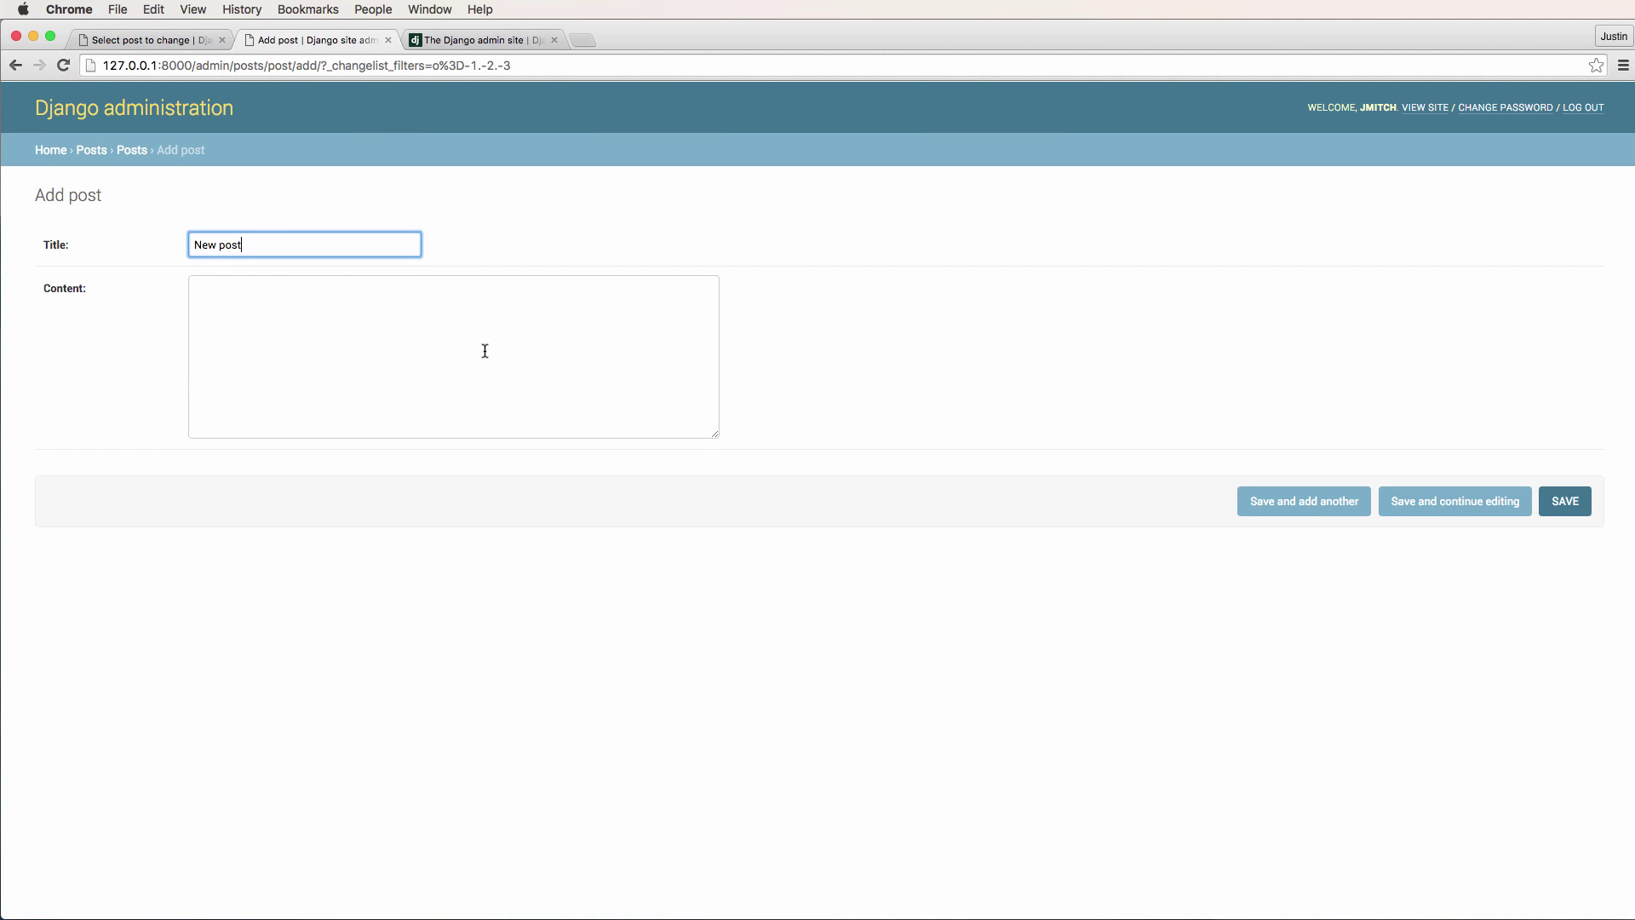
text(New content)
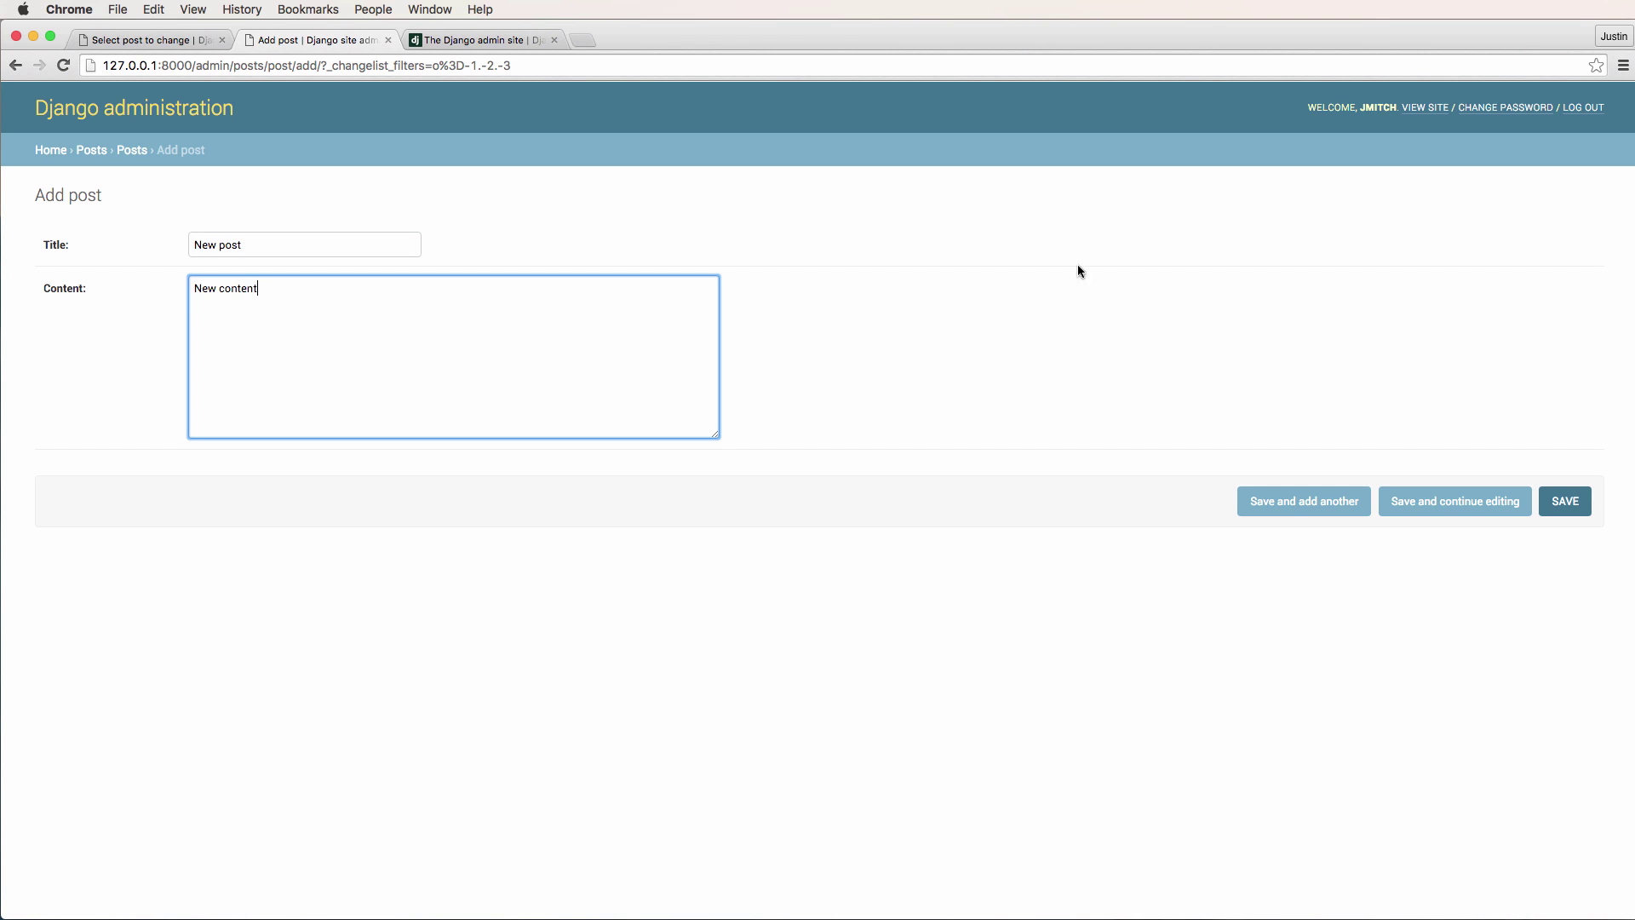
click(1563, 500)
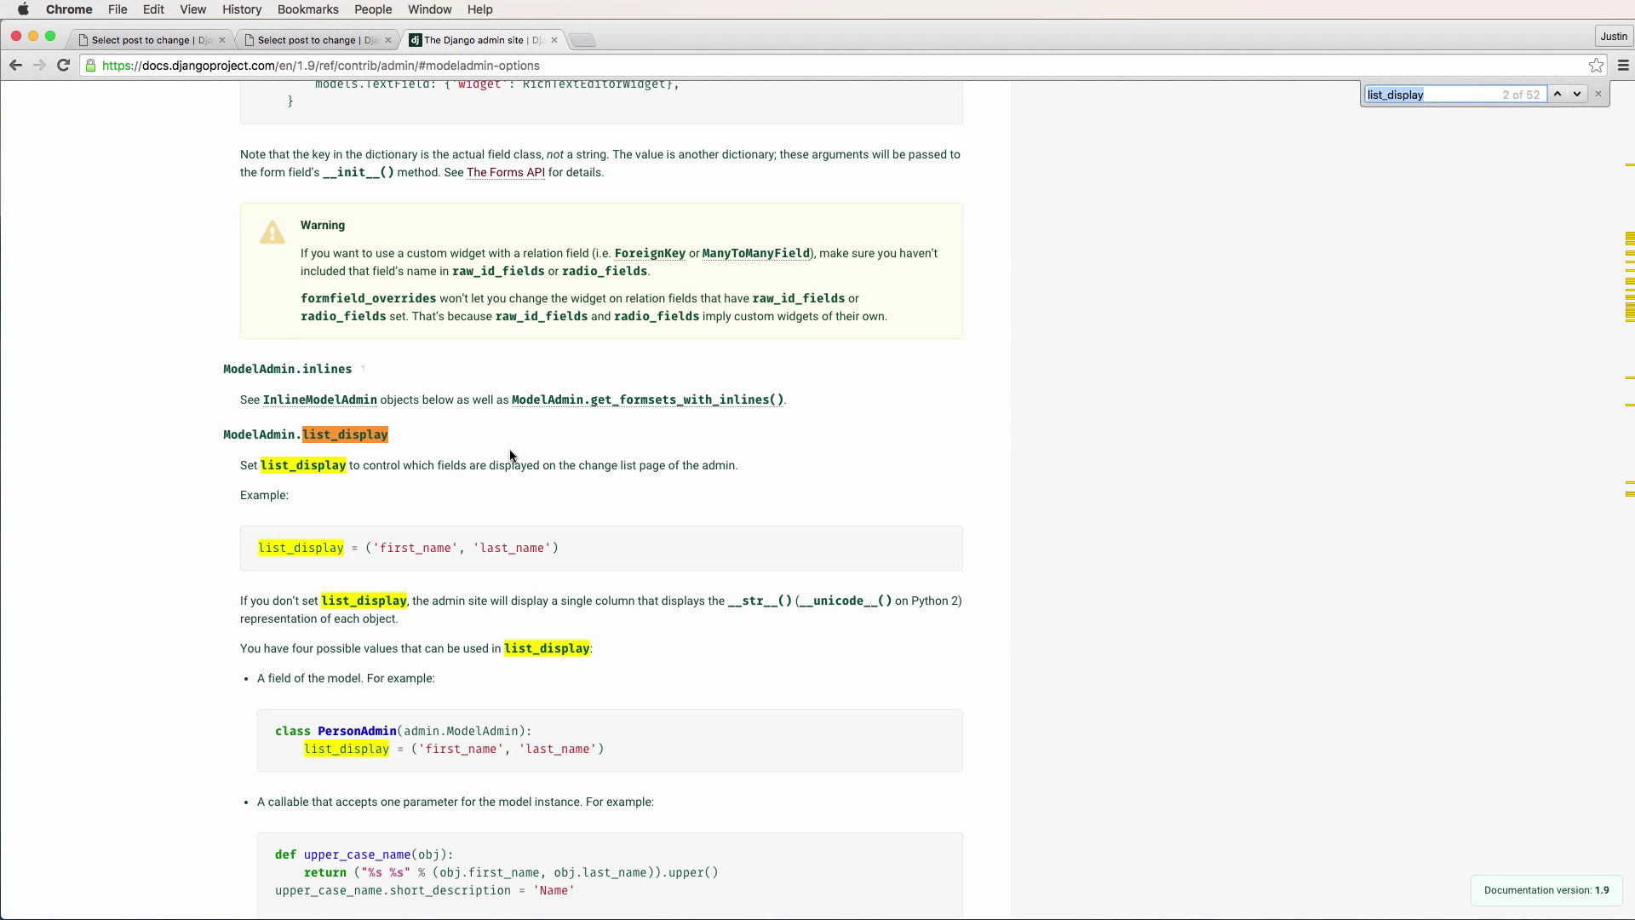
Scroll the ModelAdmin docs past list_display to the list_display_links section.
scroll(down, 3)
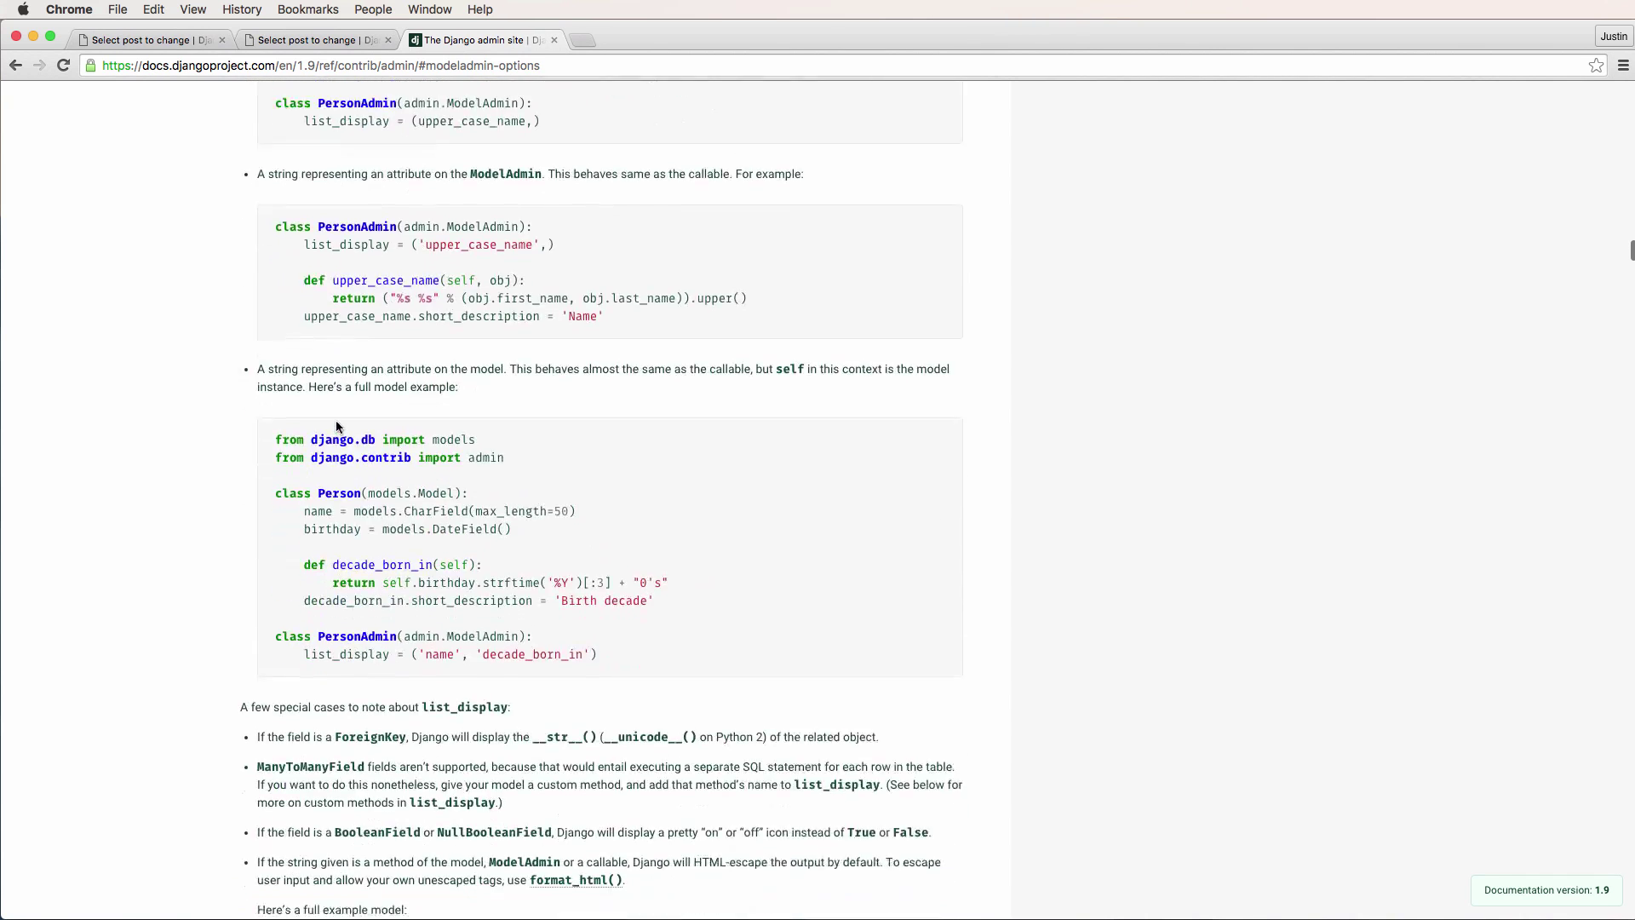
scroll(down, 3)
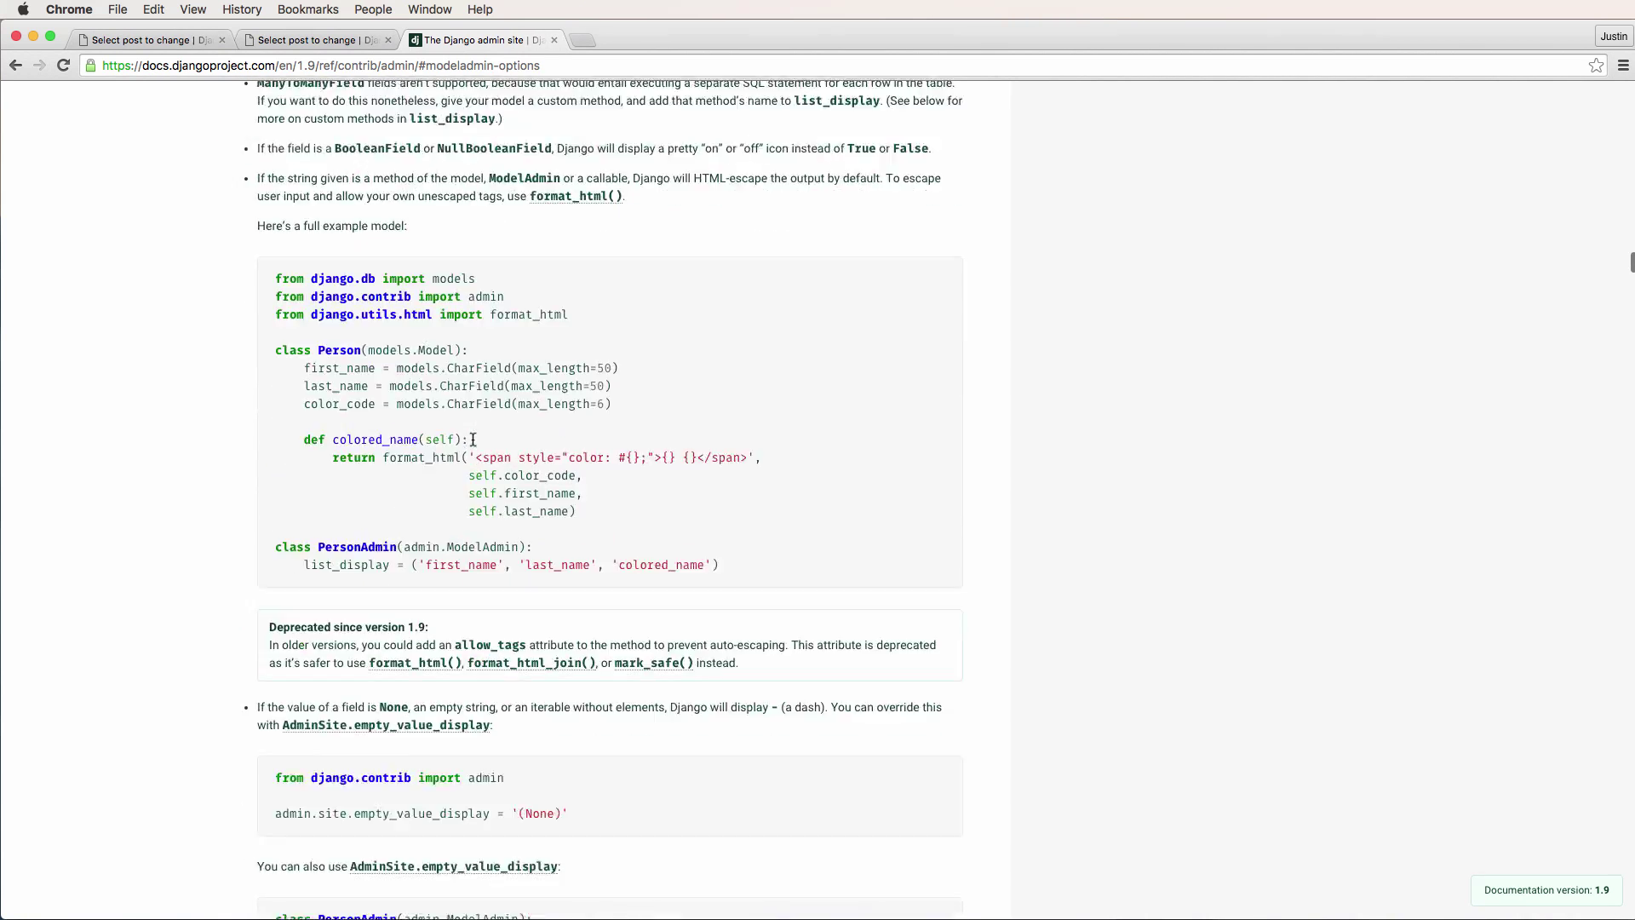
scroll(down, 3)
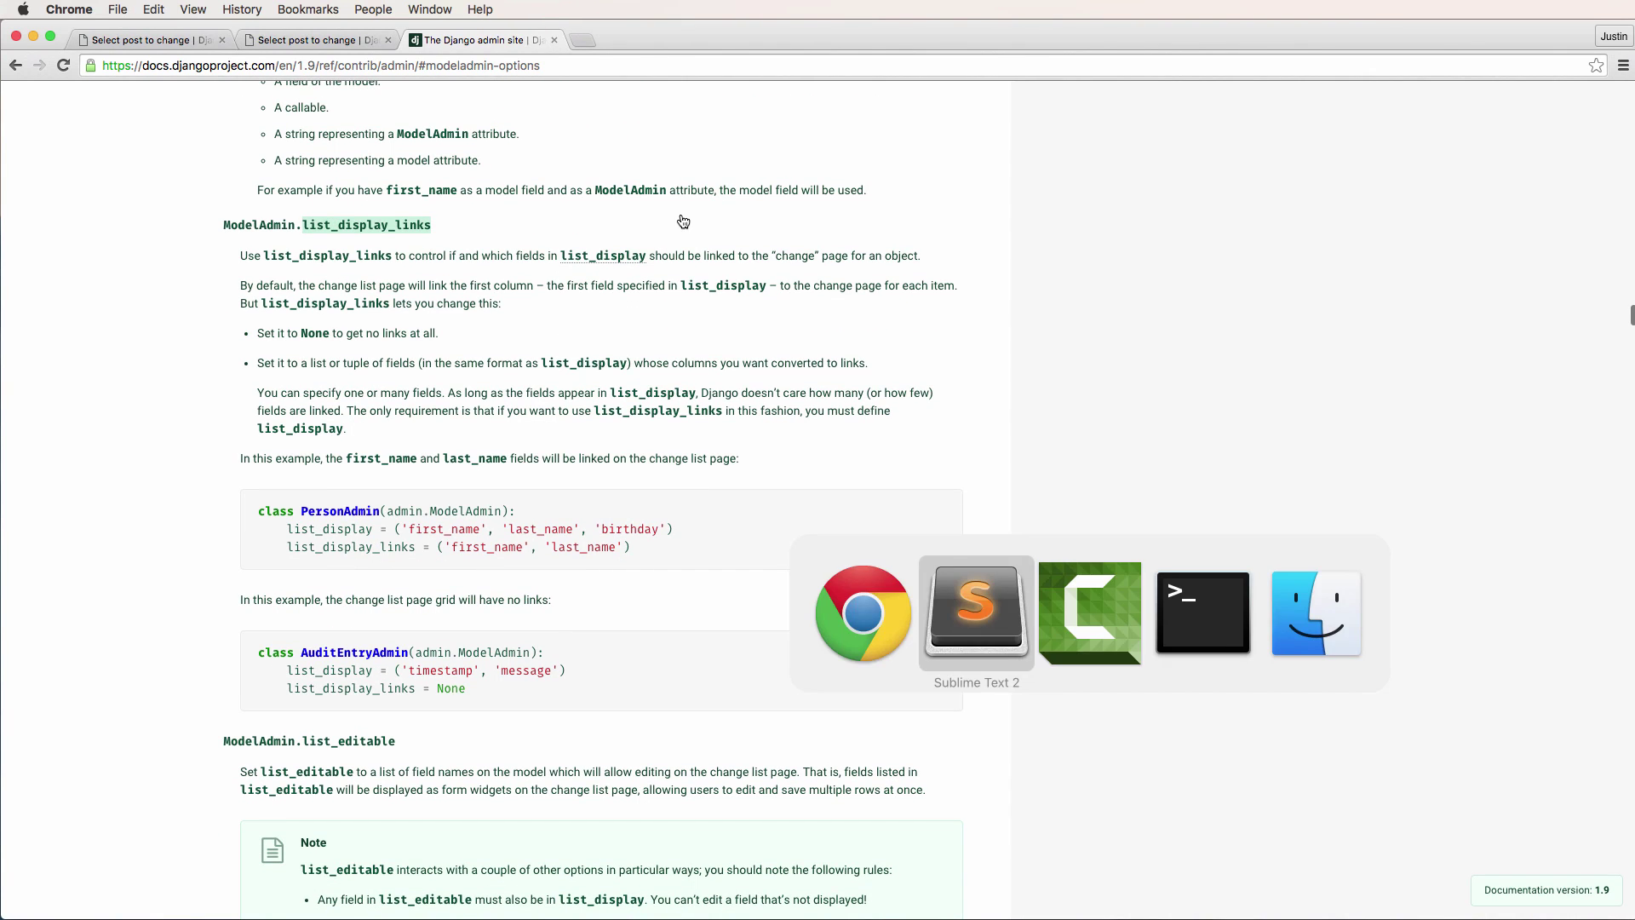
Add list_display_links = ["updated"] below list_display and begin a new list_ line.
click(974, 613)
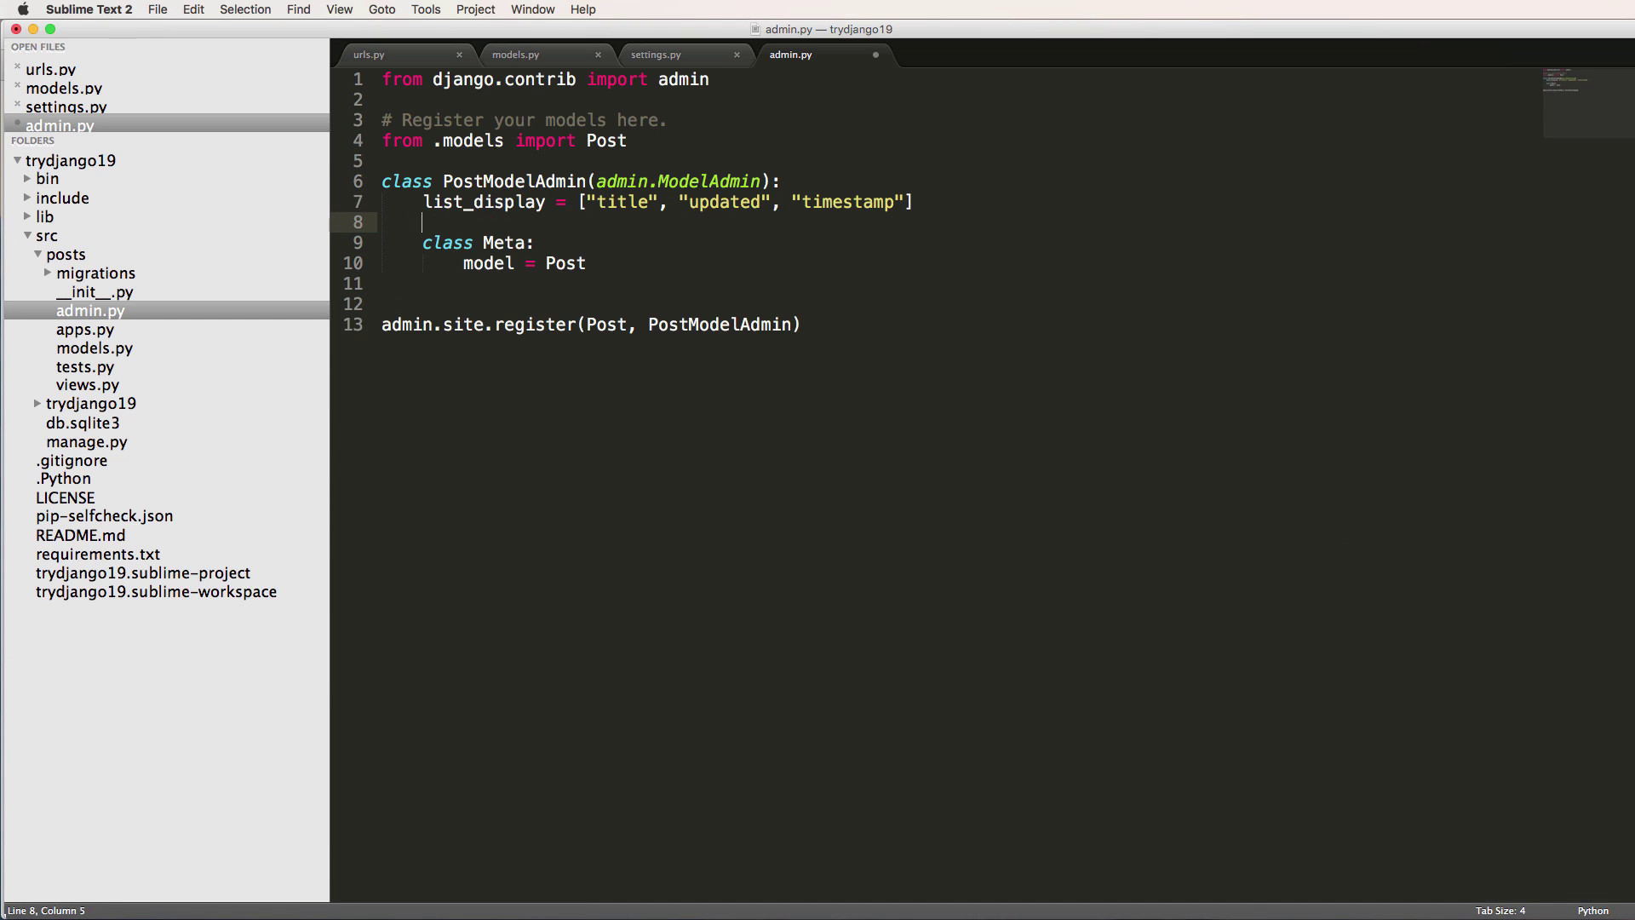
text(list_display_links = [])
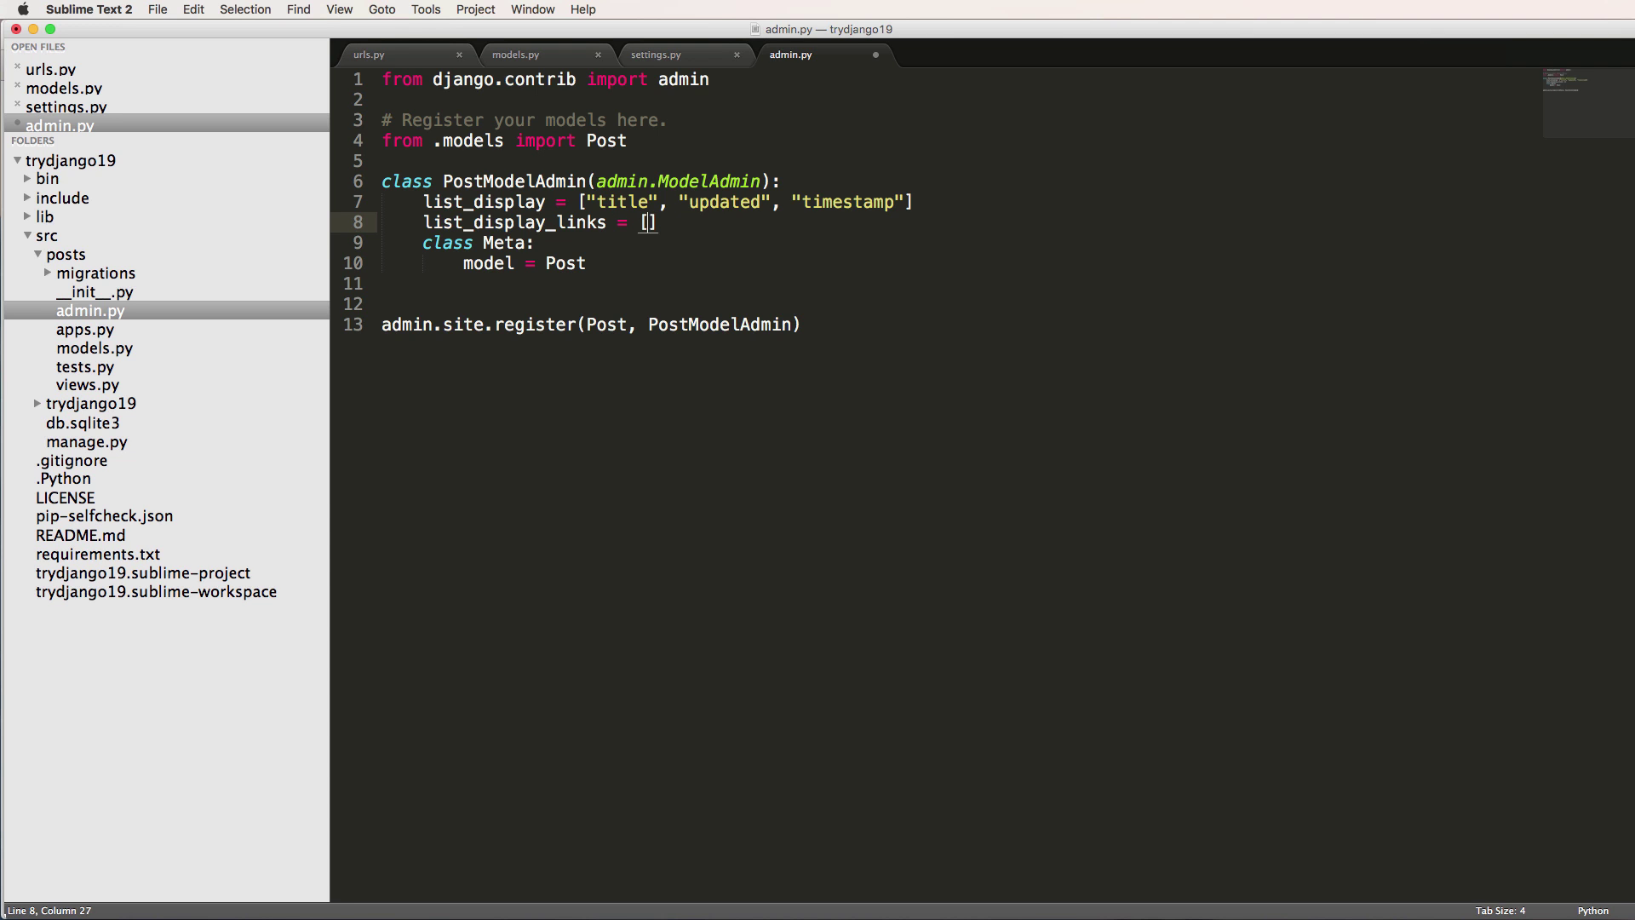
text("updated")
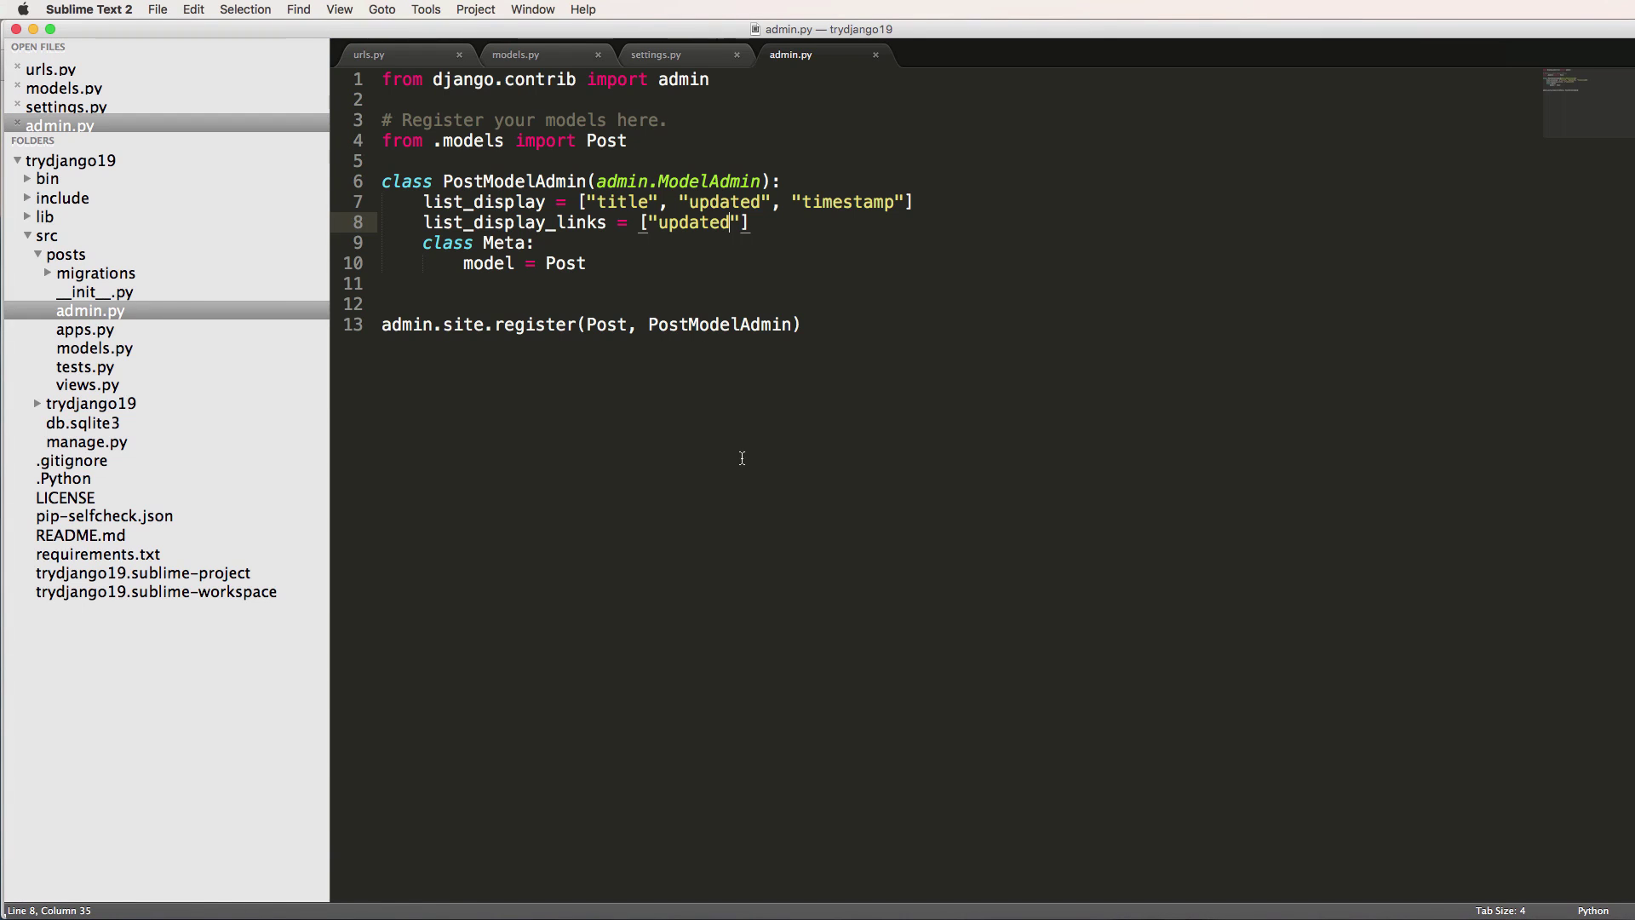
text(list_)
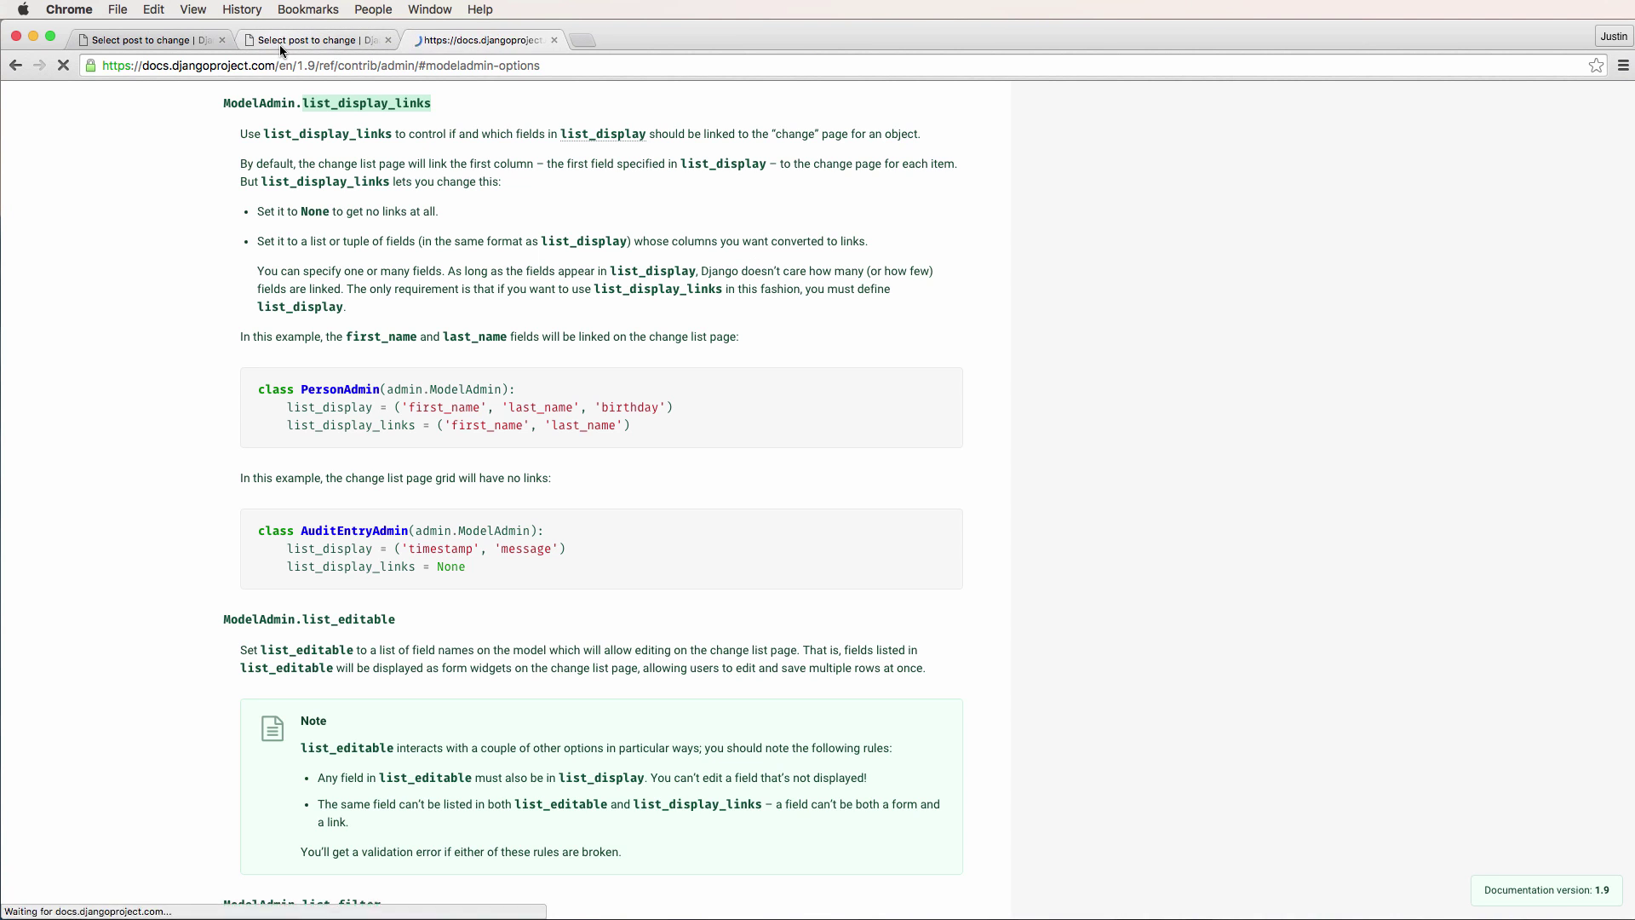
Filter the admin posts by This year, Past 7 days, then Today, and return to the docs.
click(479, 40)
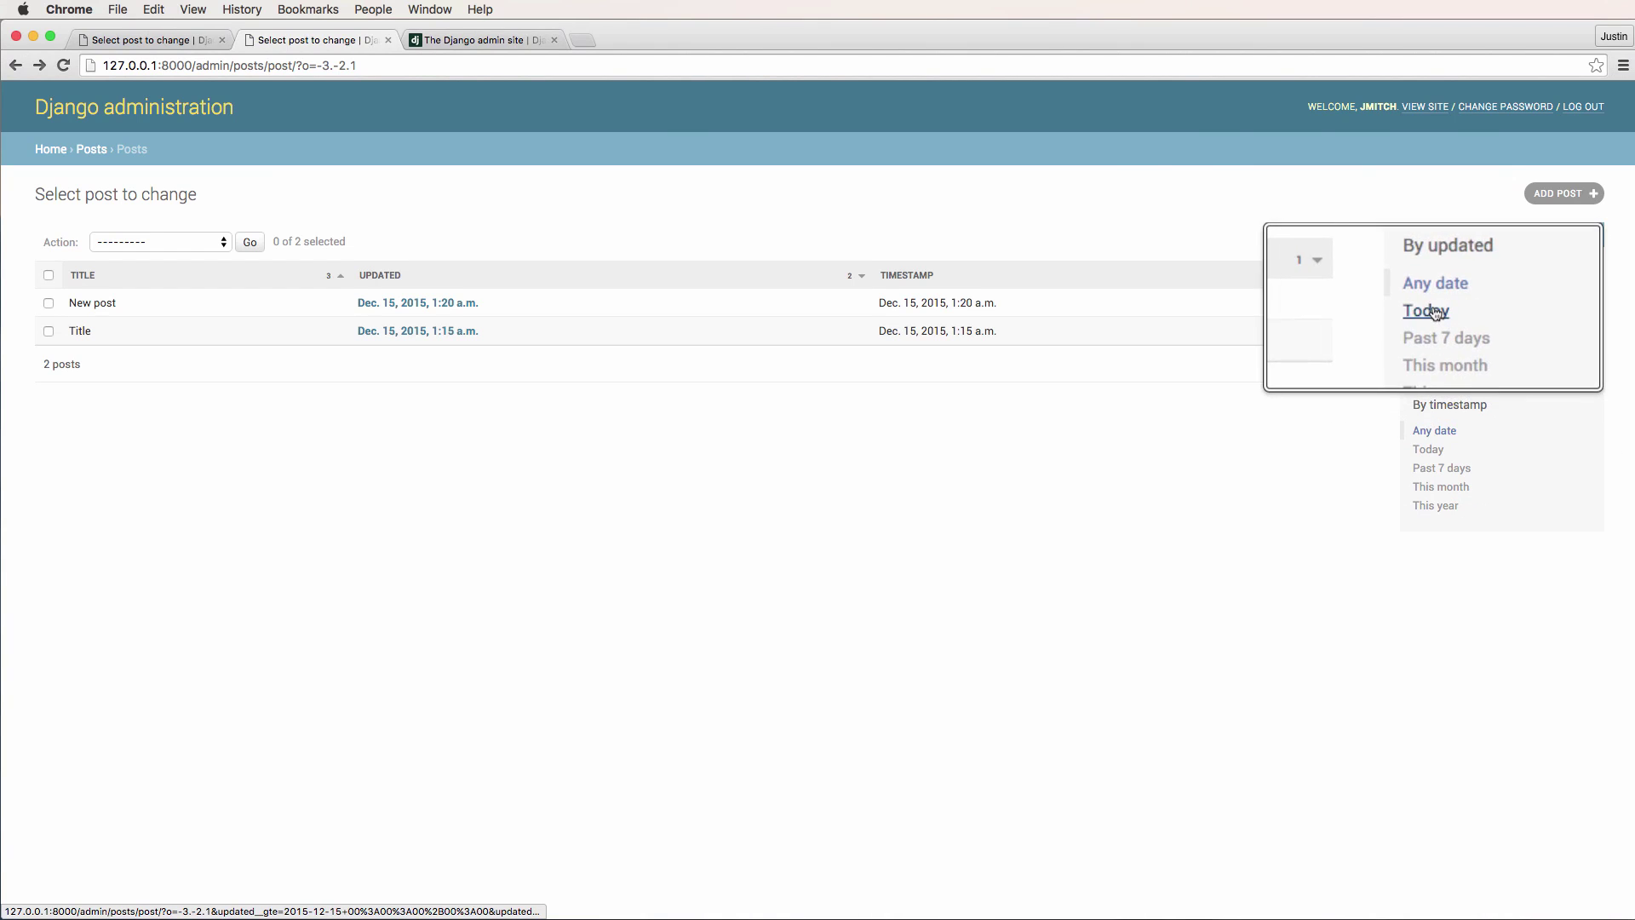
click(1435, 367)
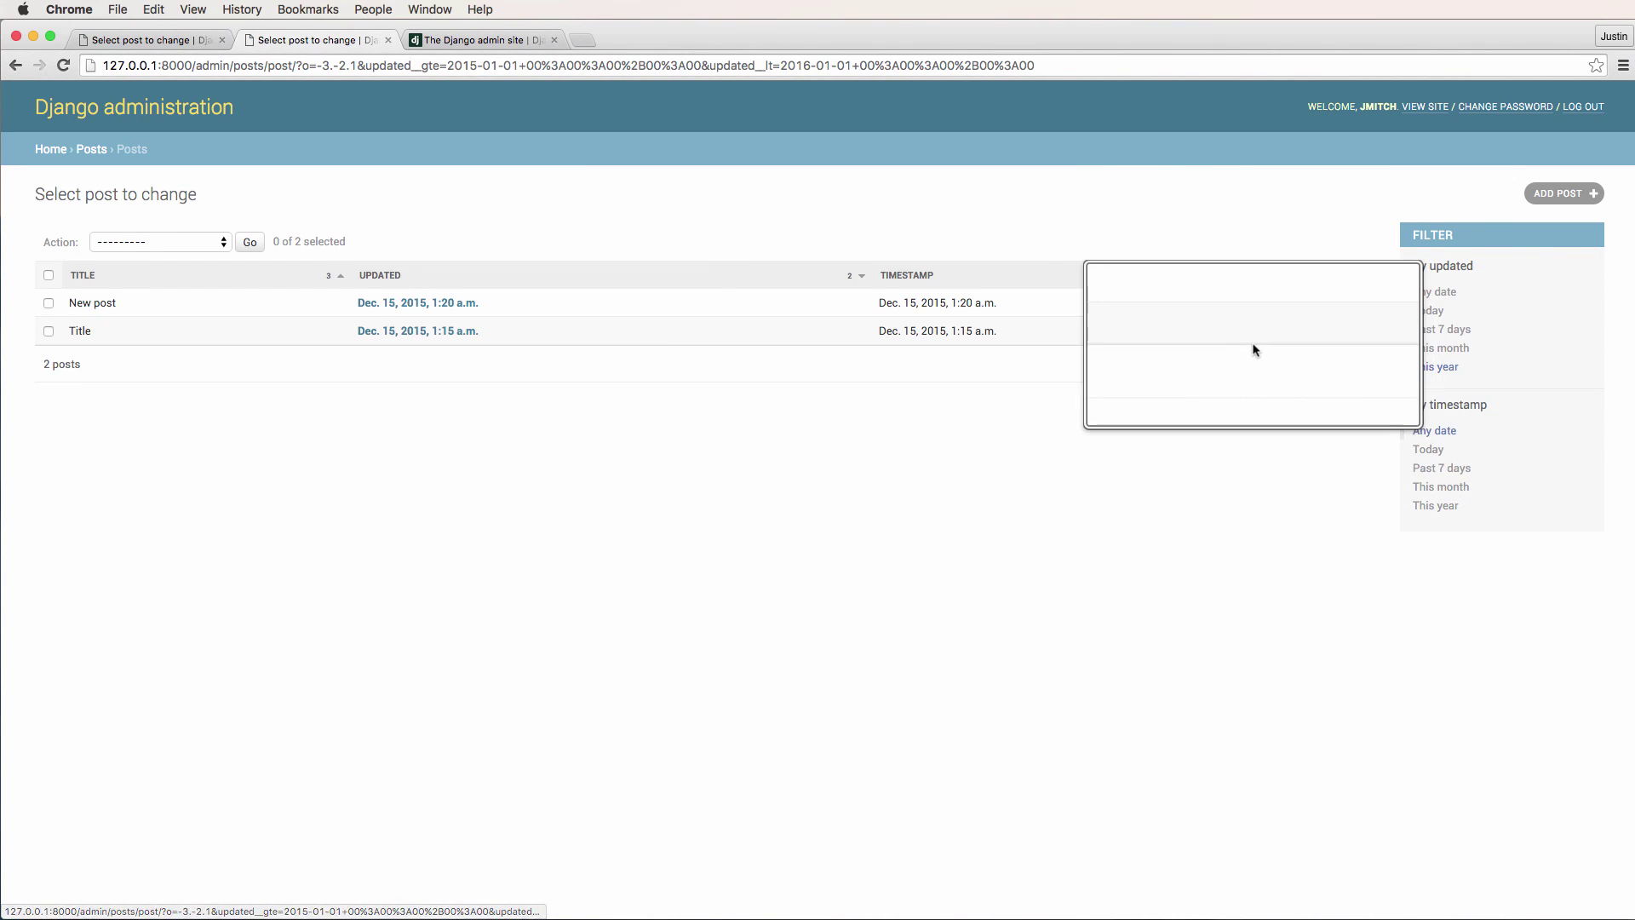
click(1441, 468)
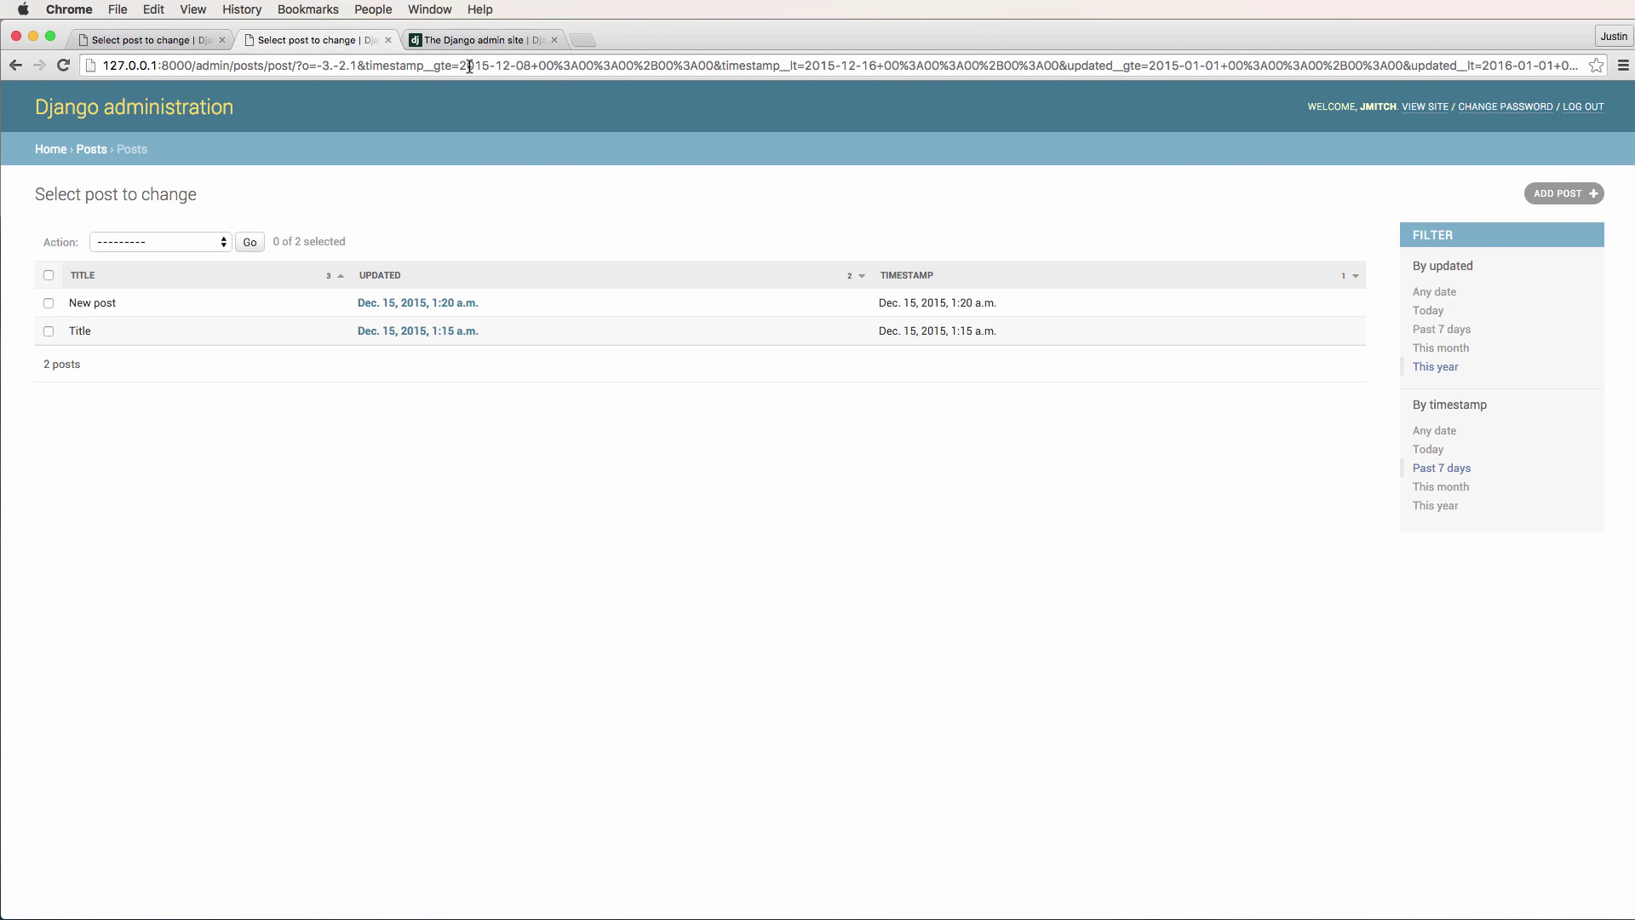
mouse_move(705, 194)
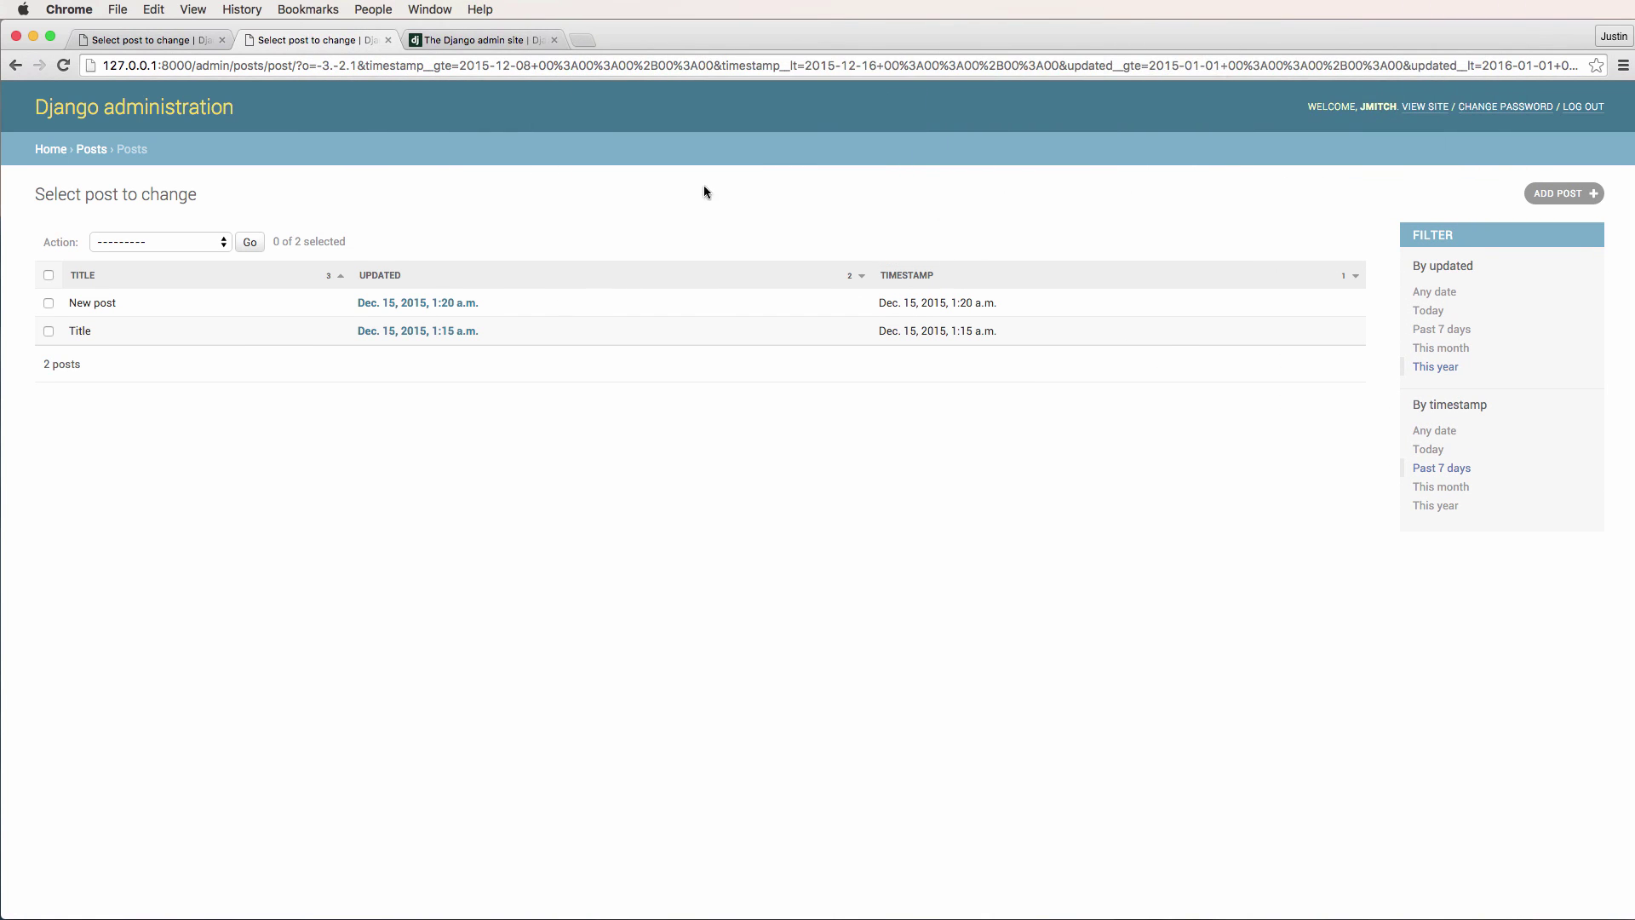
click(1427, 310)
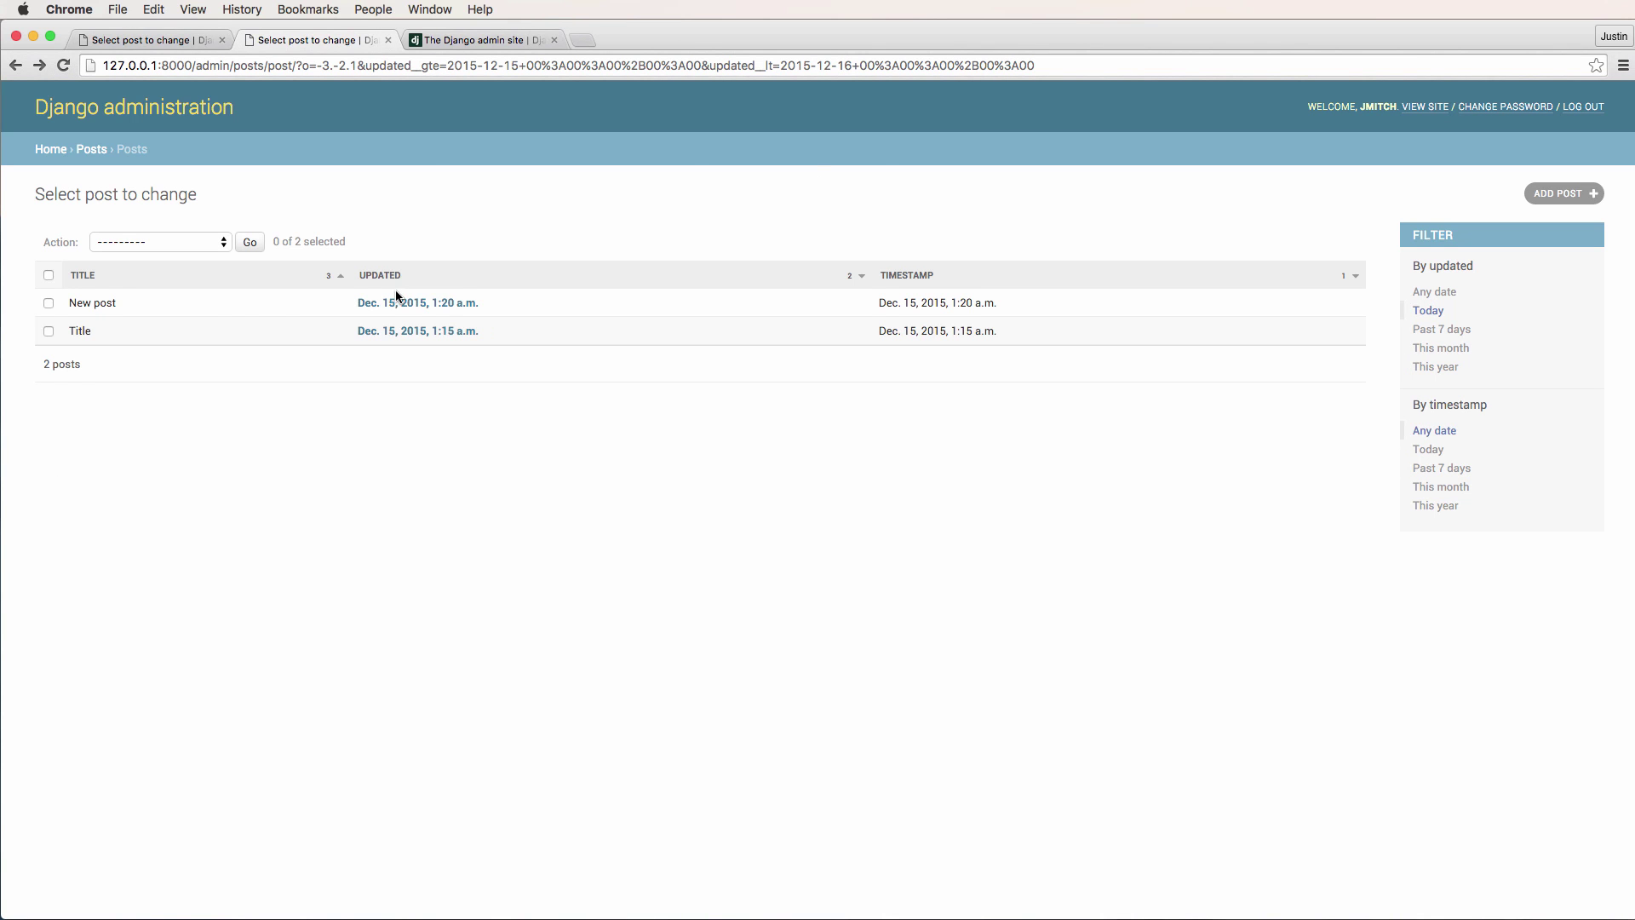
mouse_move(1346, 321)
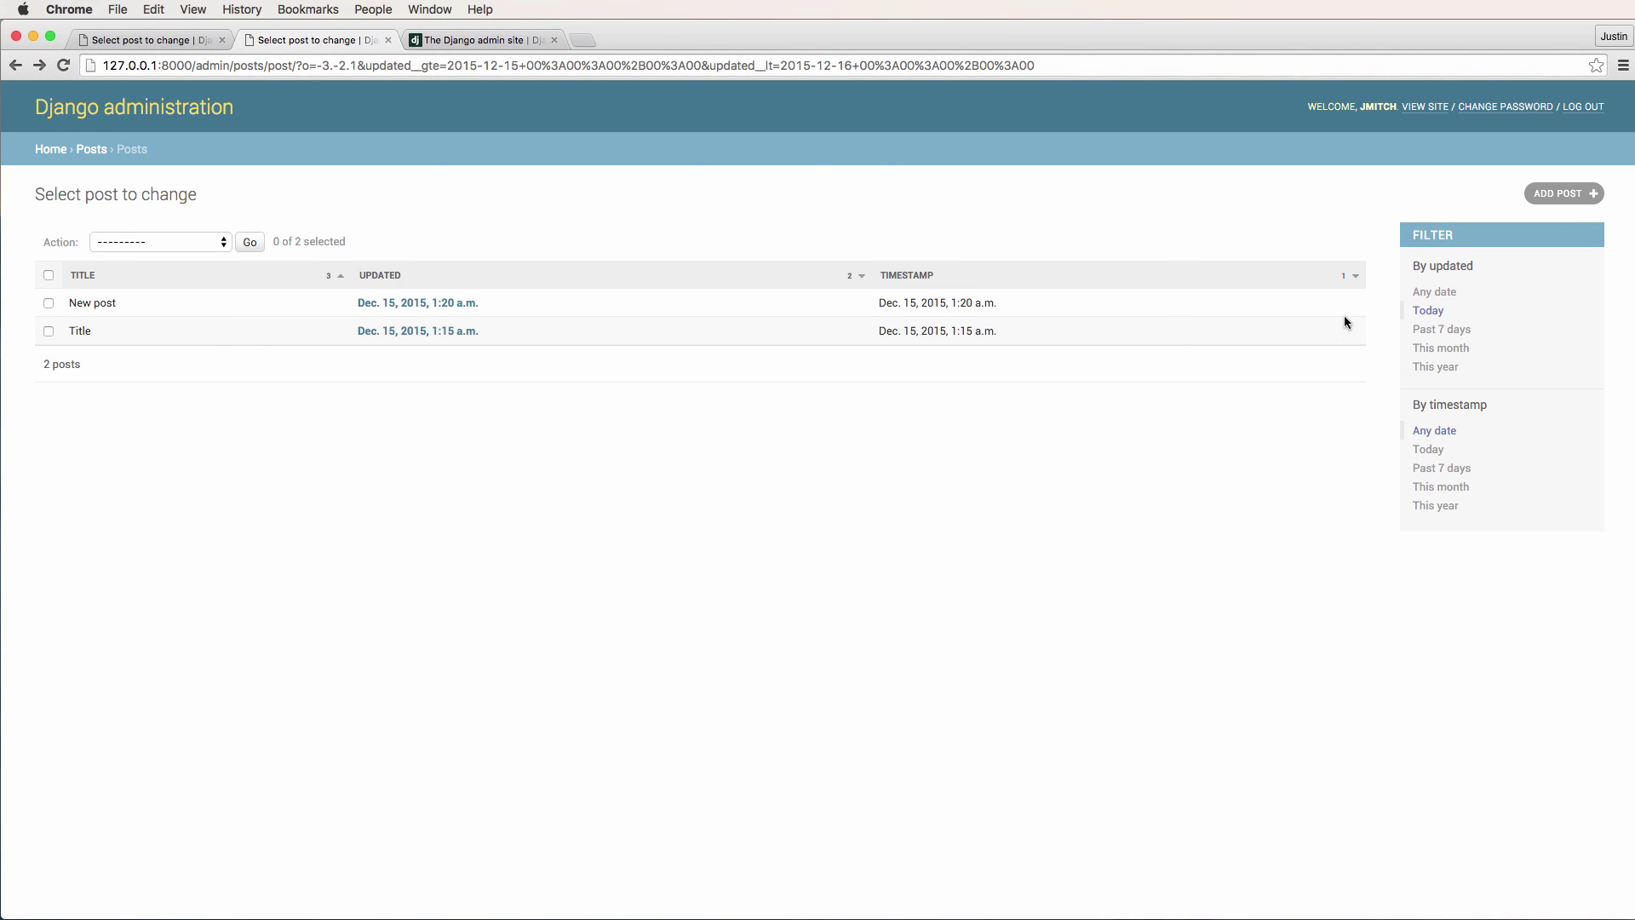
mouse_move(803, 239)
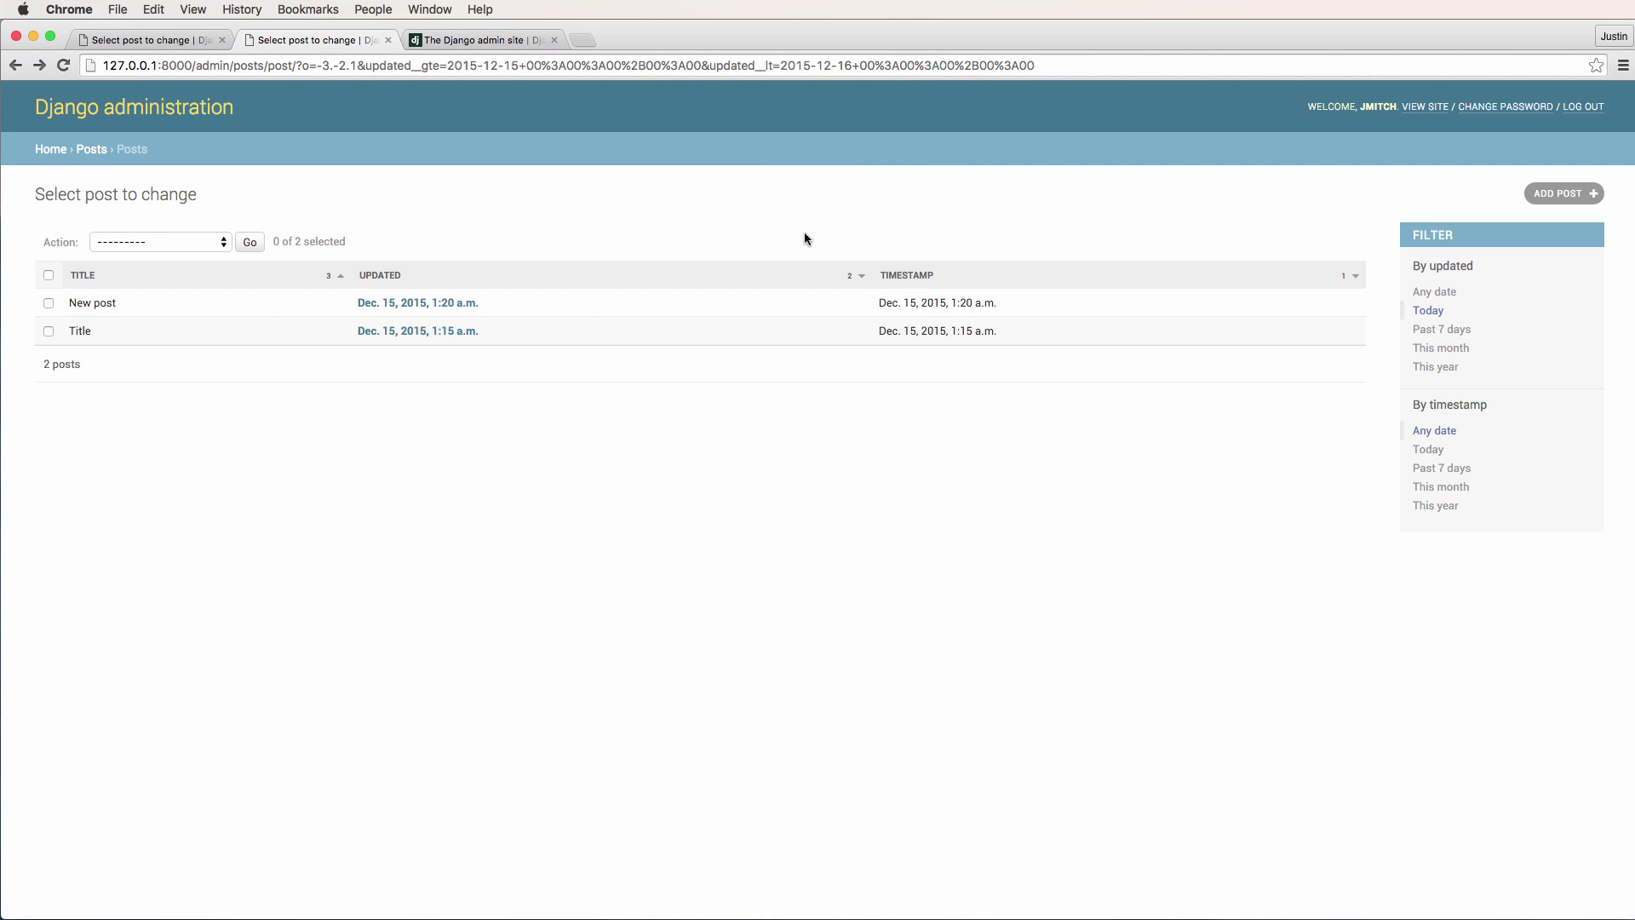
click(479, 40)
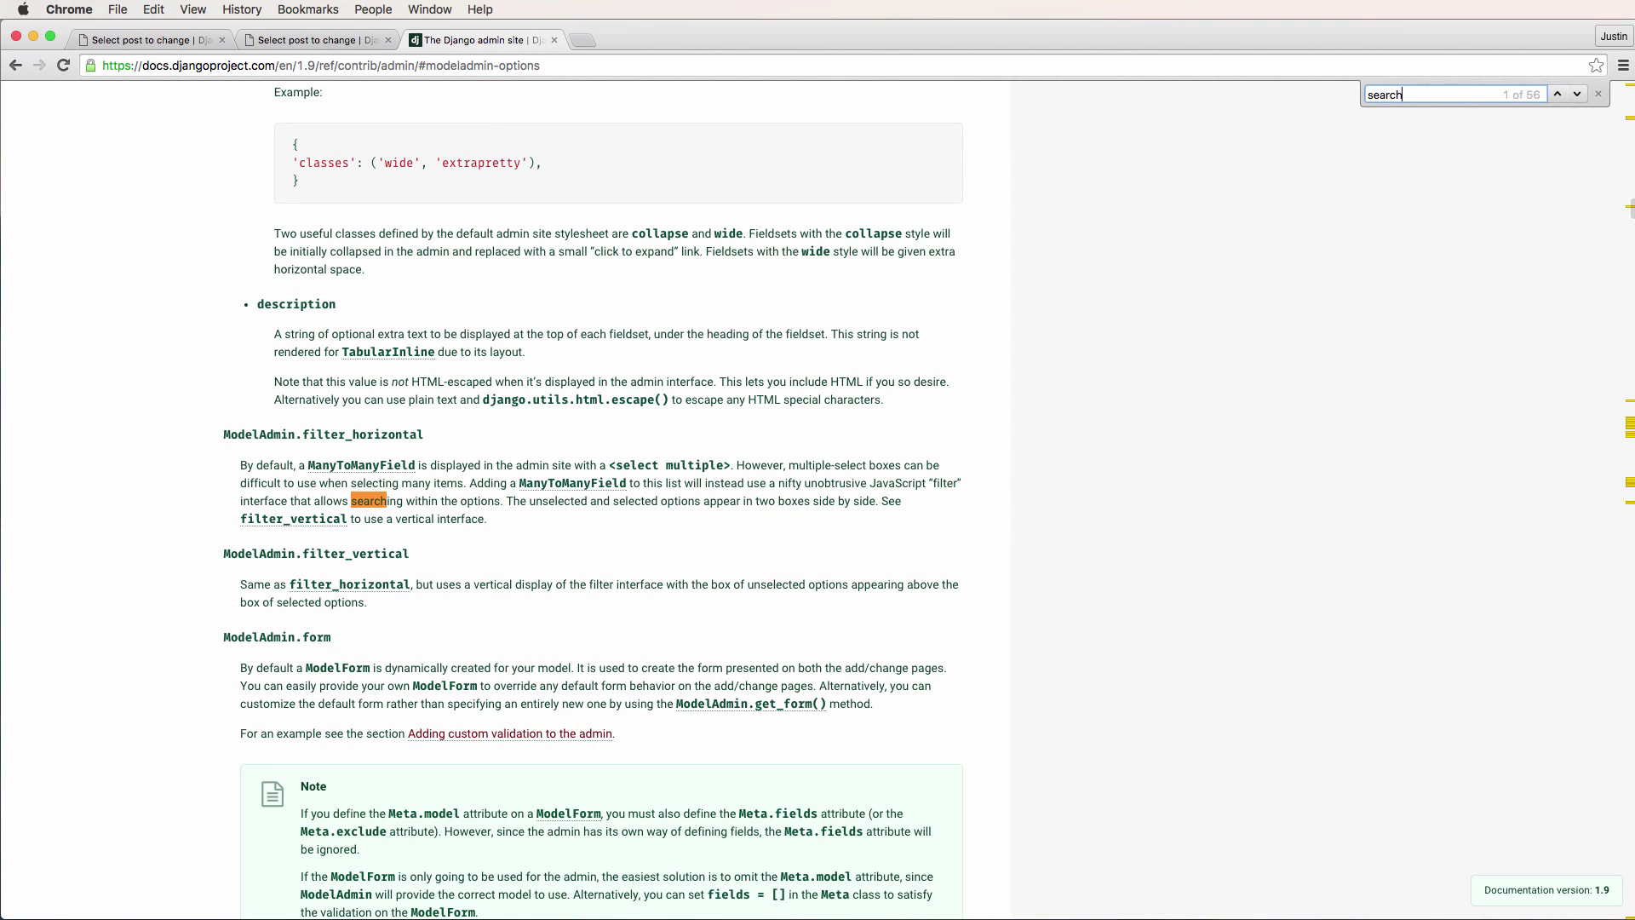
Step through 'search' matches to the ModelAdmin.search_fields section.
click(1556, 93)
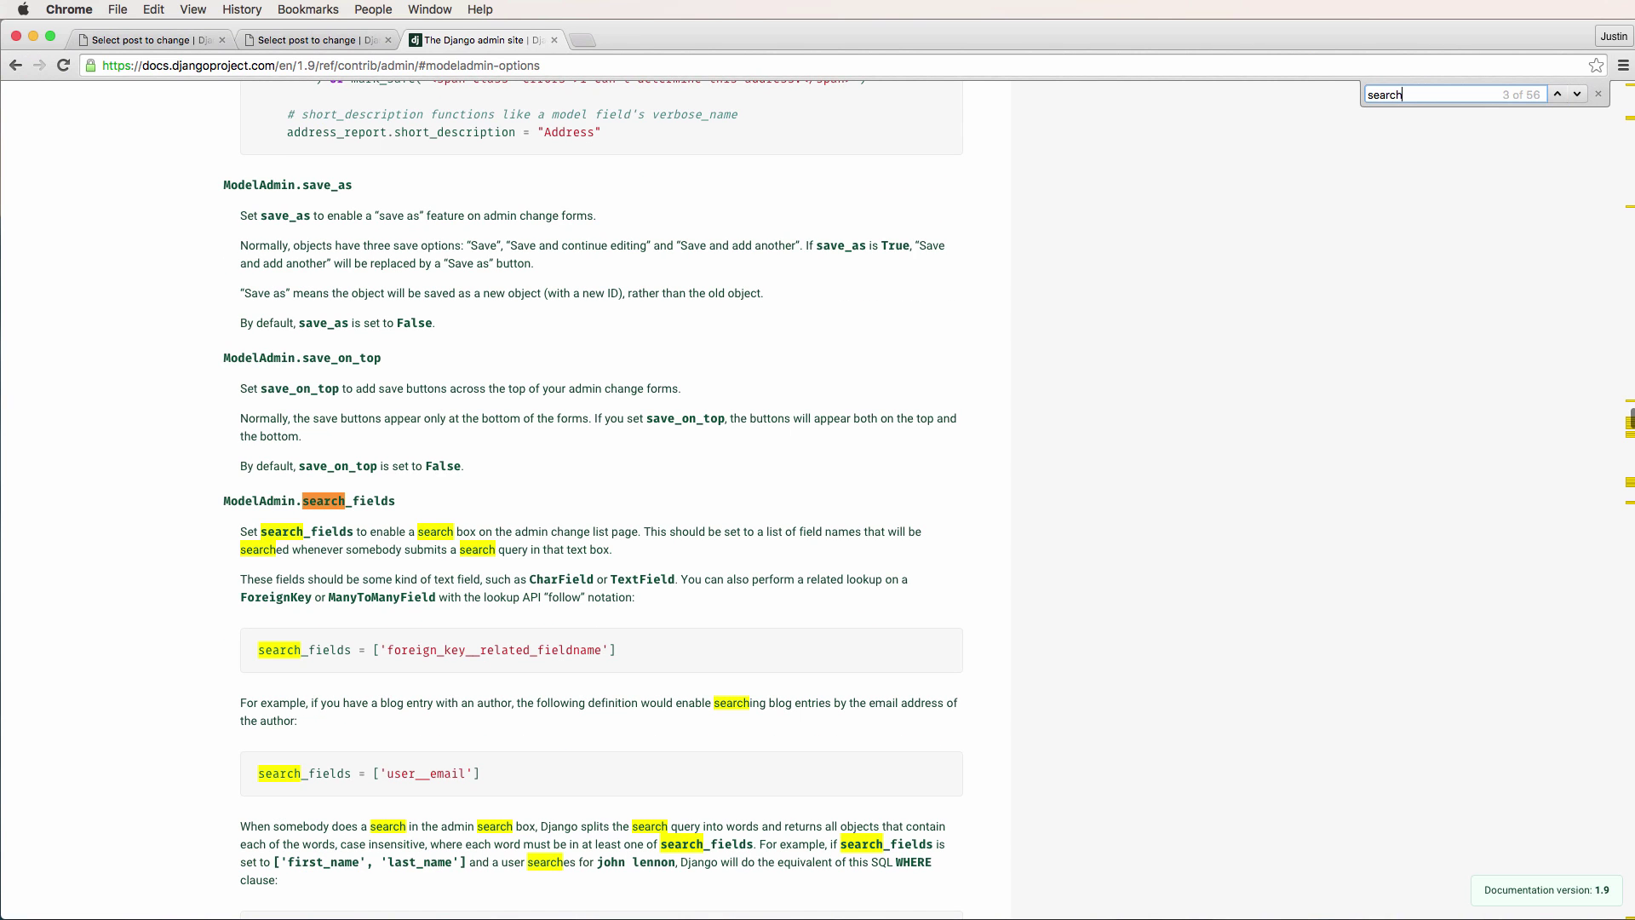
scroll(down, 3)
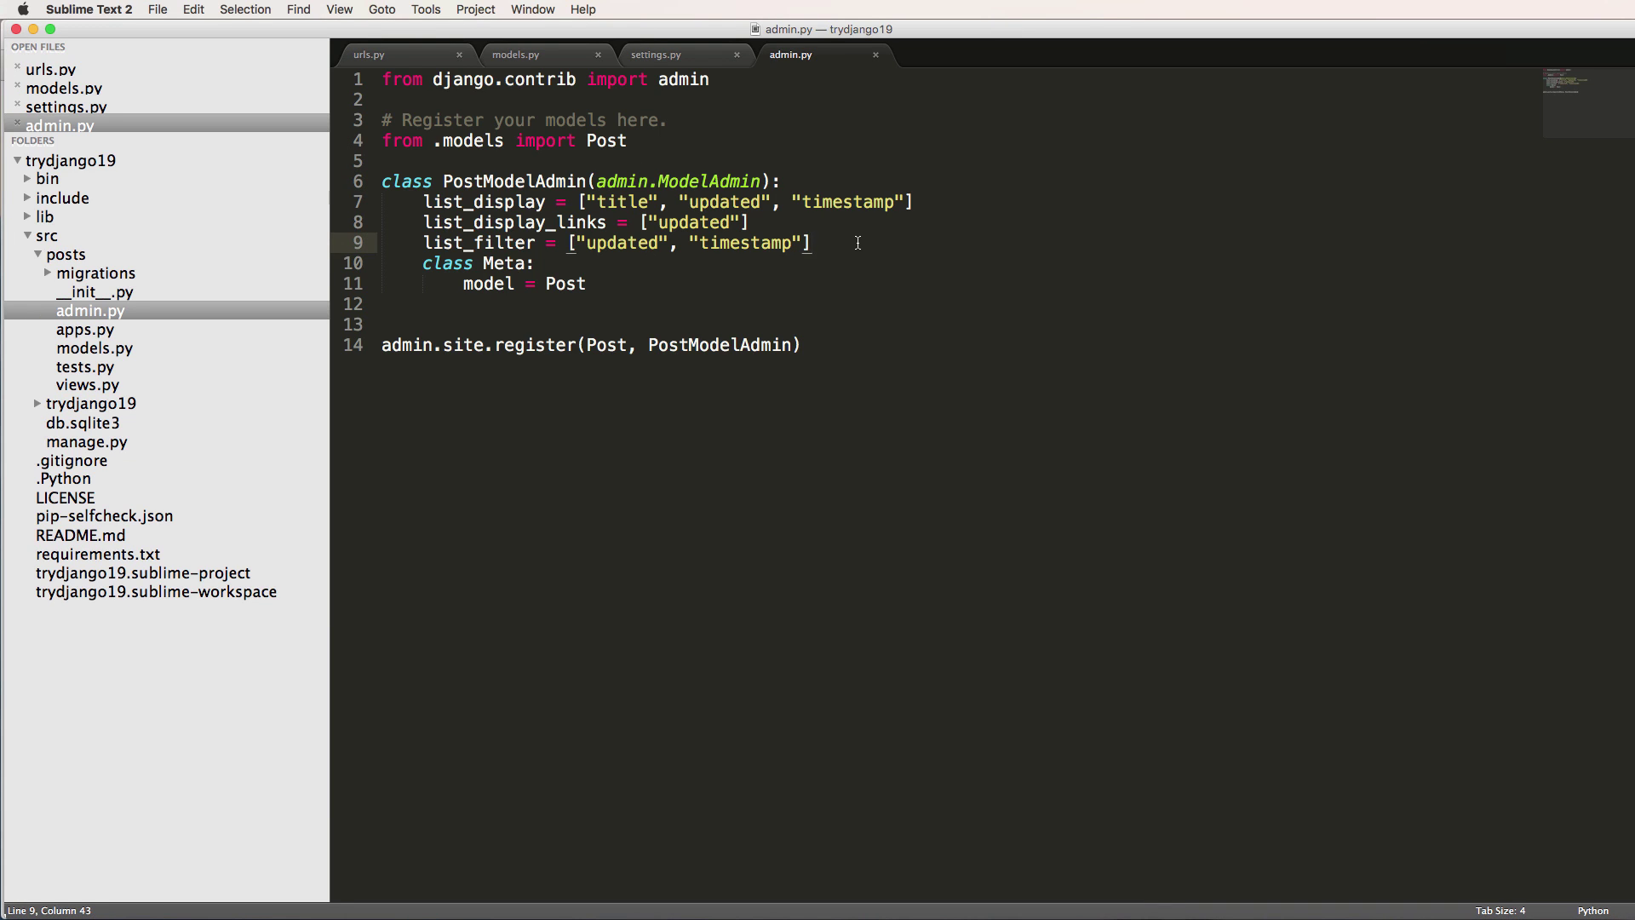
Add search_fields = ["title", "content"] to PostModelAdmin.
text(search_fields = [)
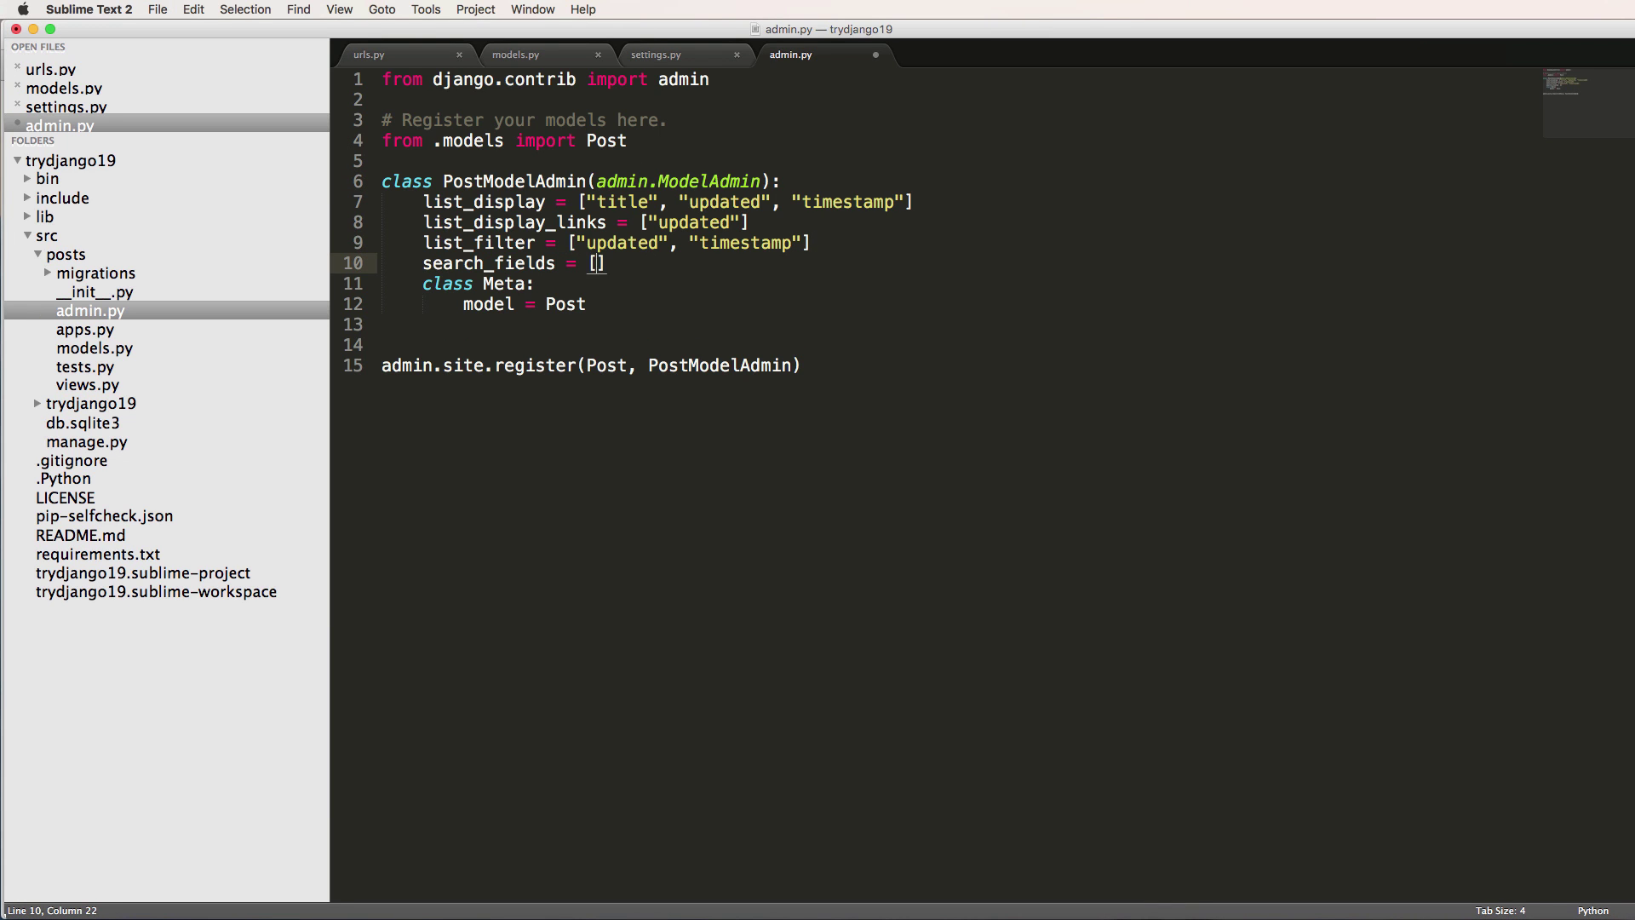
text("title", ")
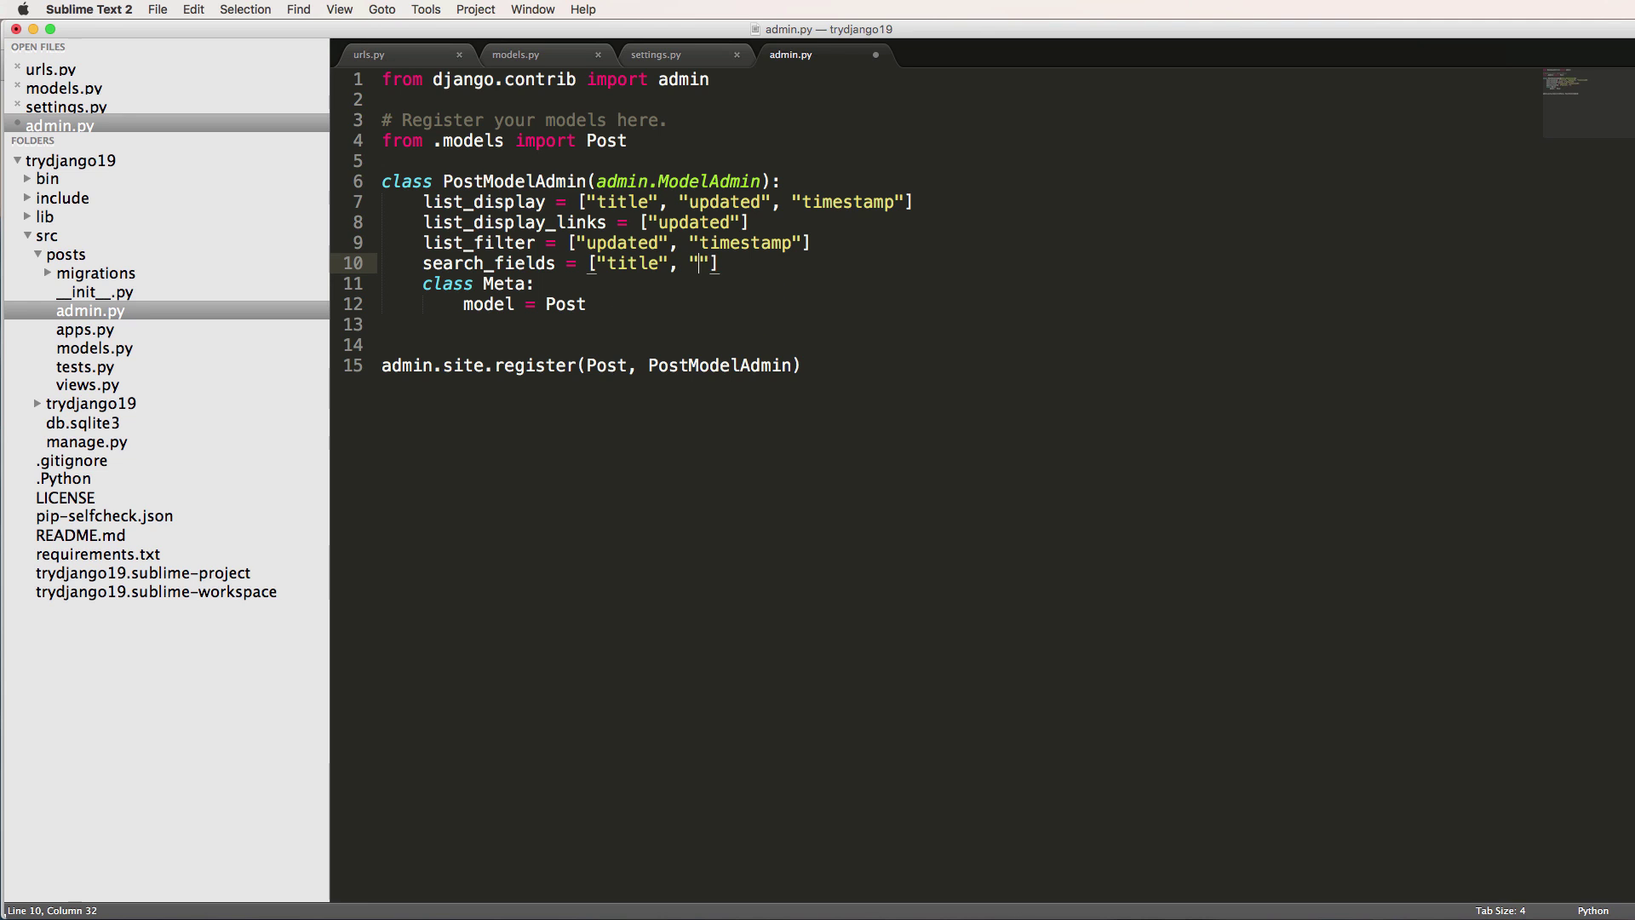
text(content)
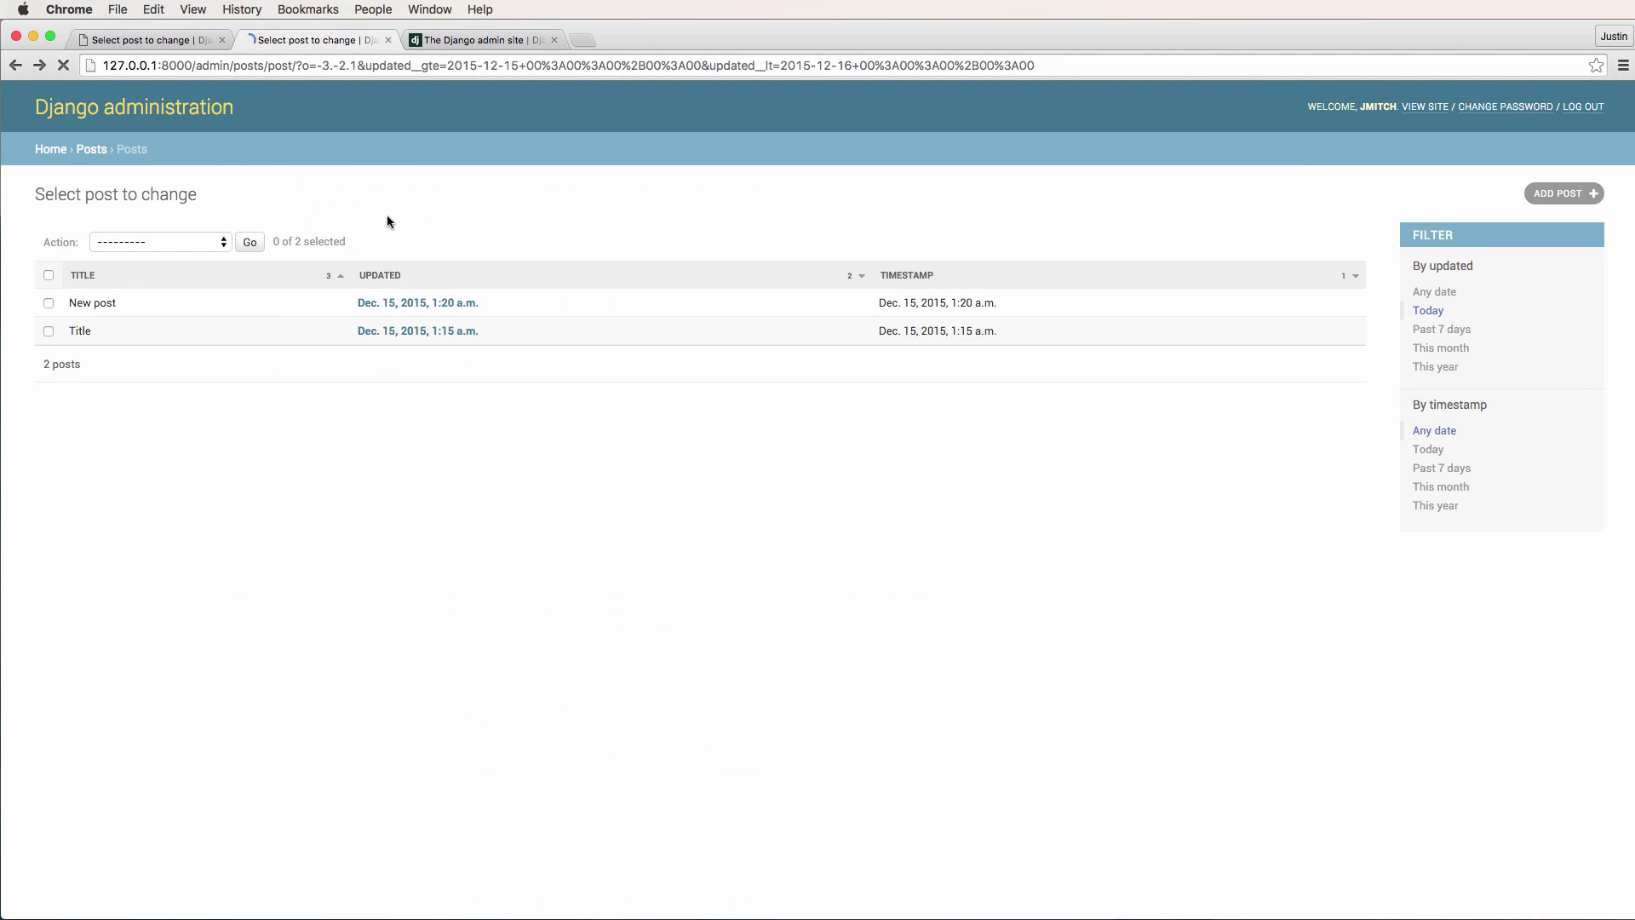
Add abc123 to New post's content, save it, and search the posts list for abc123.
text(co)
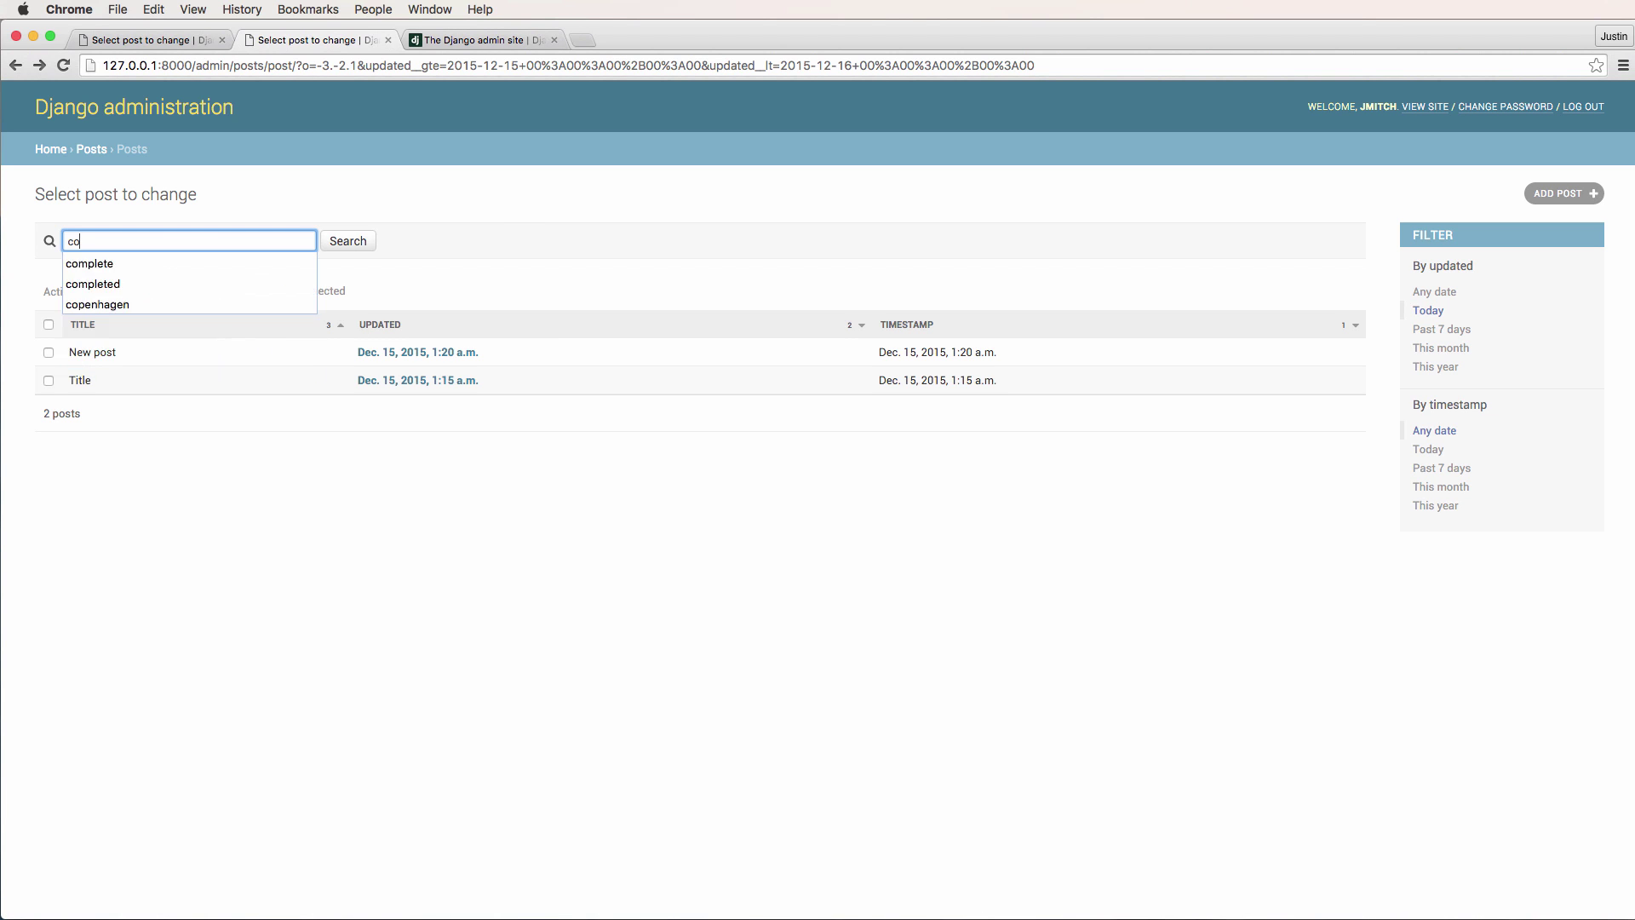
click(347, 240)
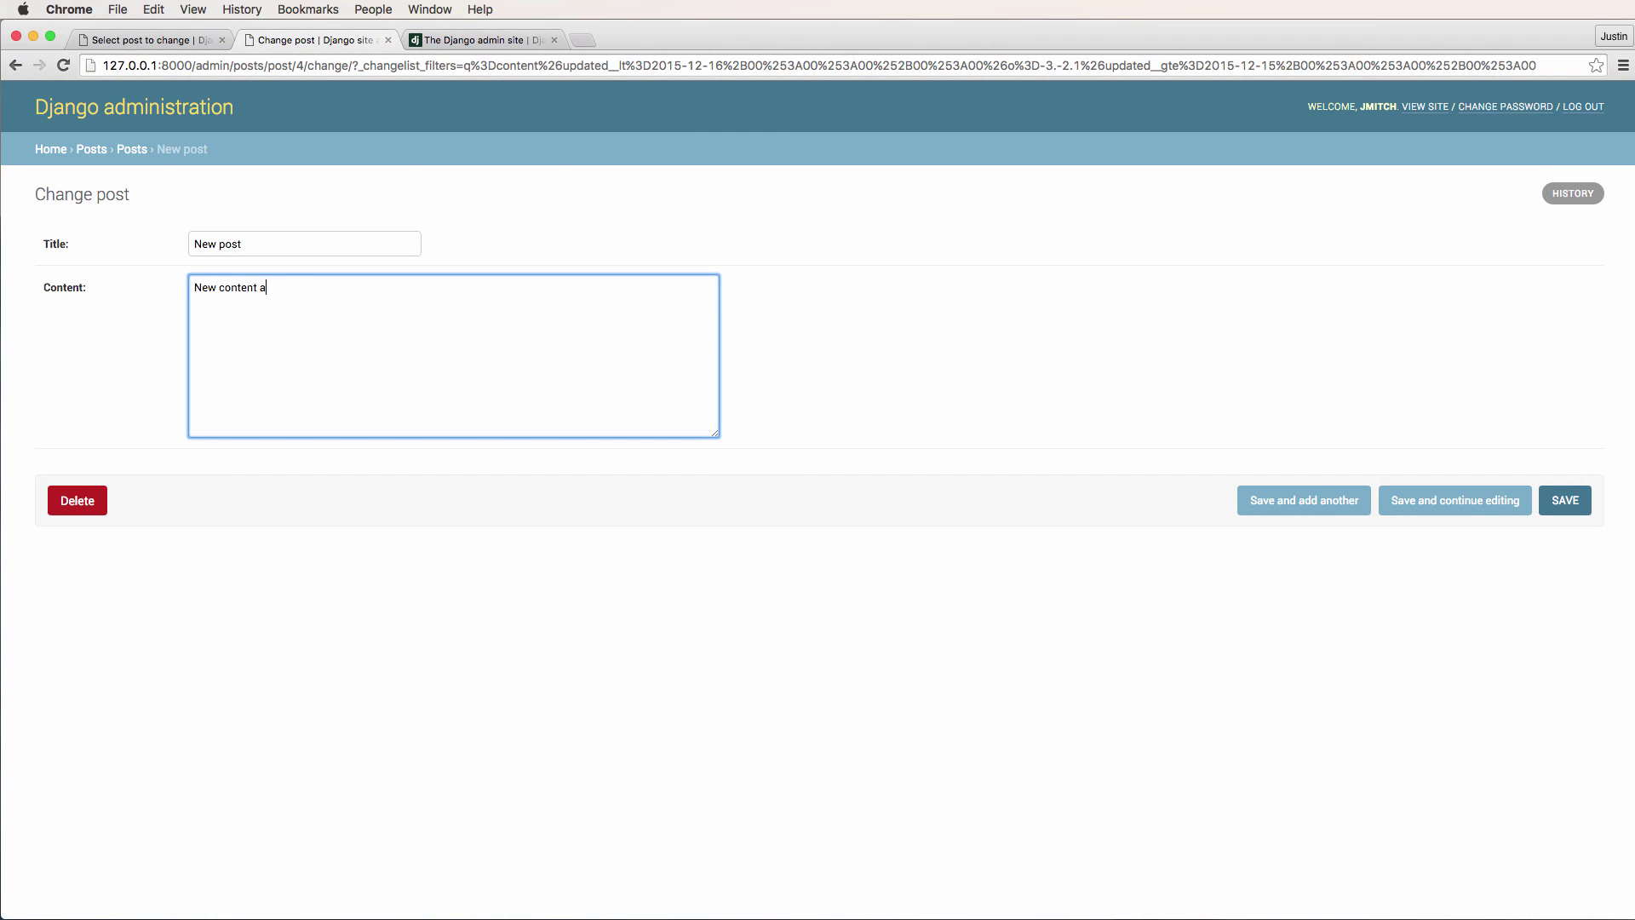
text(bc123)
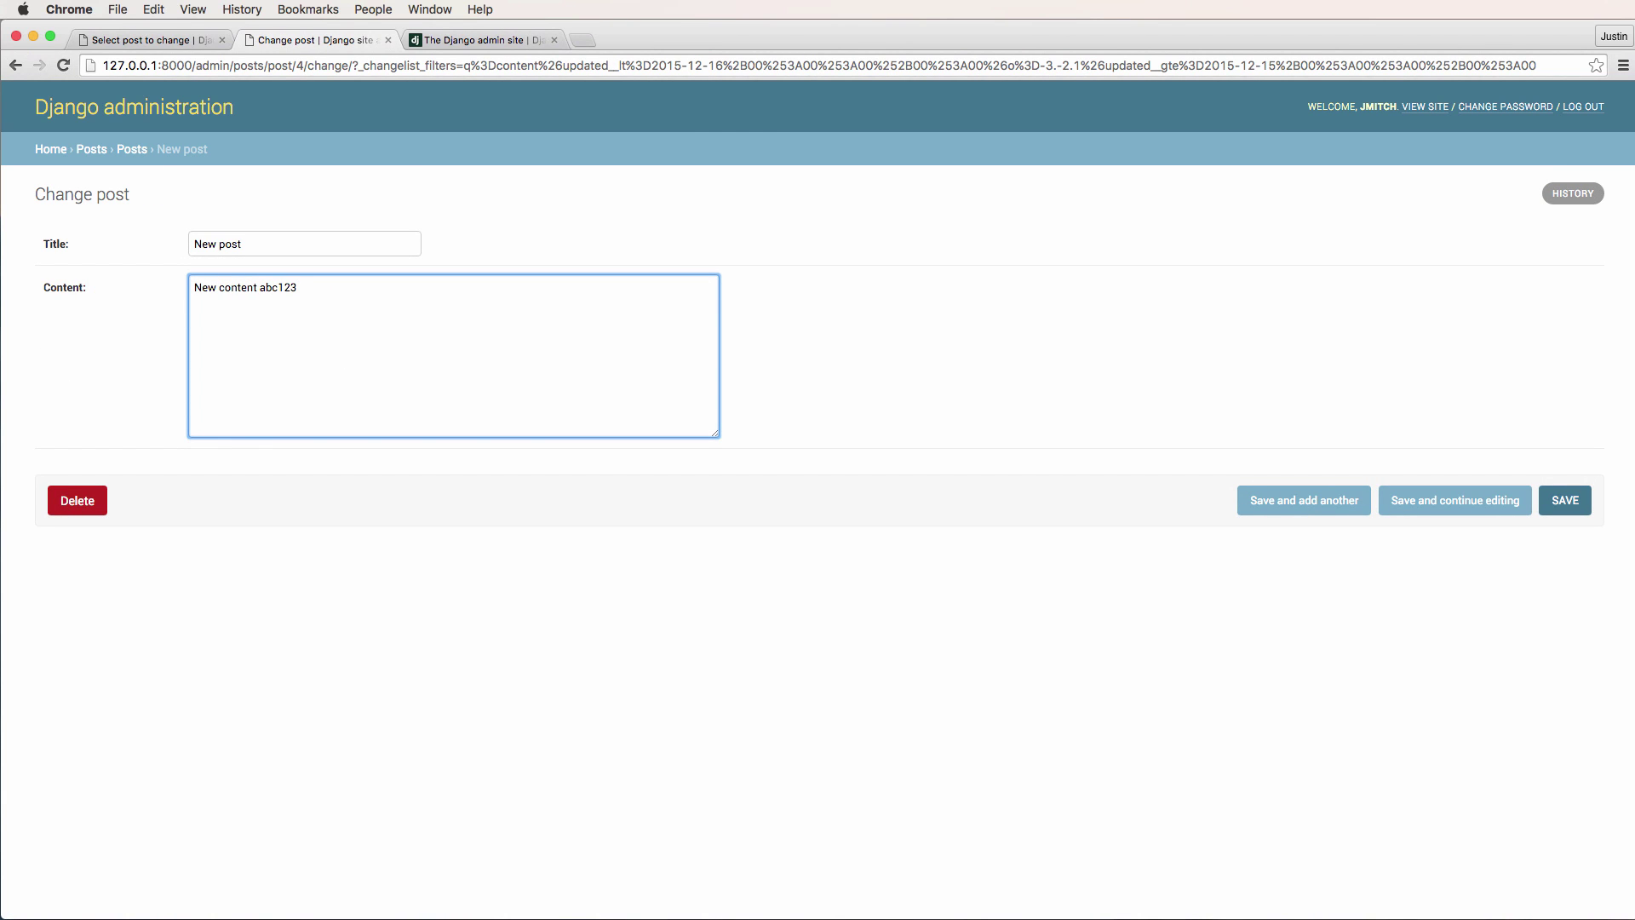
click(1563, 501)
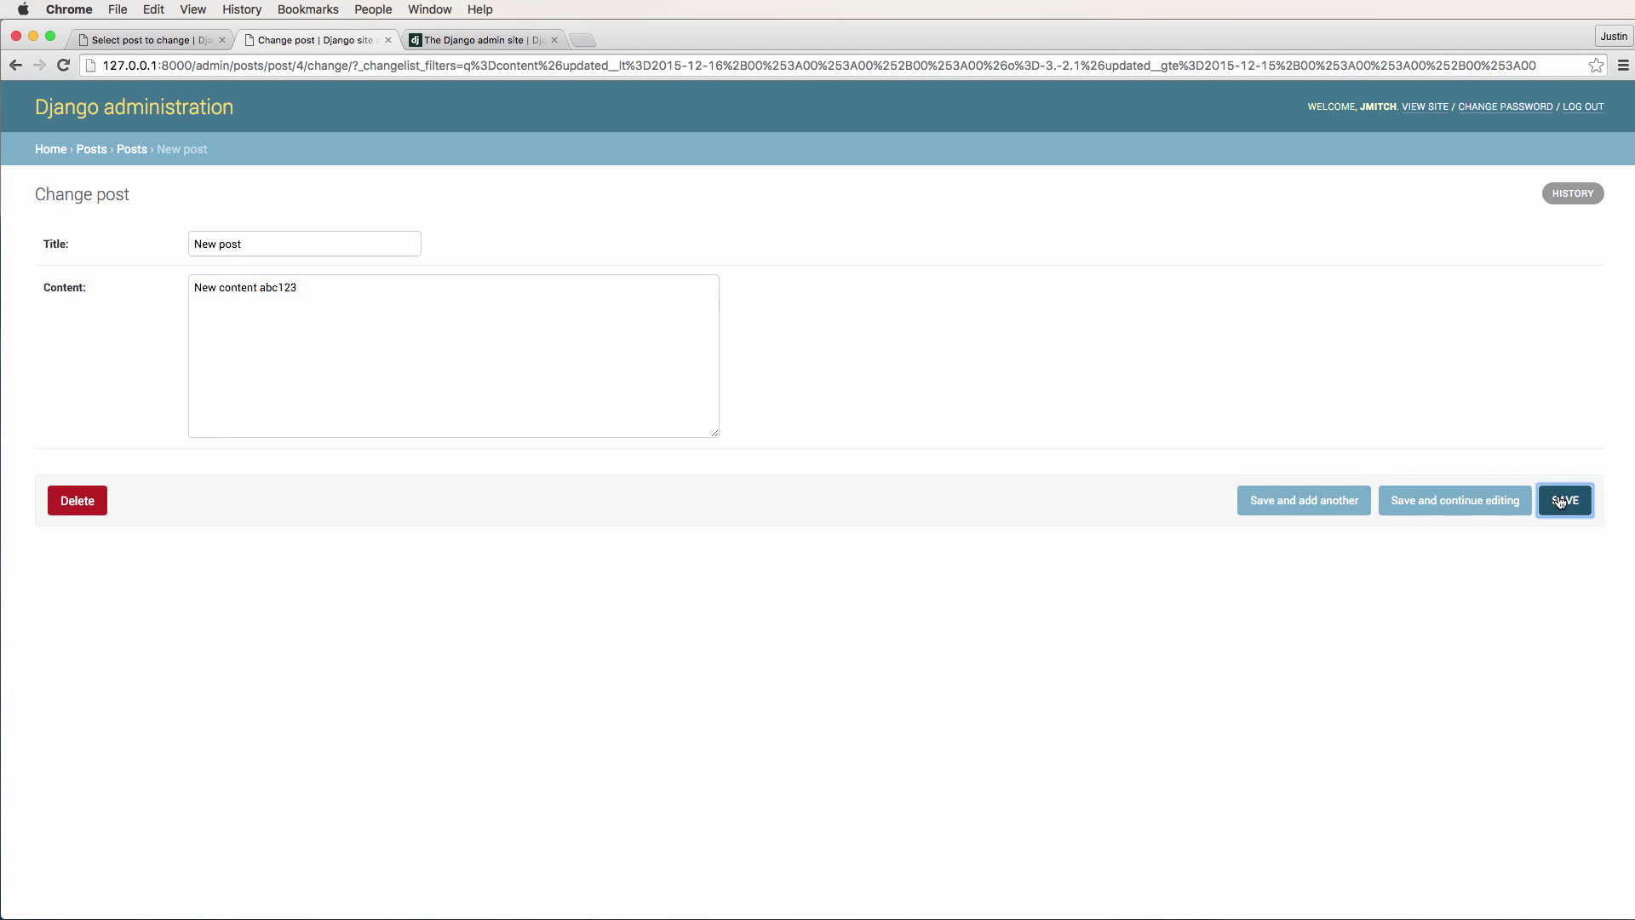
click(1564, 500)
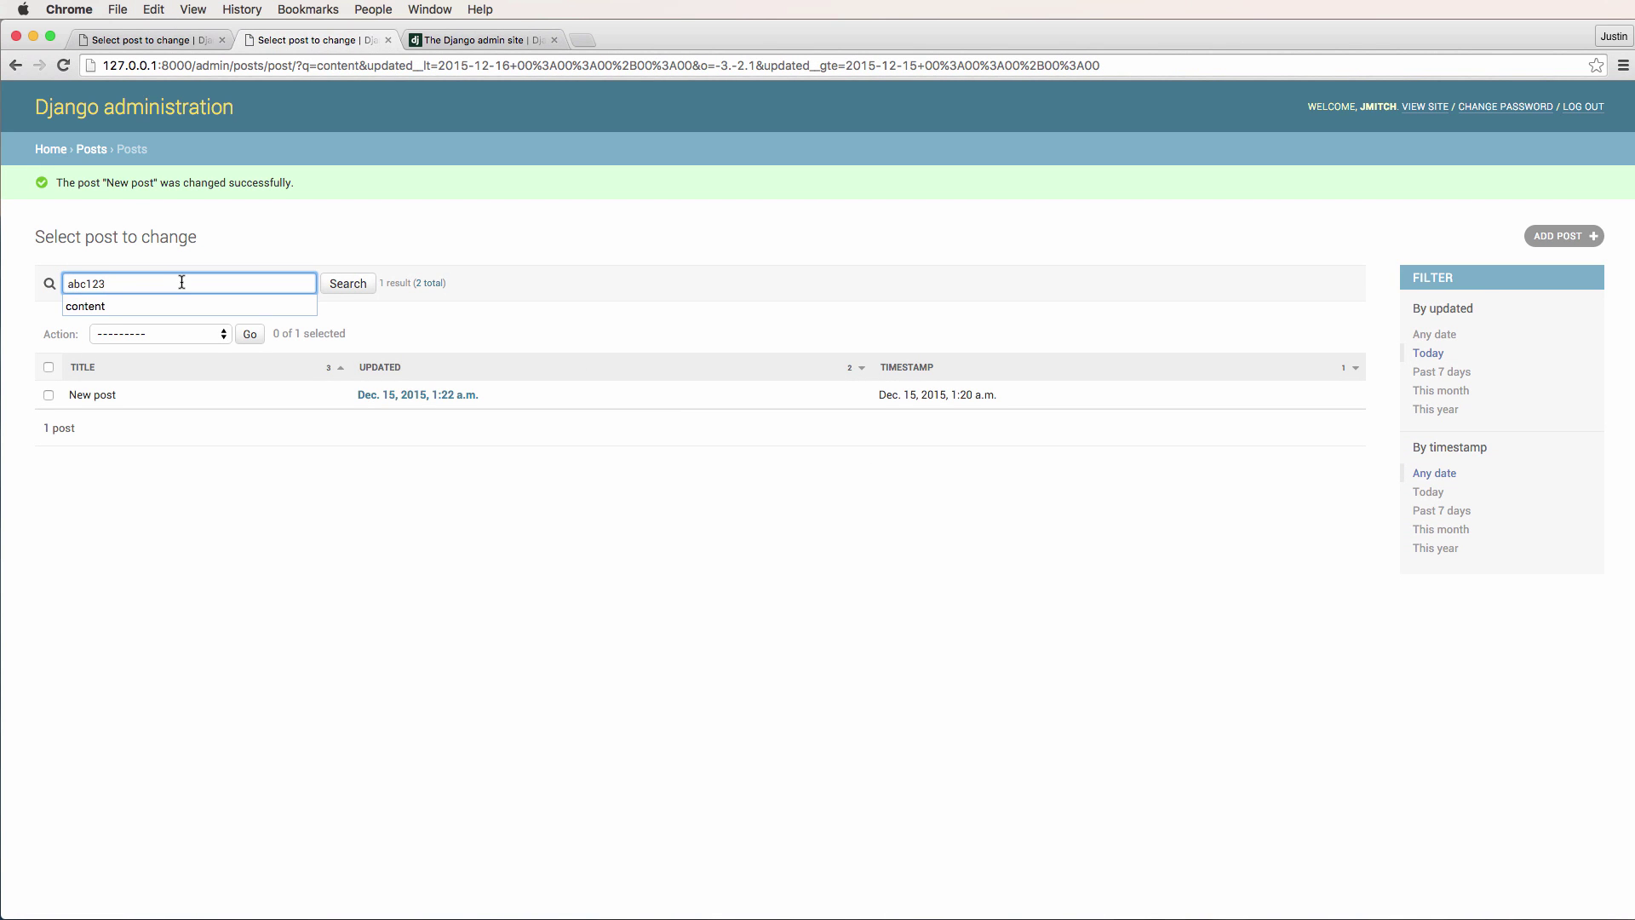
click(348, 283)
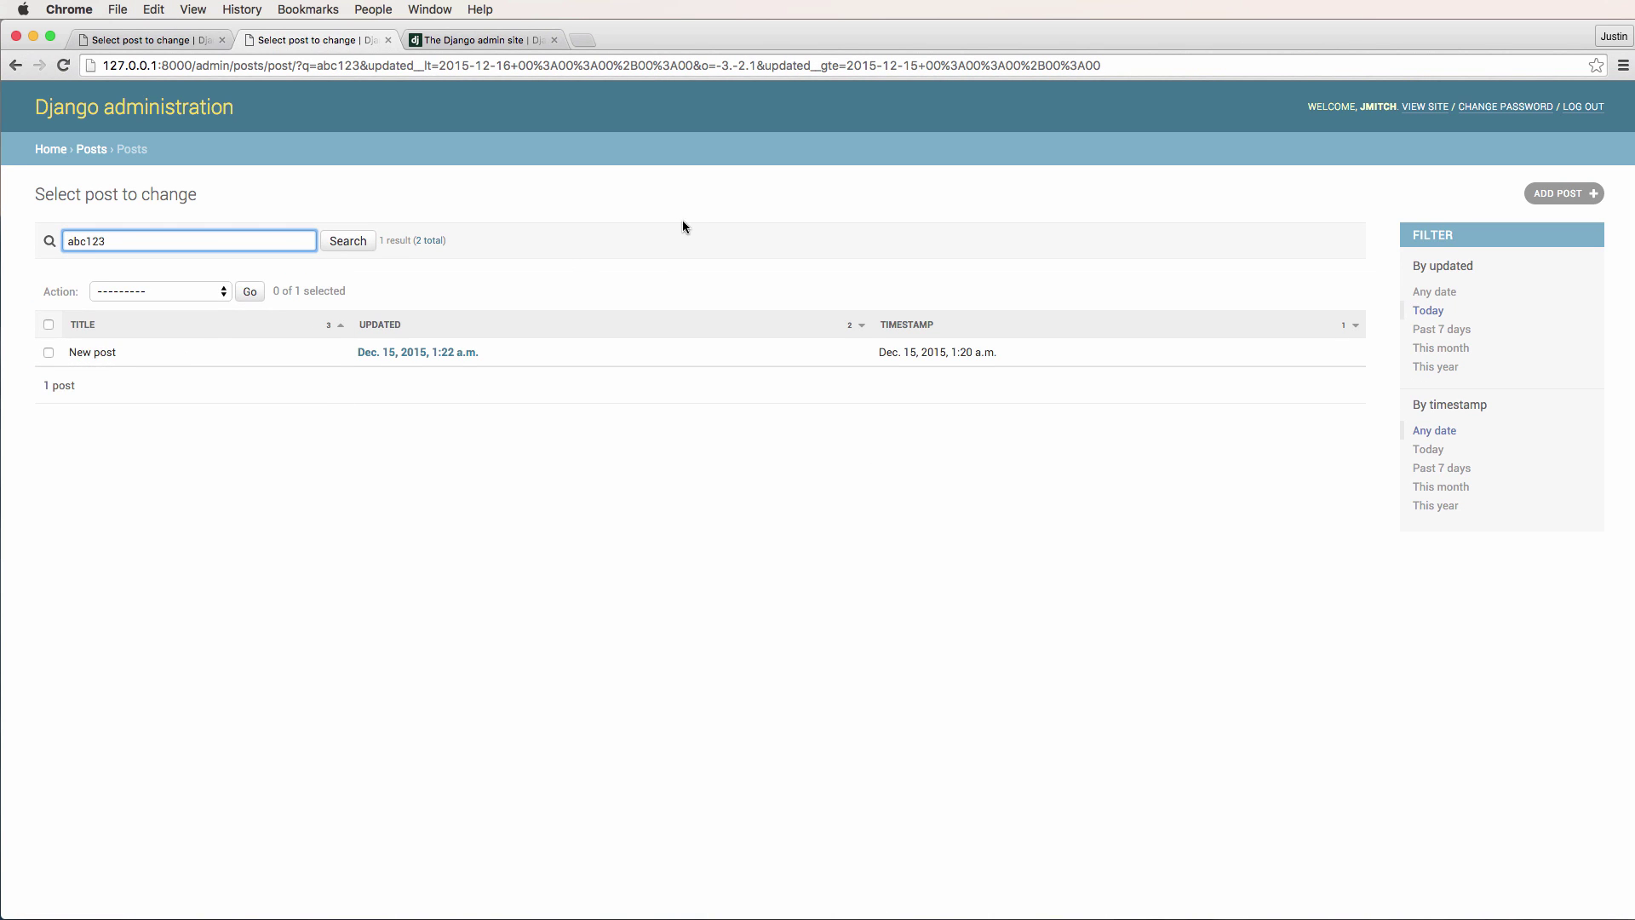
mouse_move(1434, 292)
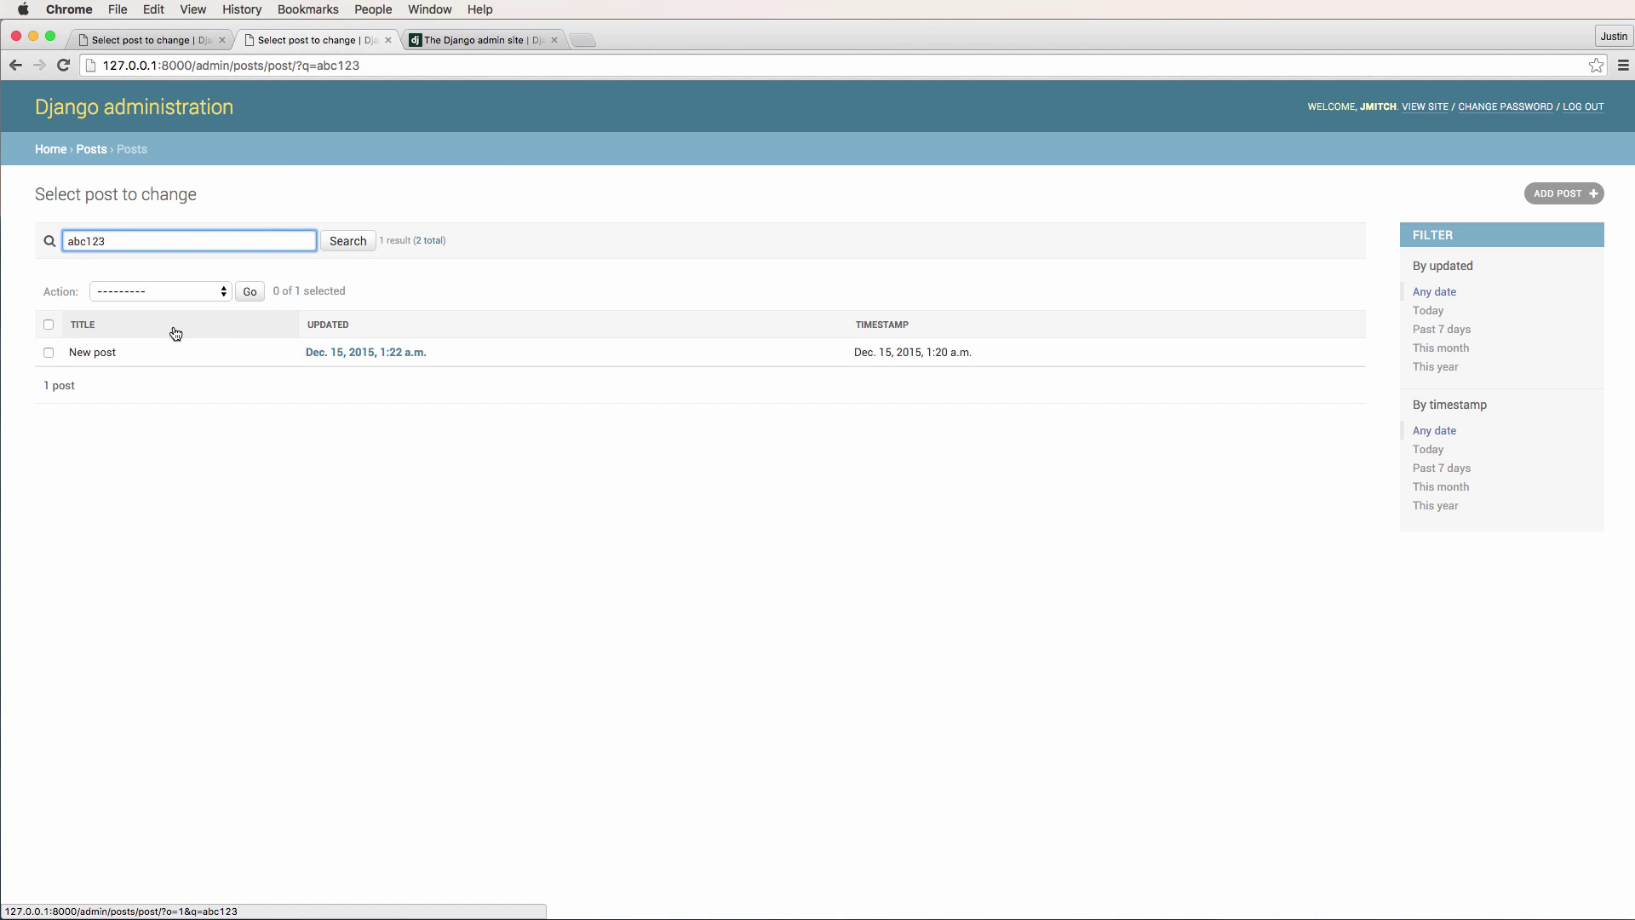
mouse_move(424, 102)
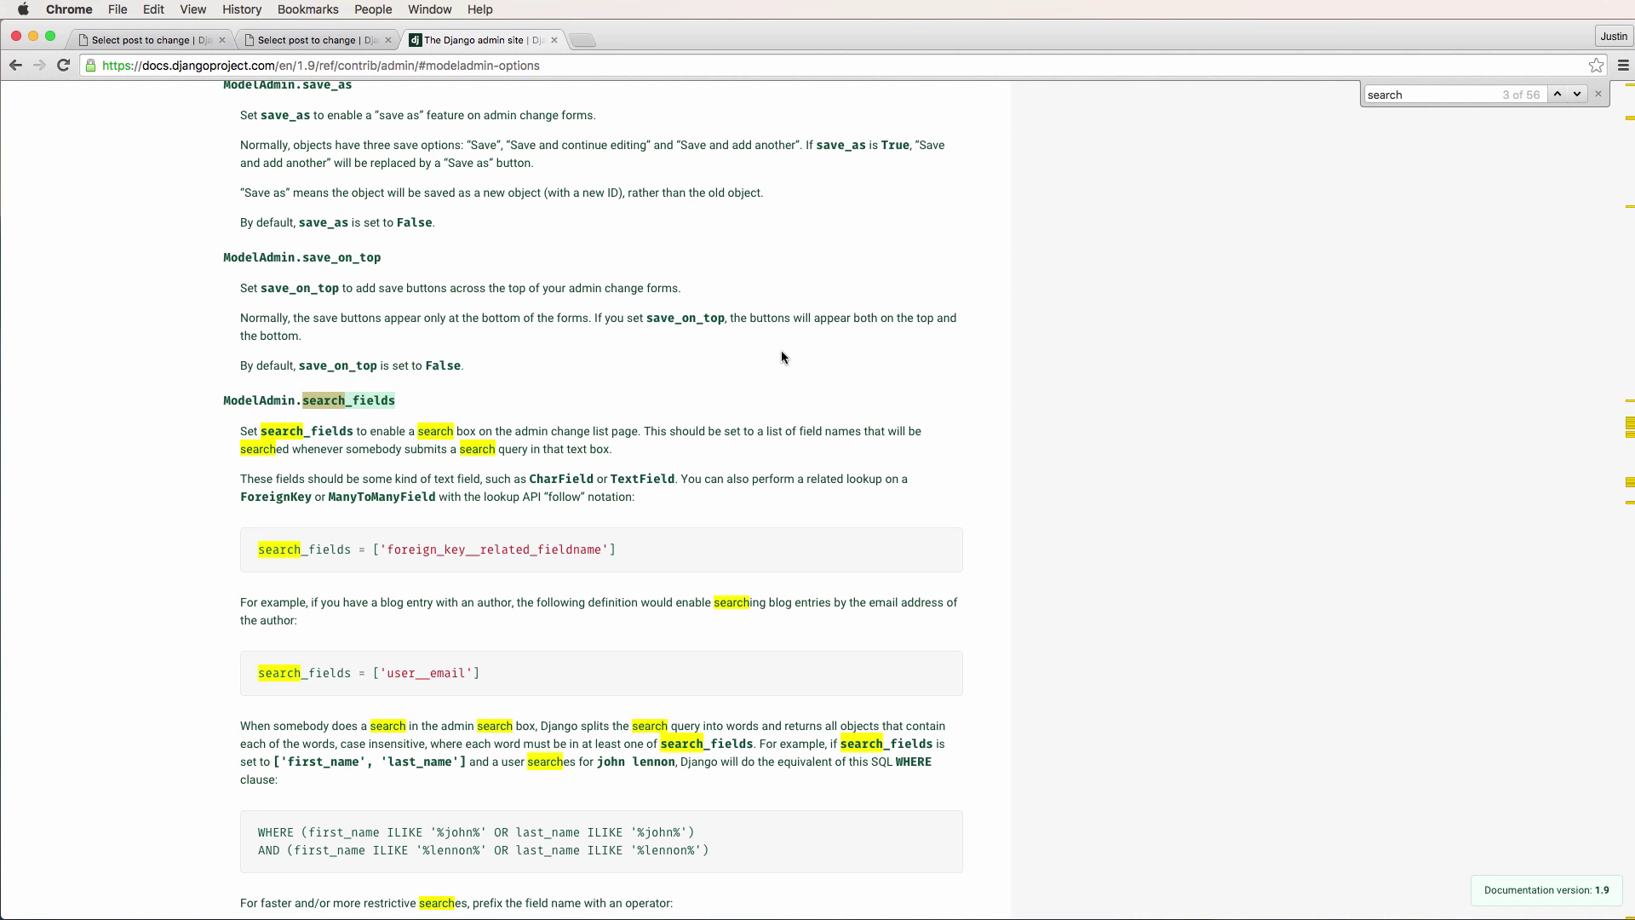
Dismiss the find bar and scroll through the ModelAdmin options documentation.
click(1596, 94)
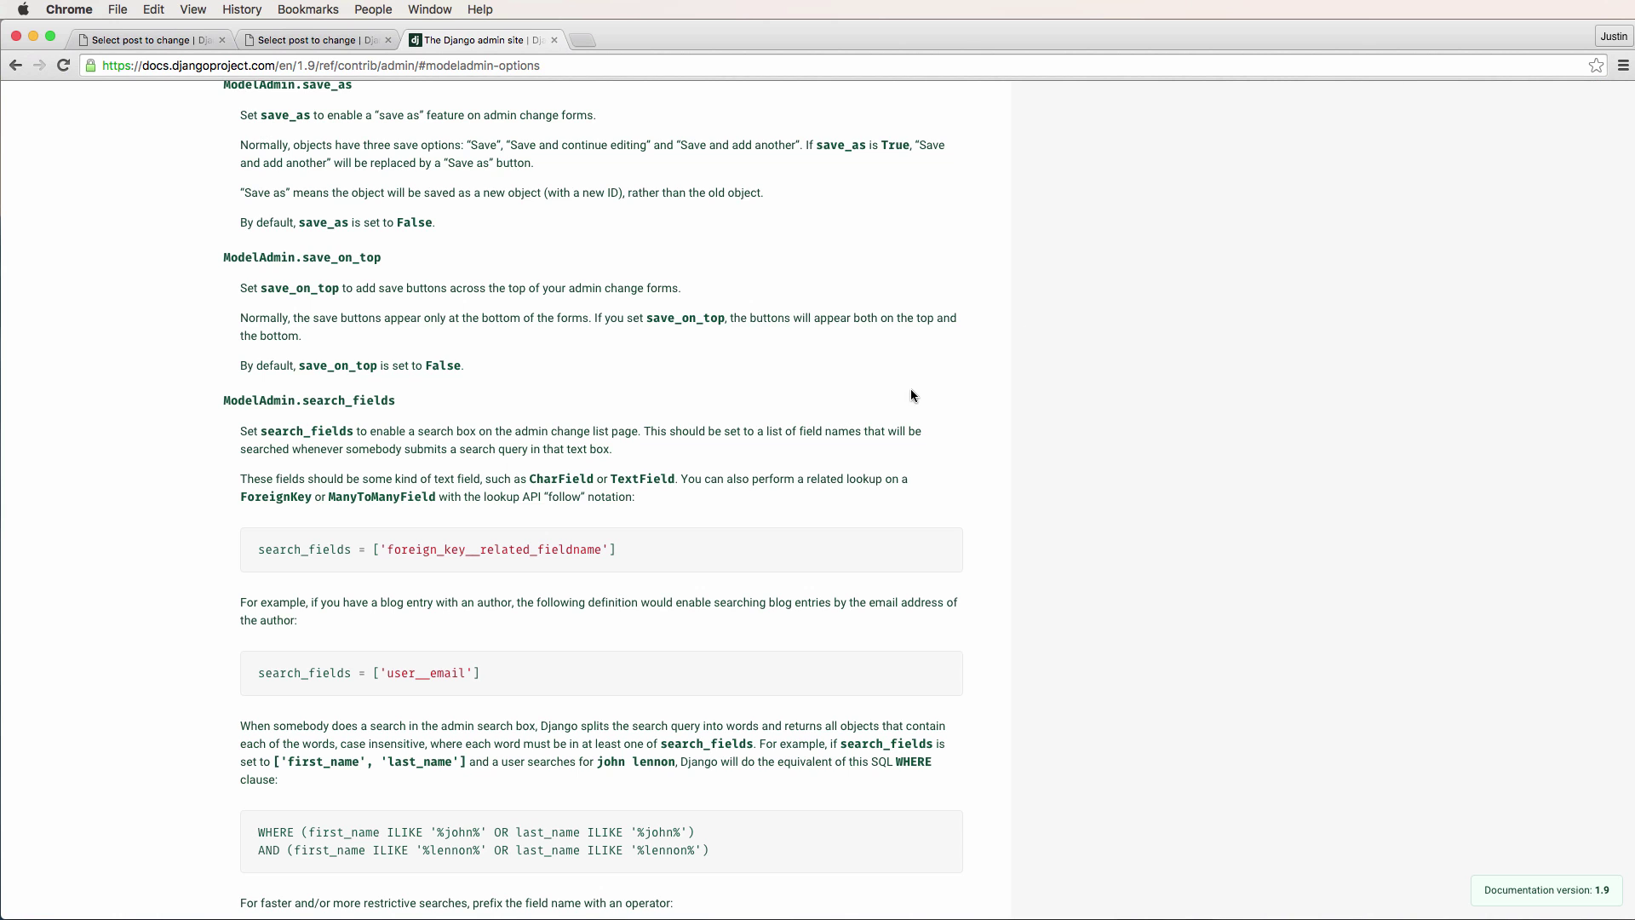
scroll(down, 3)
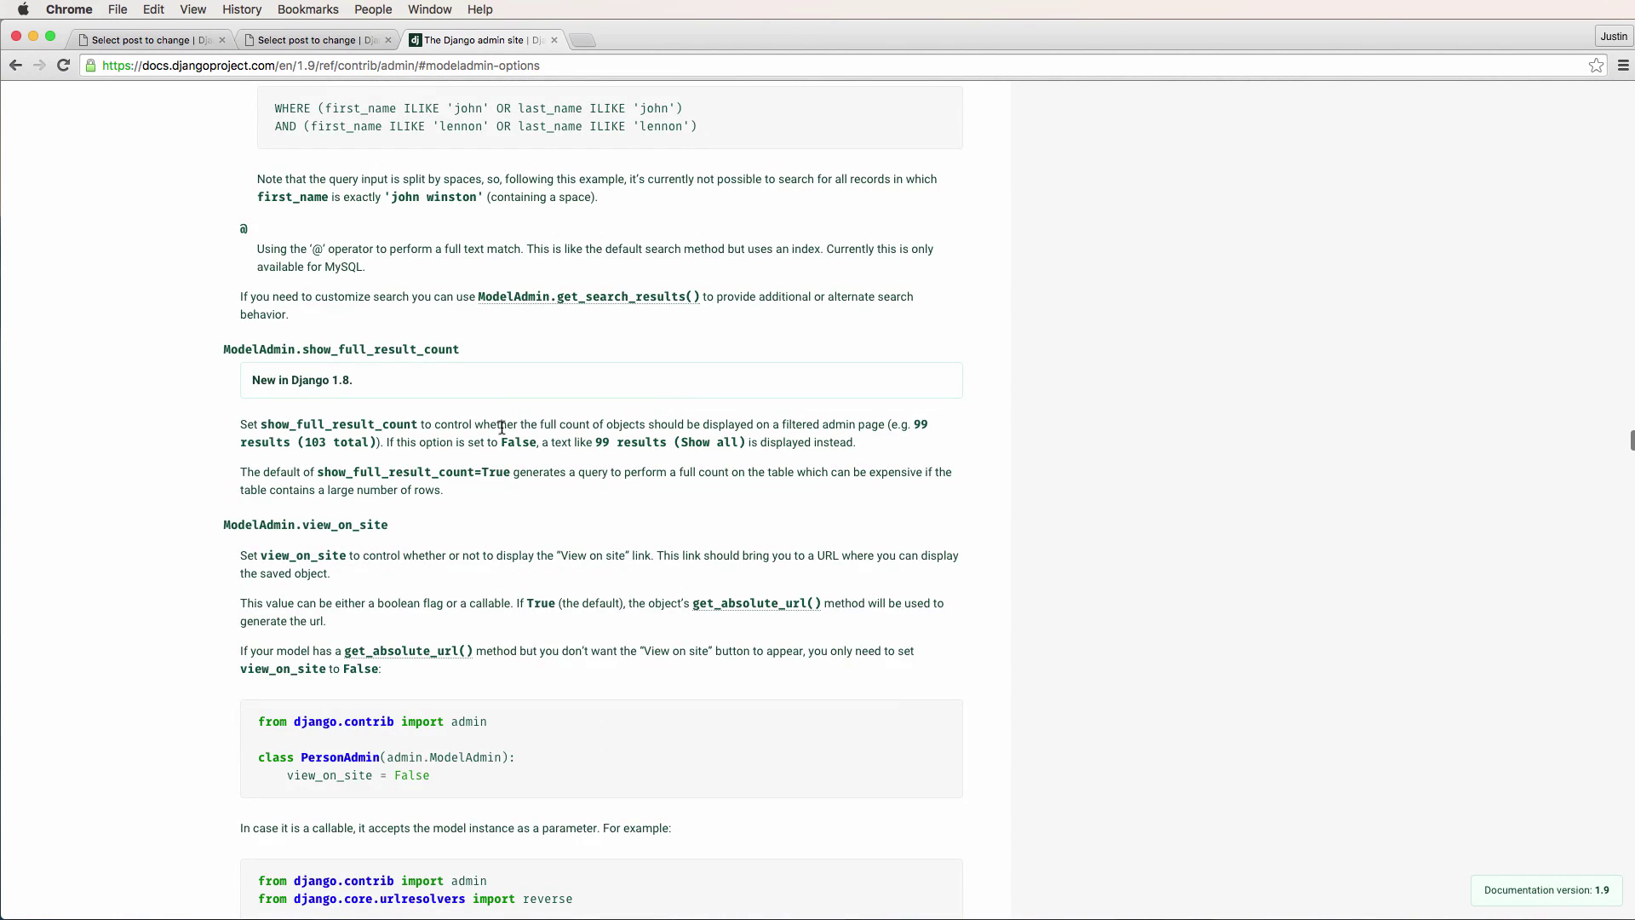
scroll(down, 3)
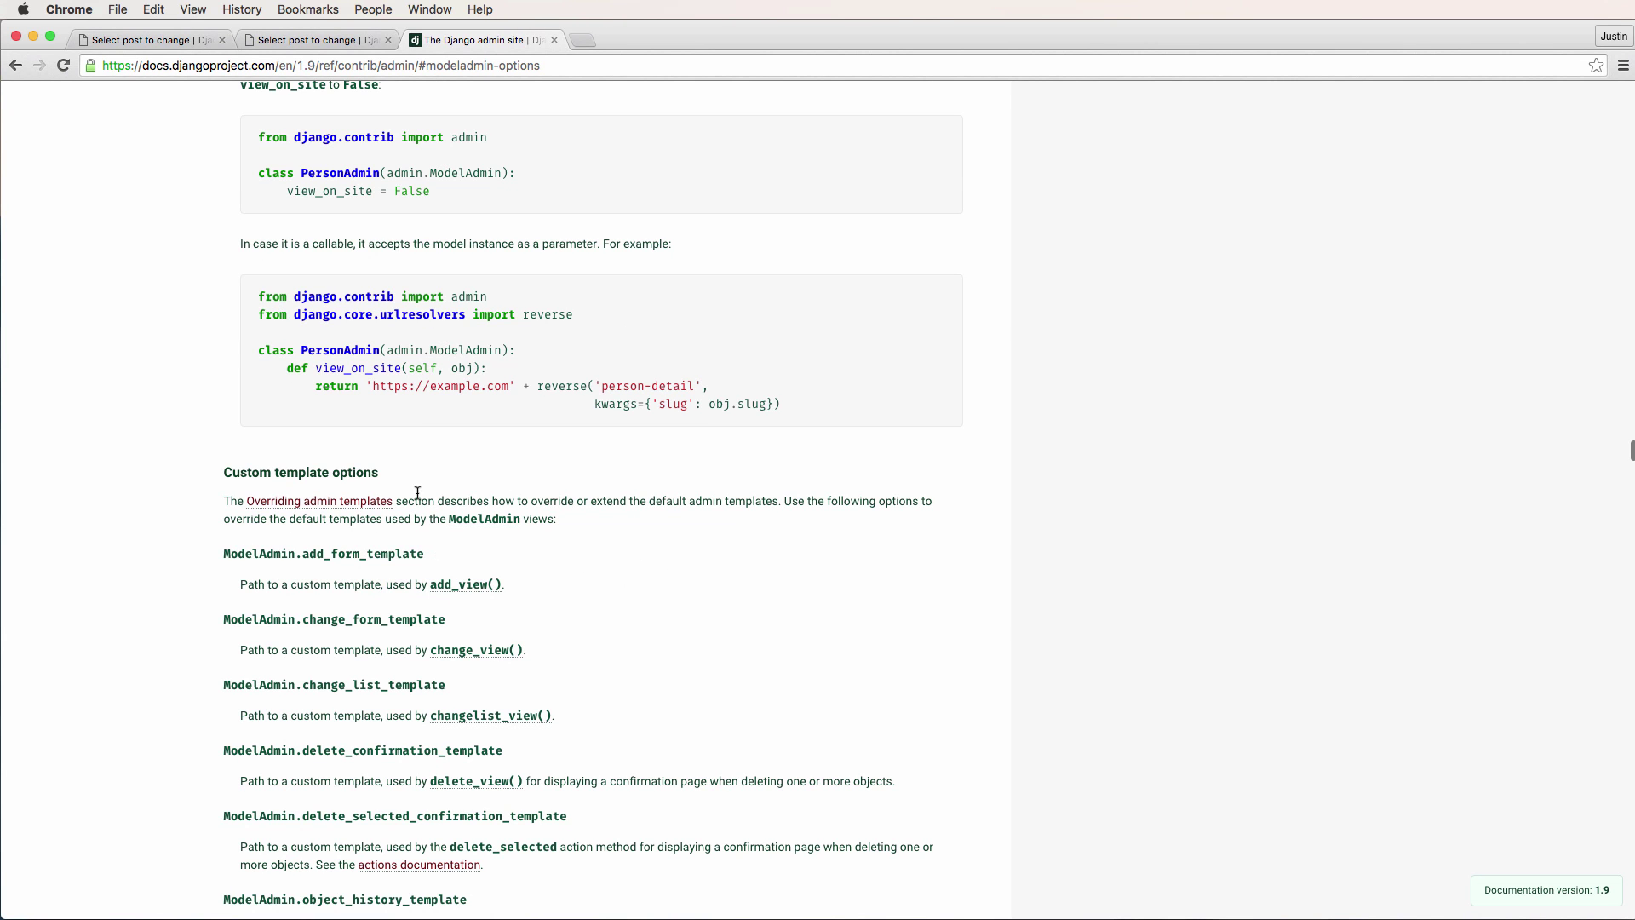
scroll(down, 3)
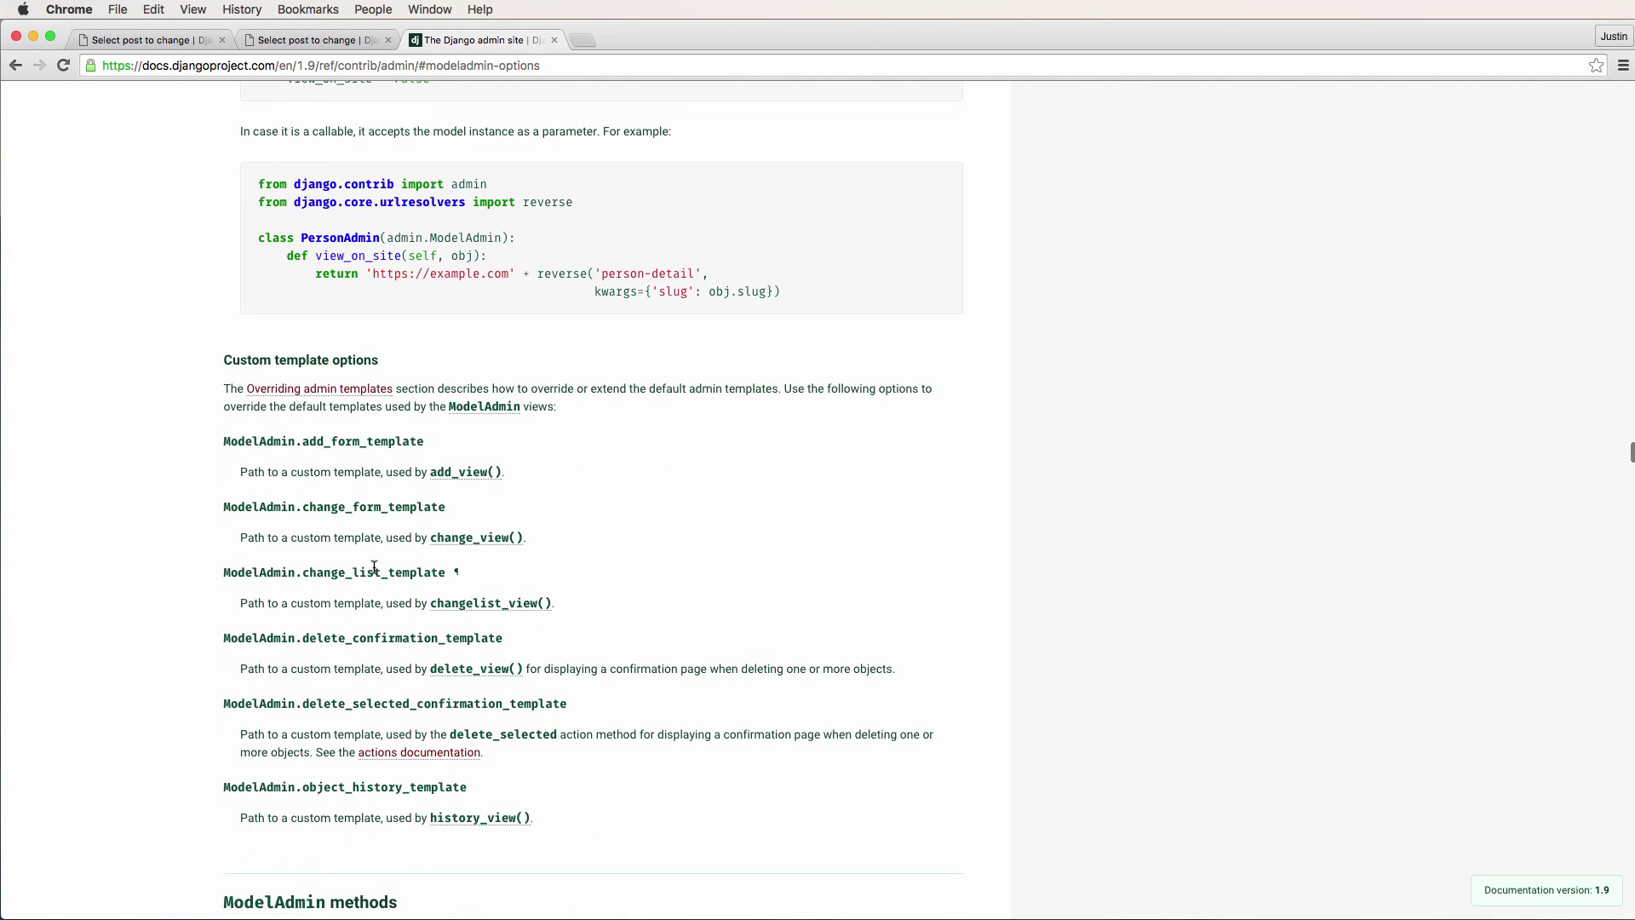
scroll(down, 3)
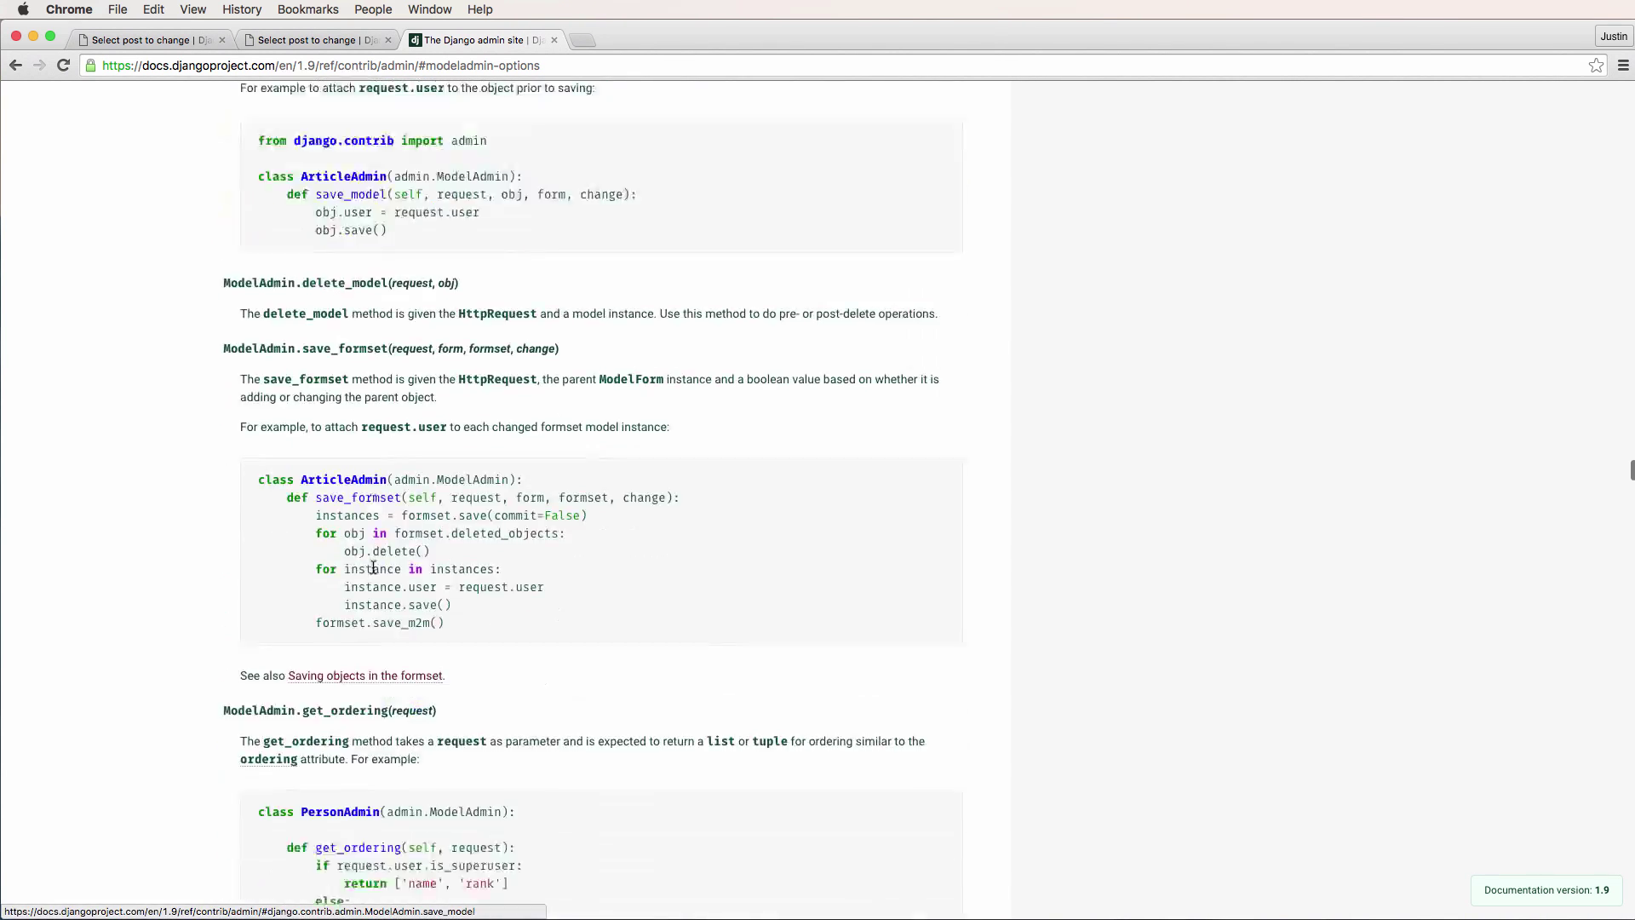
scroll(up, 3)
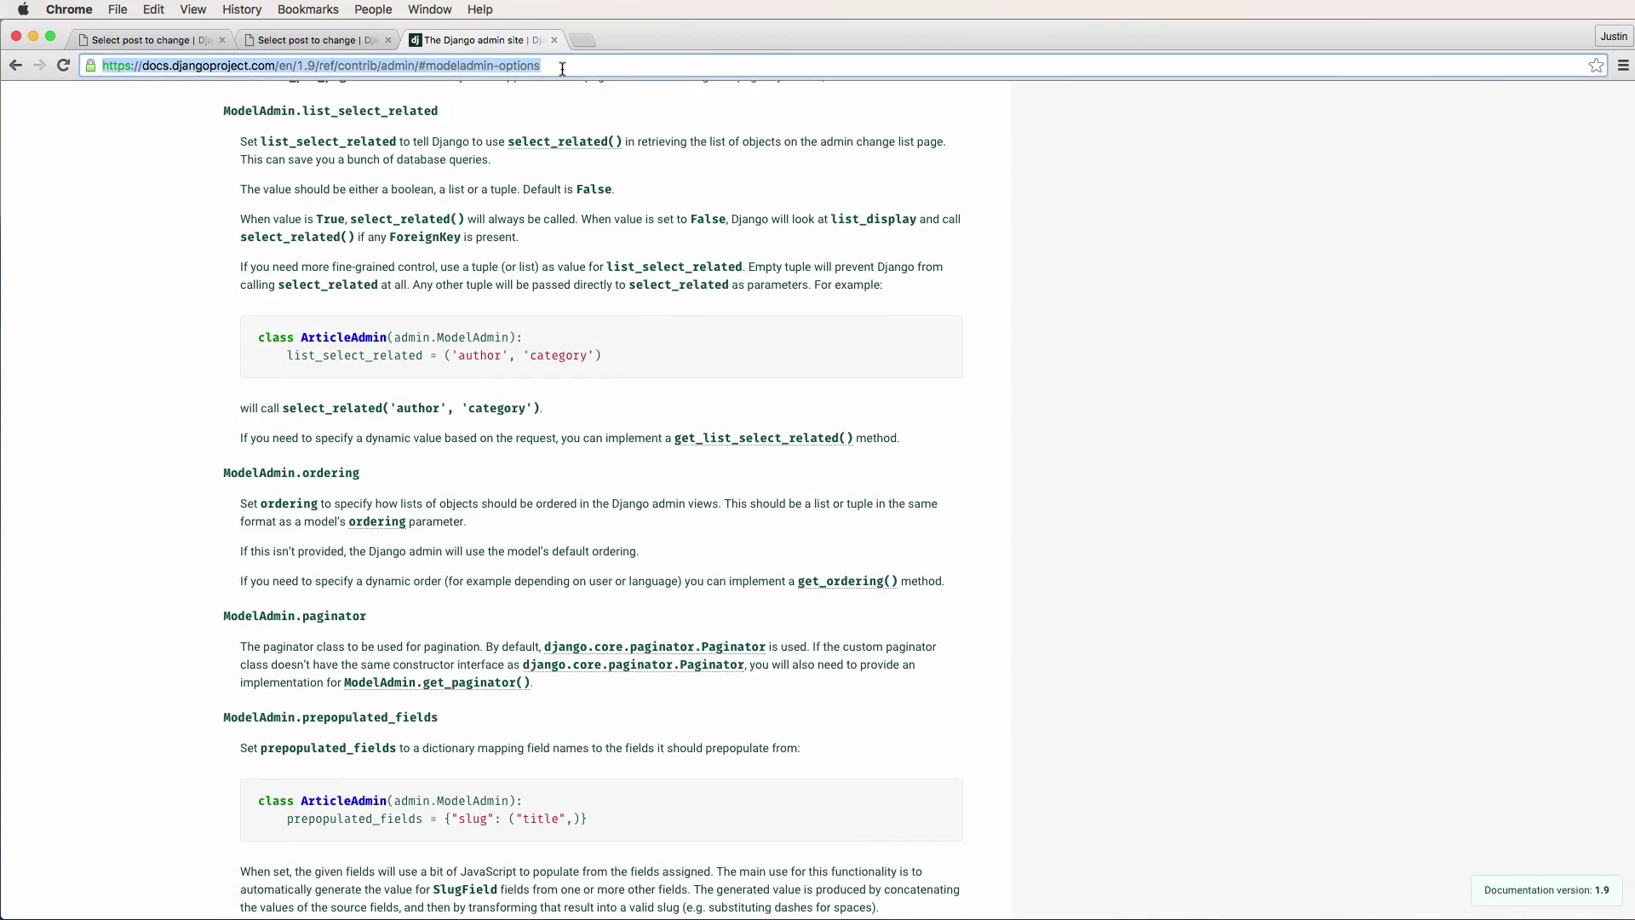
scroll(up, 3)
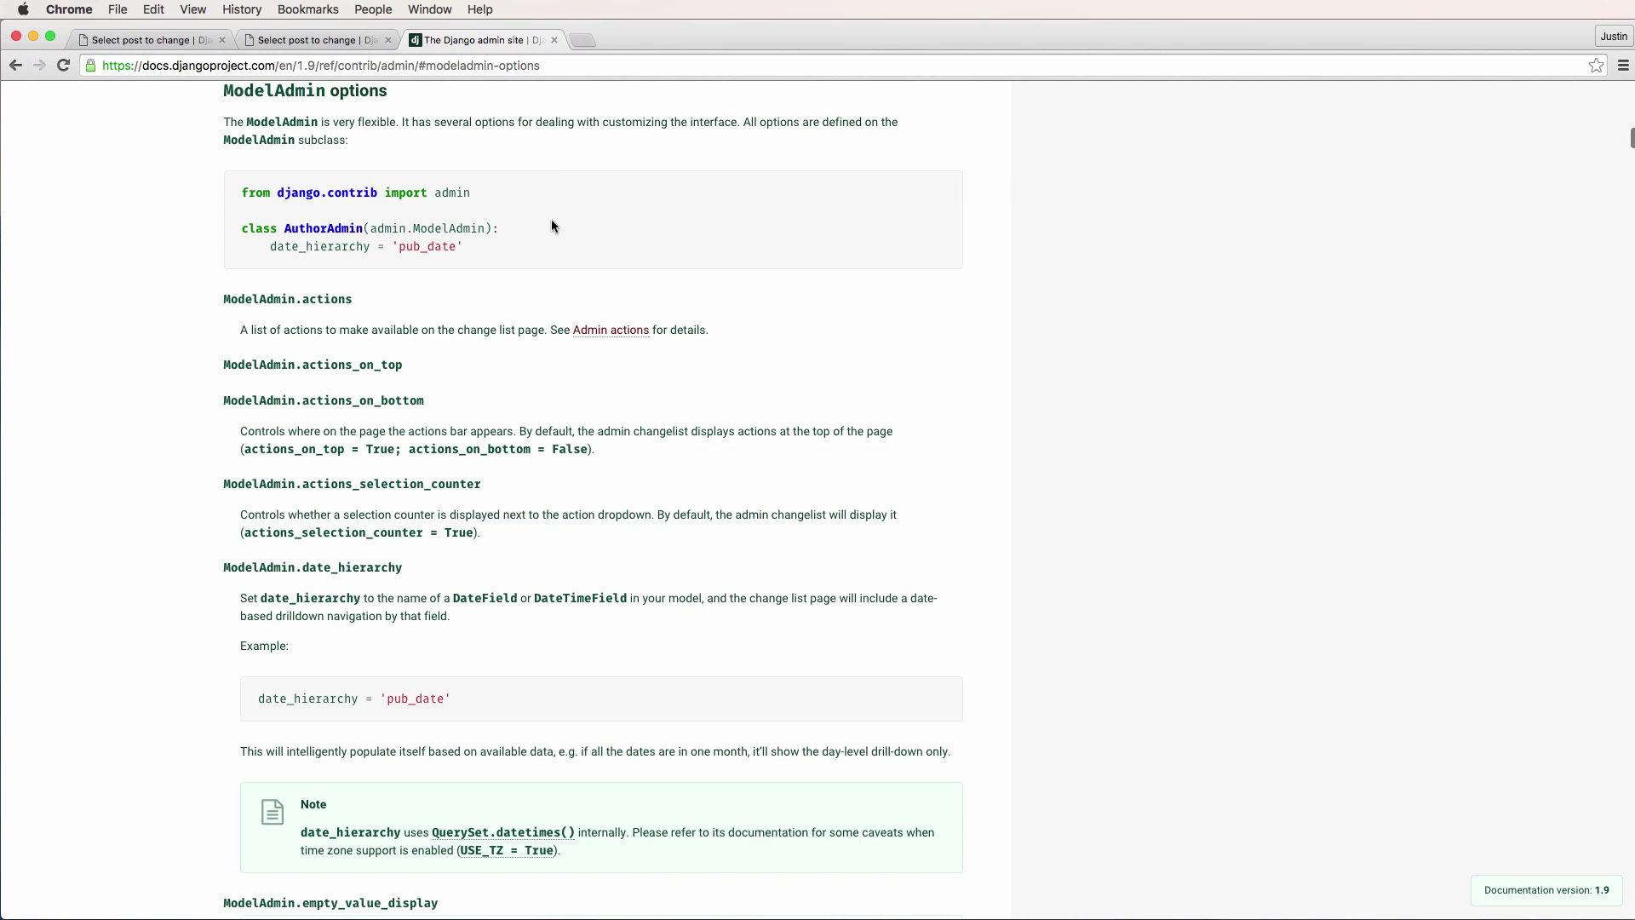
mouse_move(483, 366)
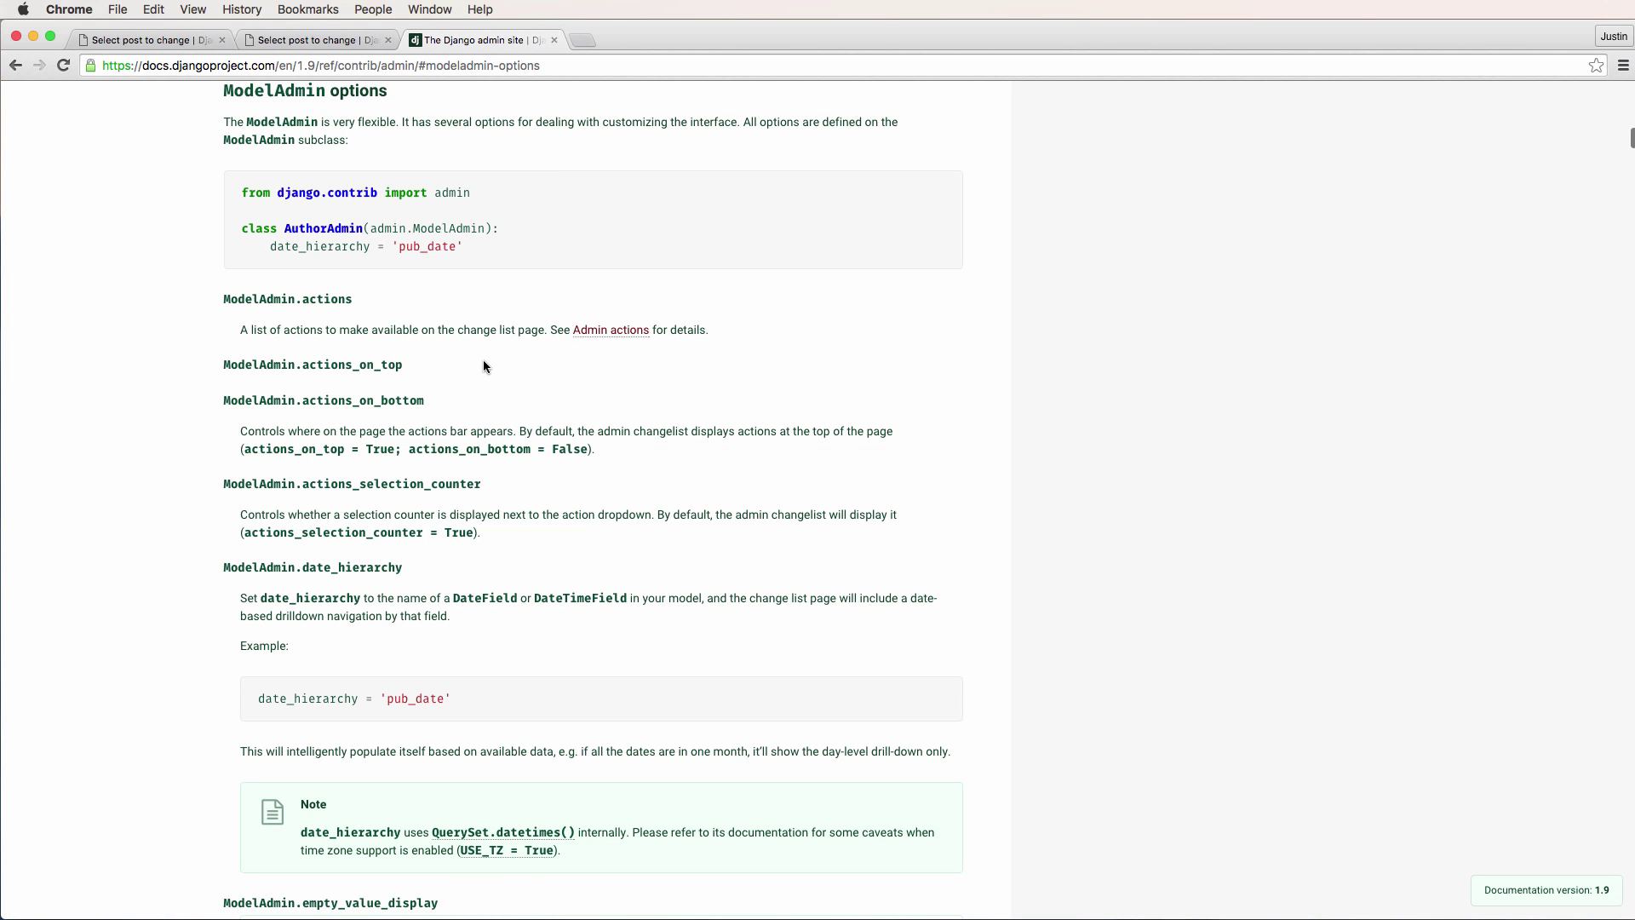
Search the docs for 'editable' and add list_editable = ["title"] to admin.py.
scroll(down, 3)
text(edit)
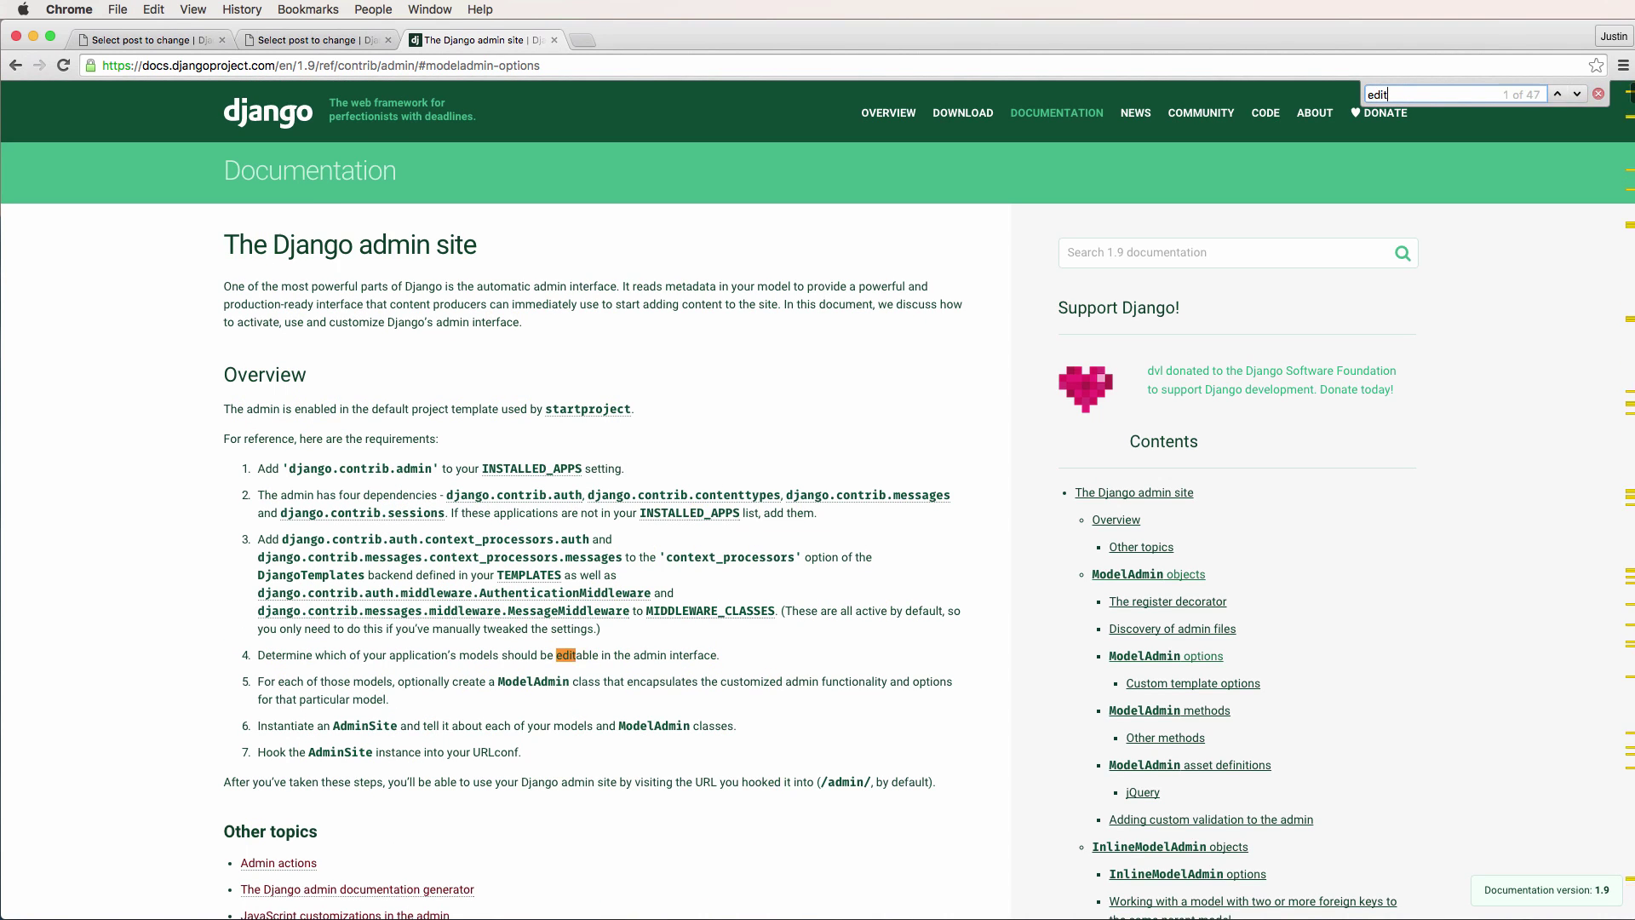
text(able)
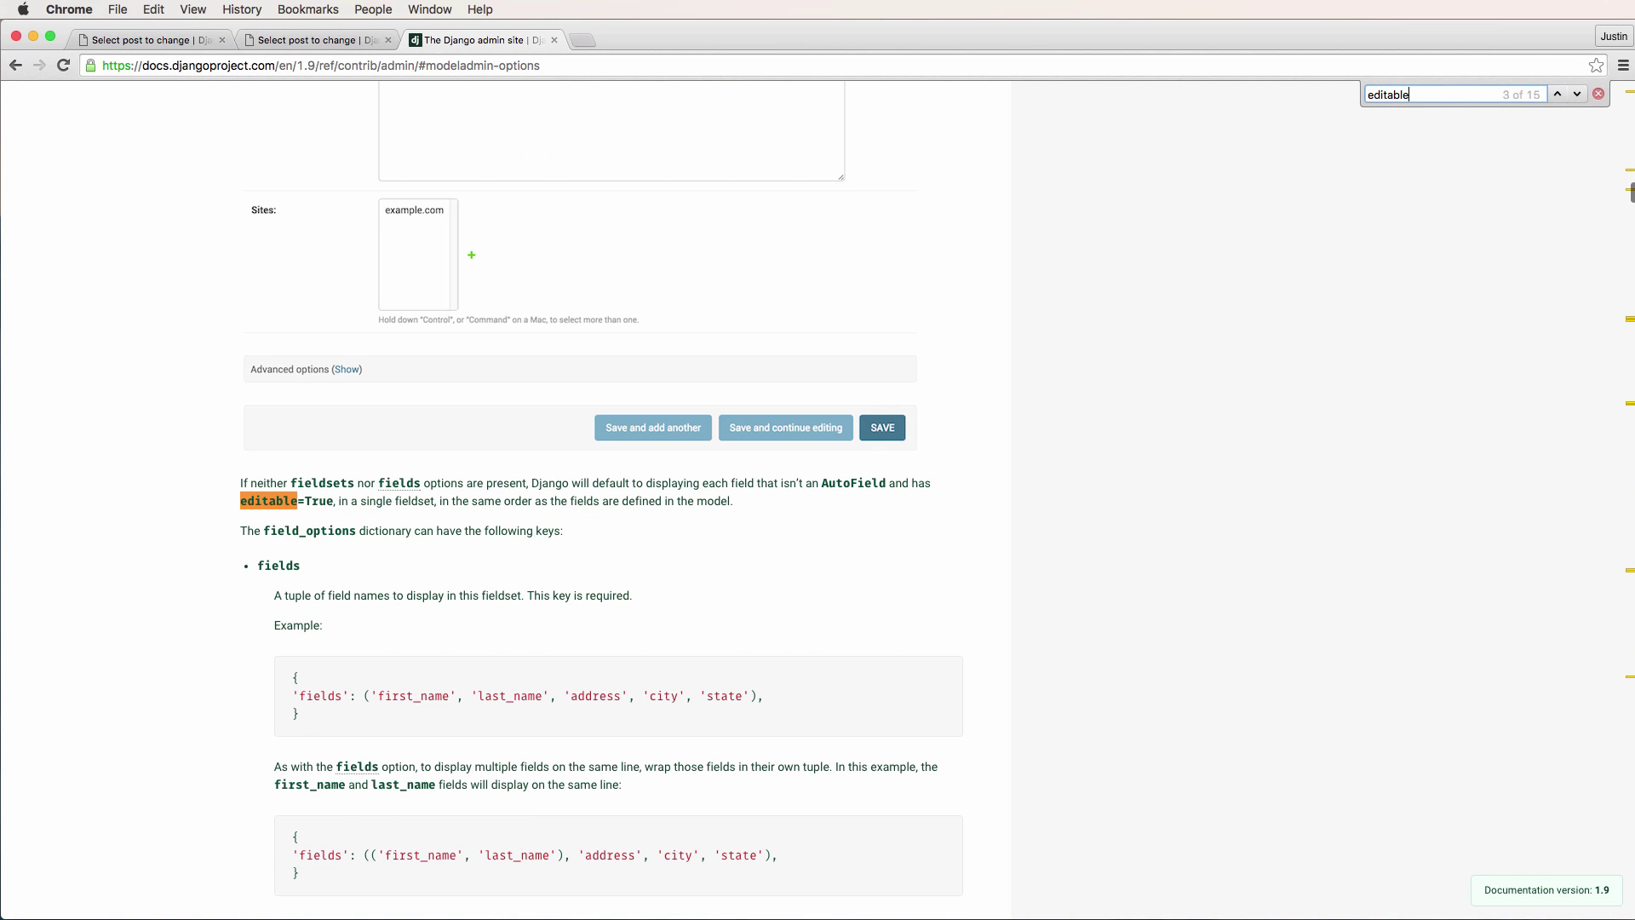
click(1578, 94)
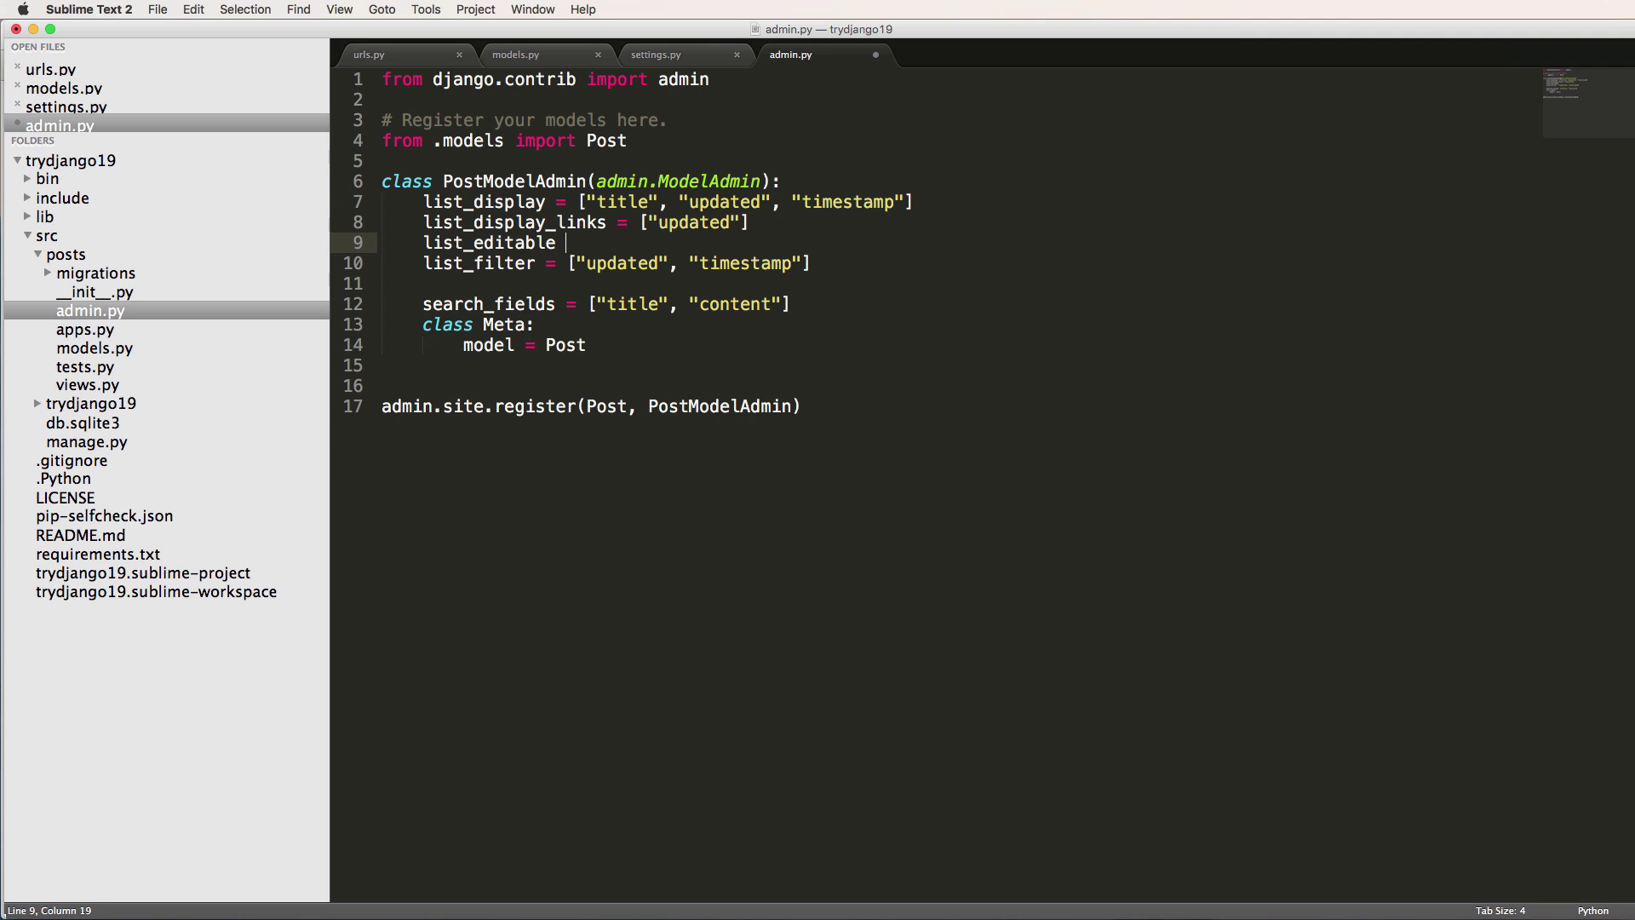
text(= ["title"])
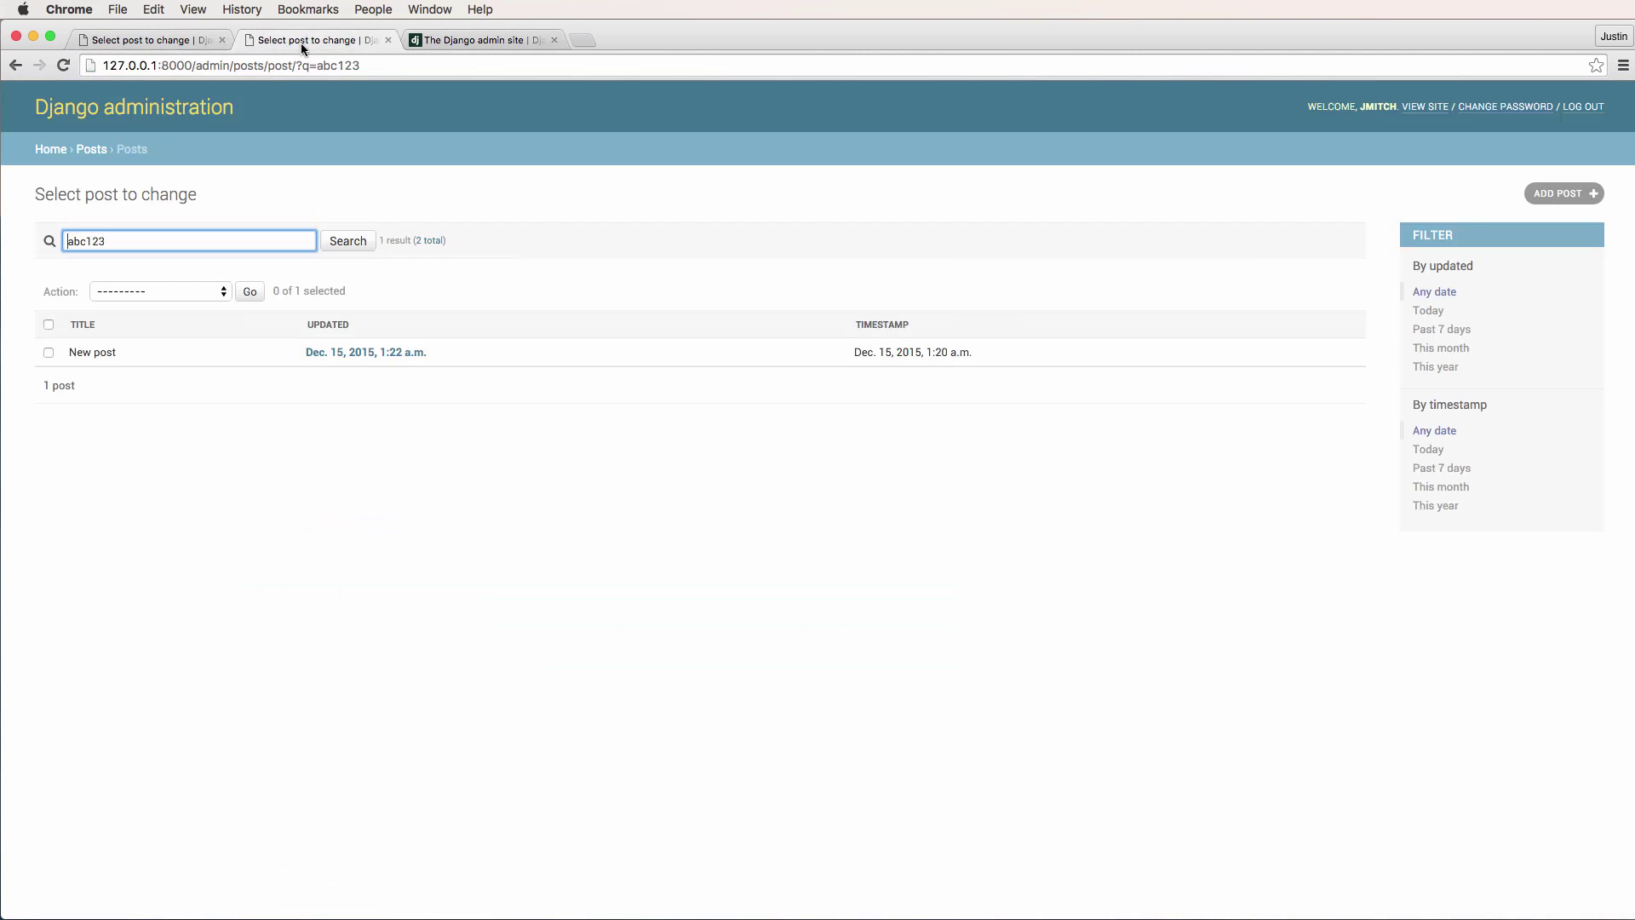
Rename New post to 'Post 2' inline and save, then edit another title to 'Abc'.
double_click(92, 352)
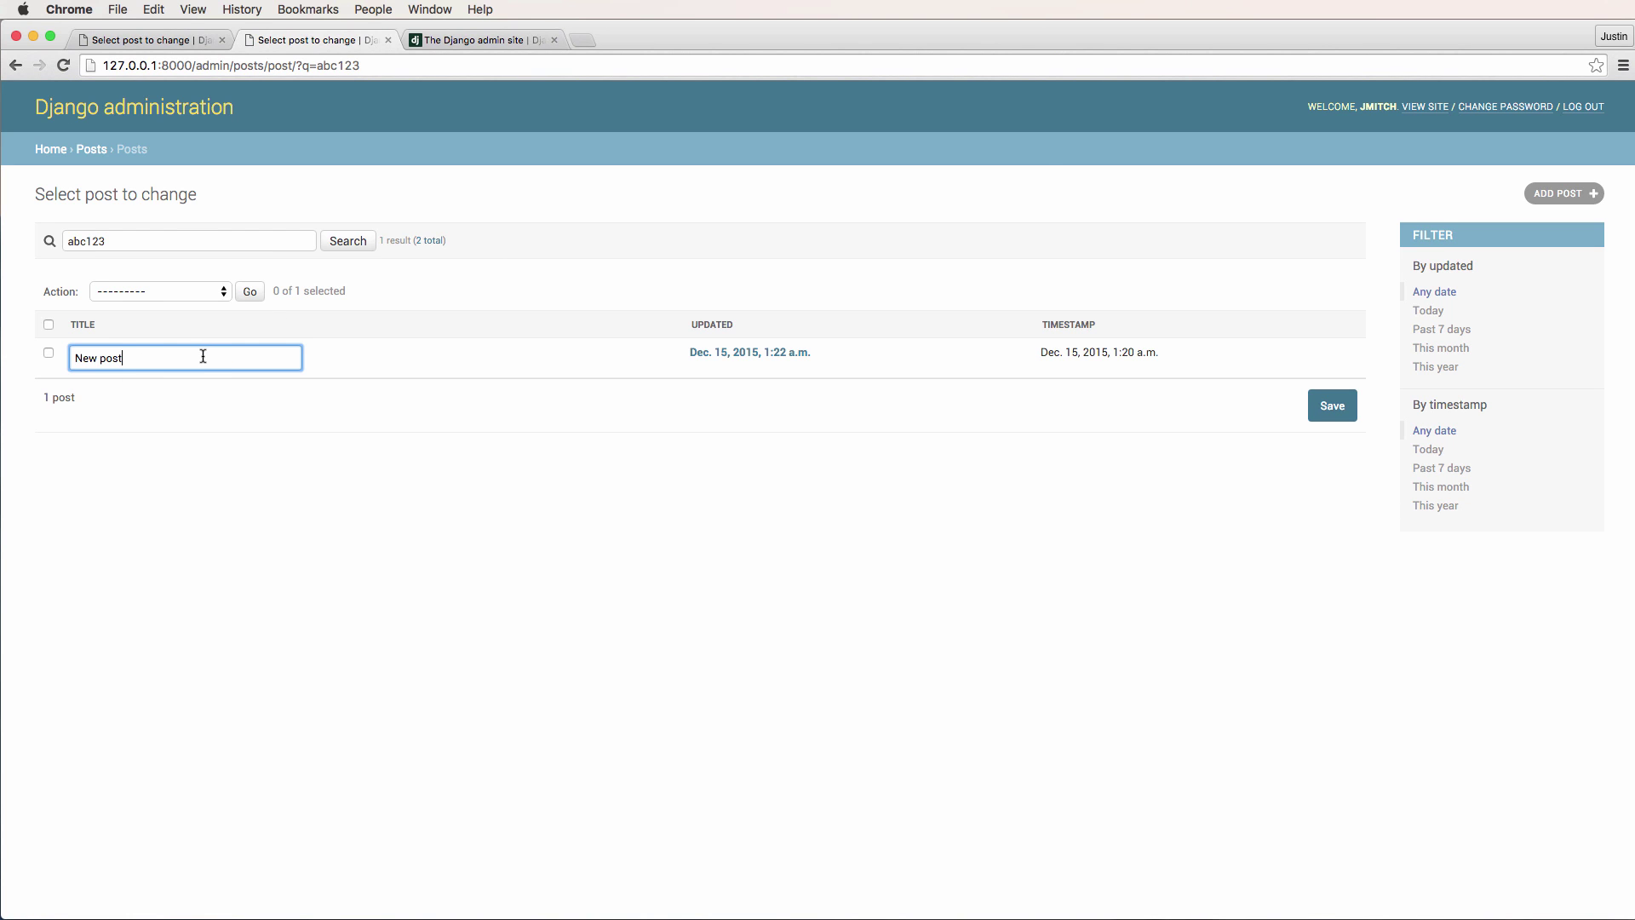
mouse_move(92, 367)
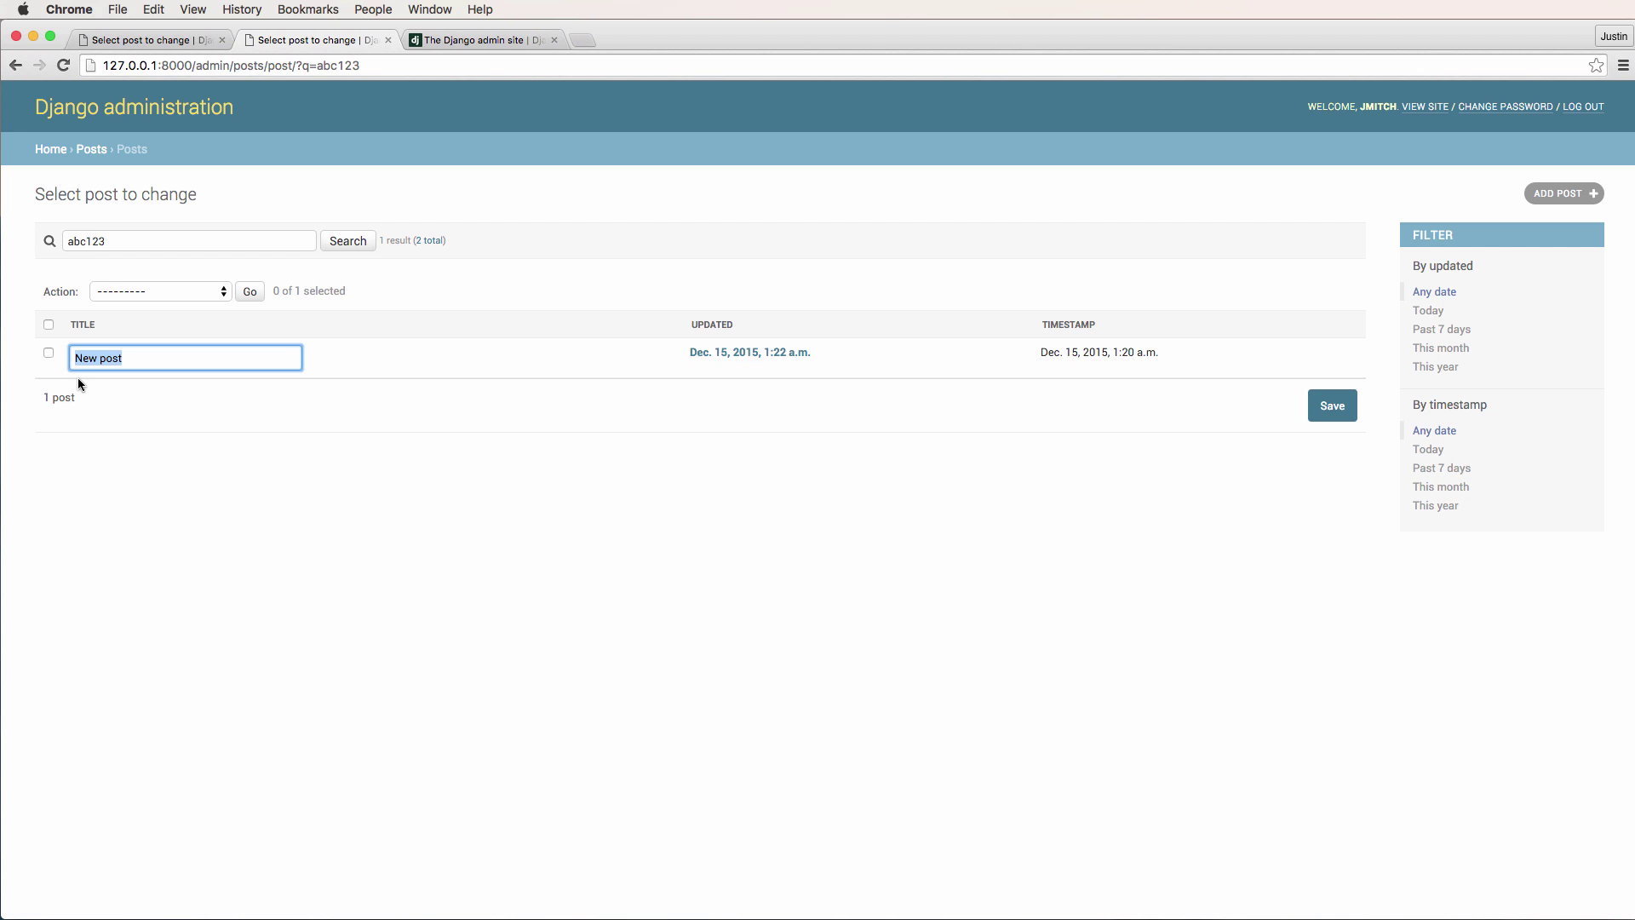
text(Post 2)
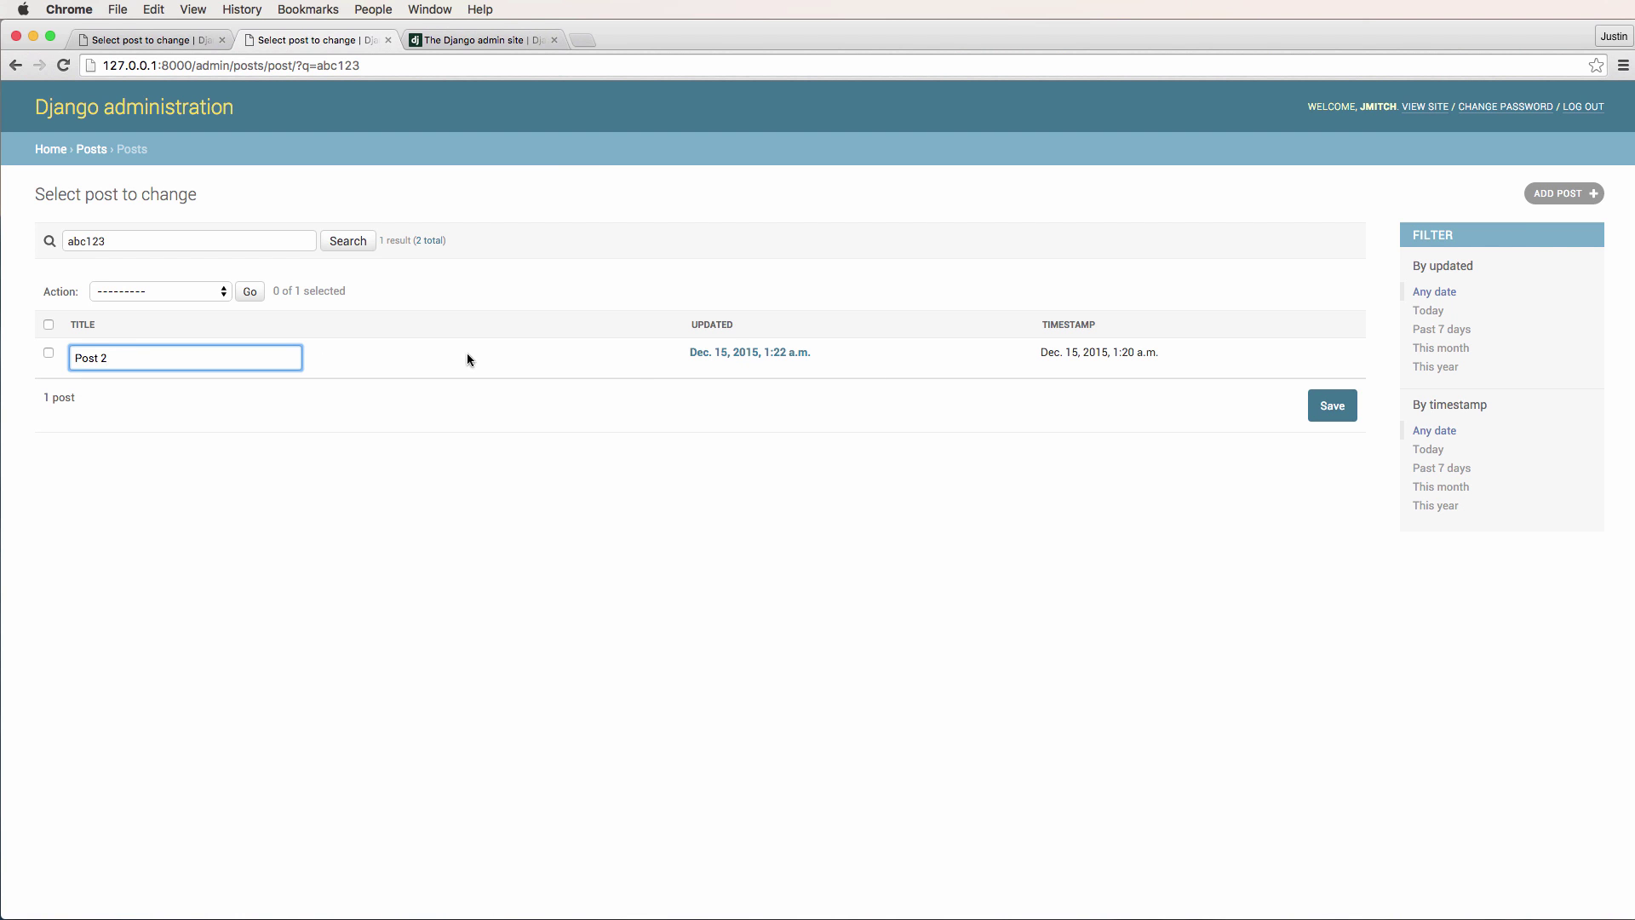
click(1332, 404)
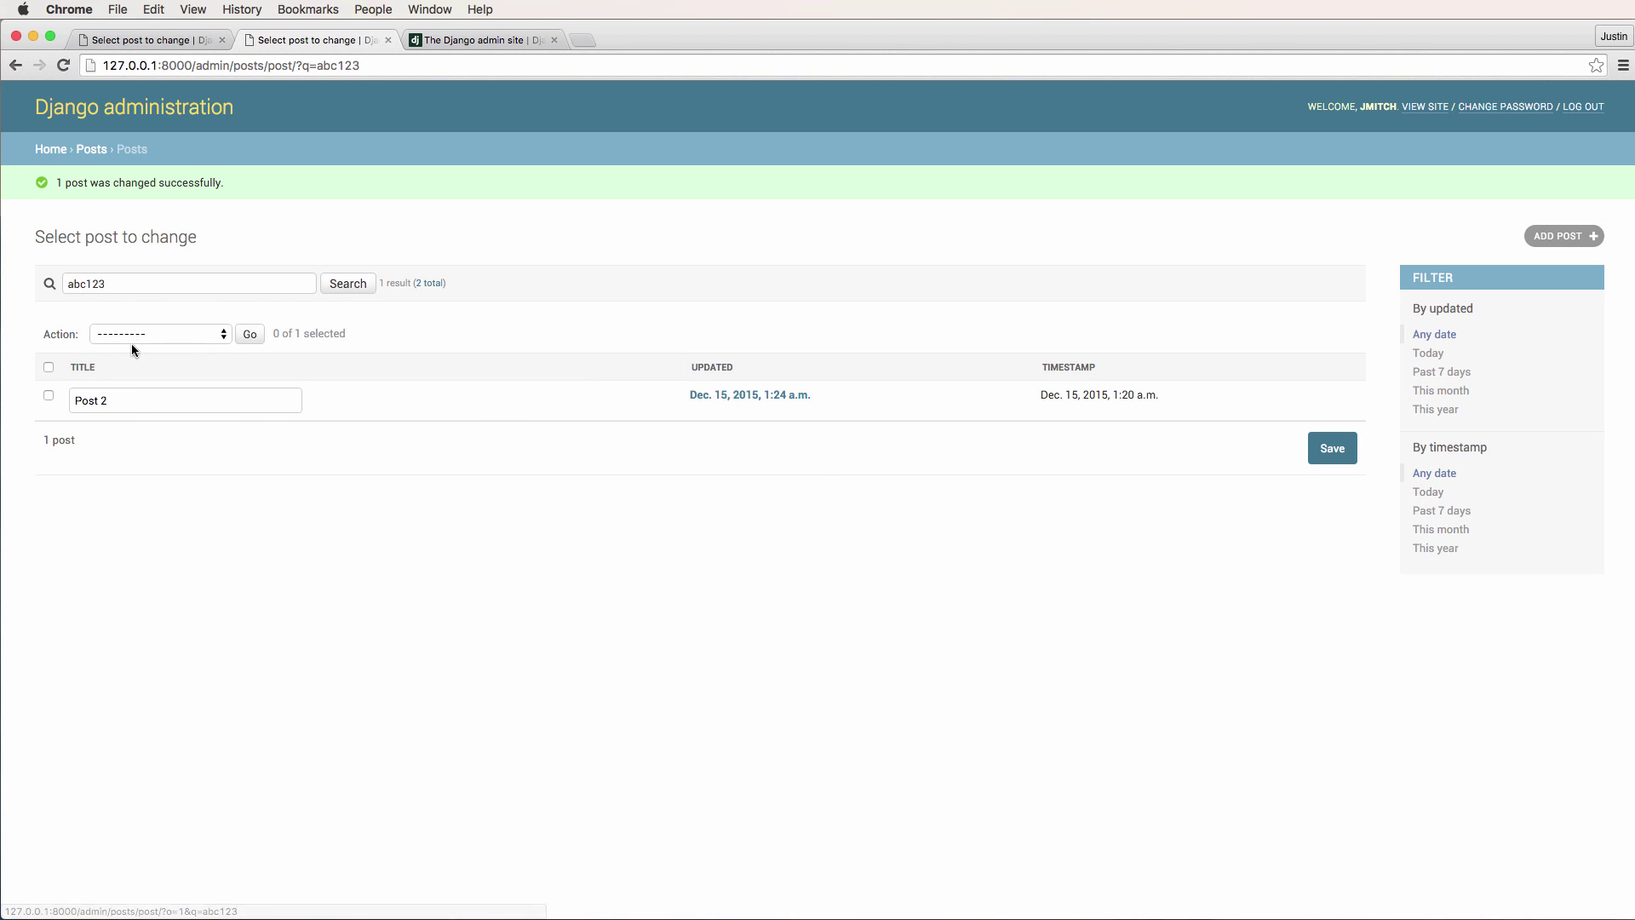
mouse_move(438, 279)
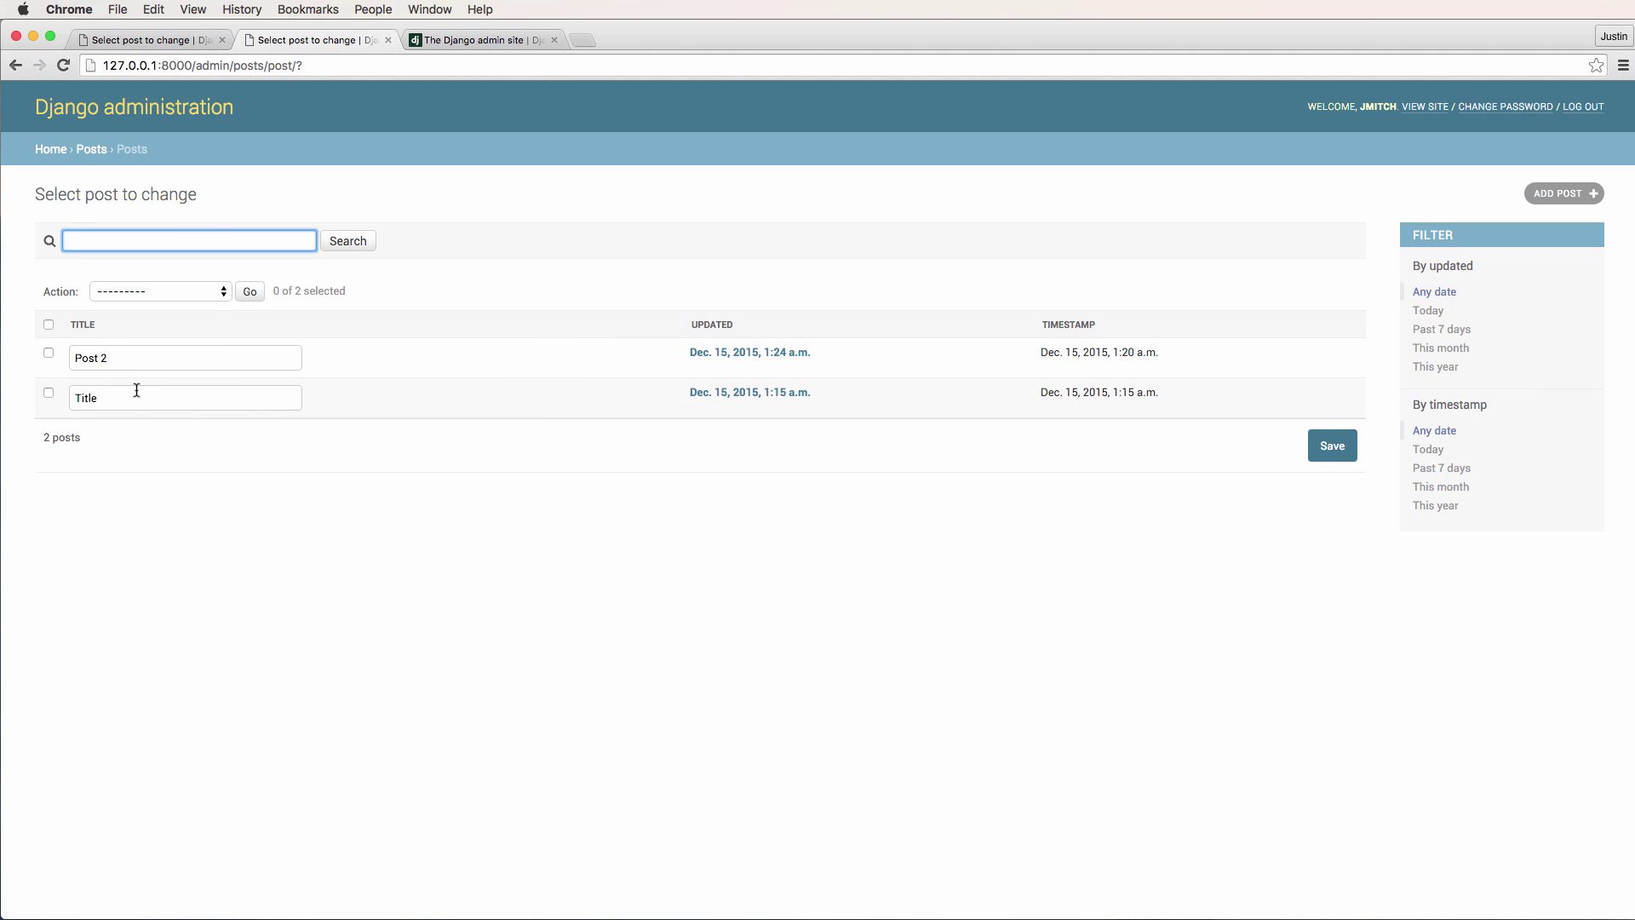
text(Abc)
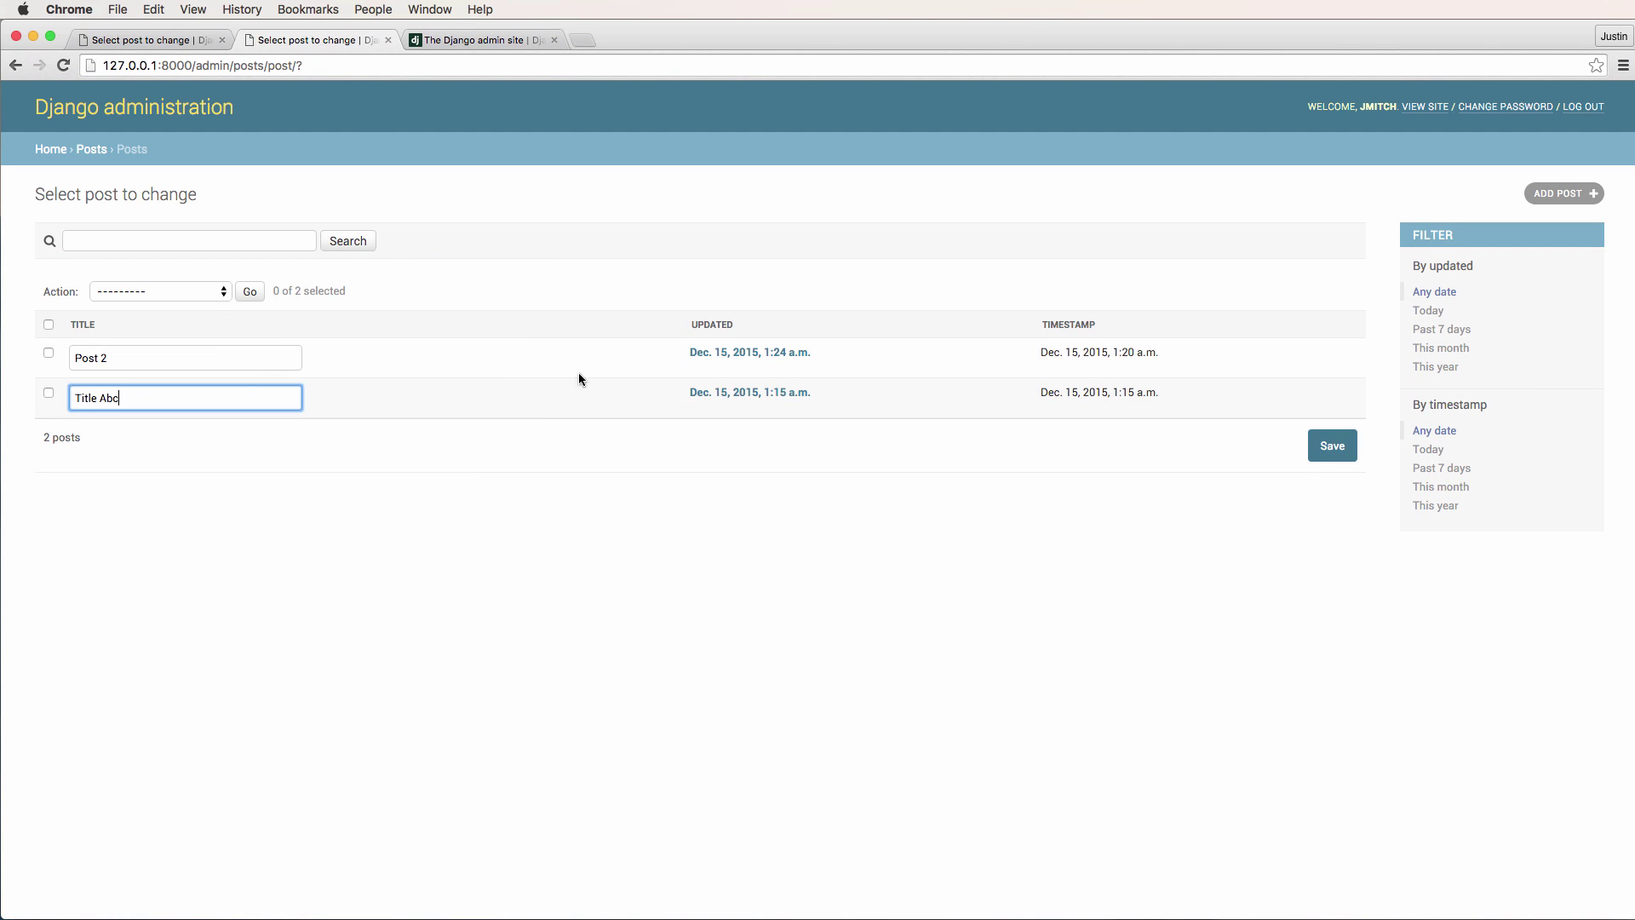
click(1332, 446)
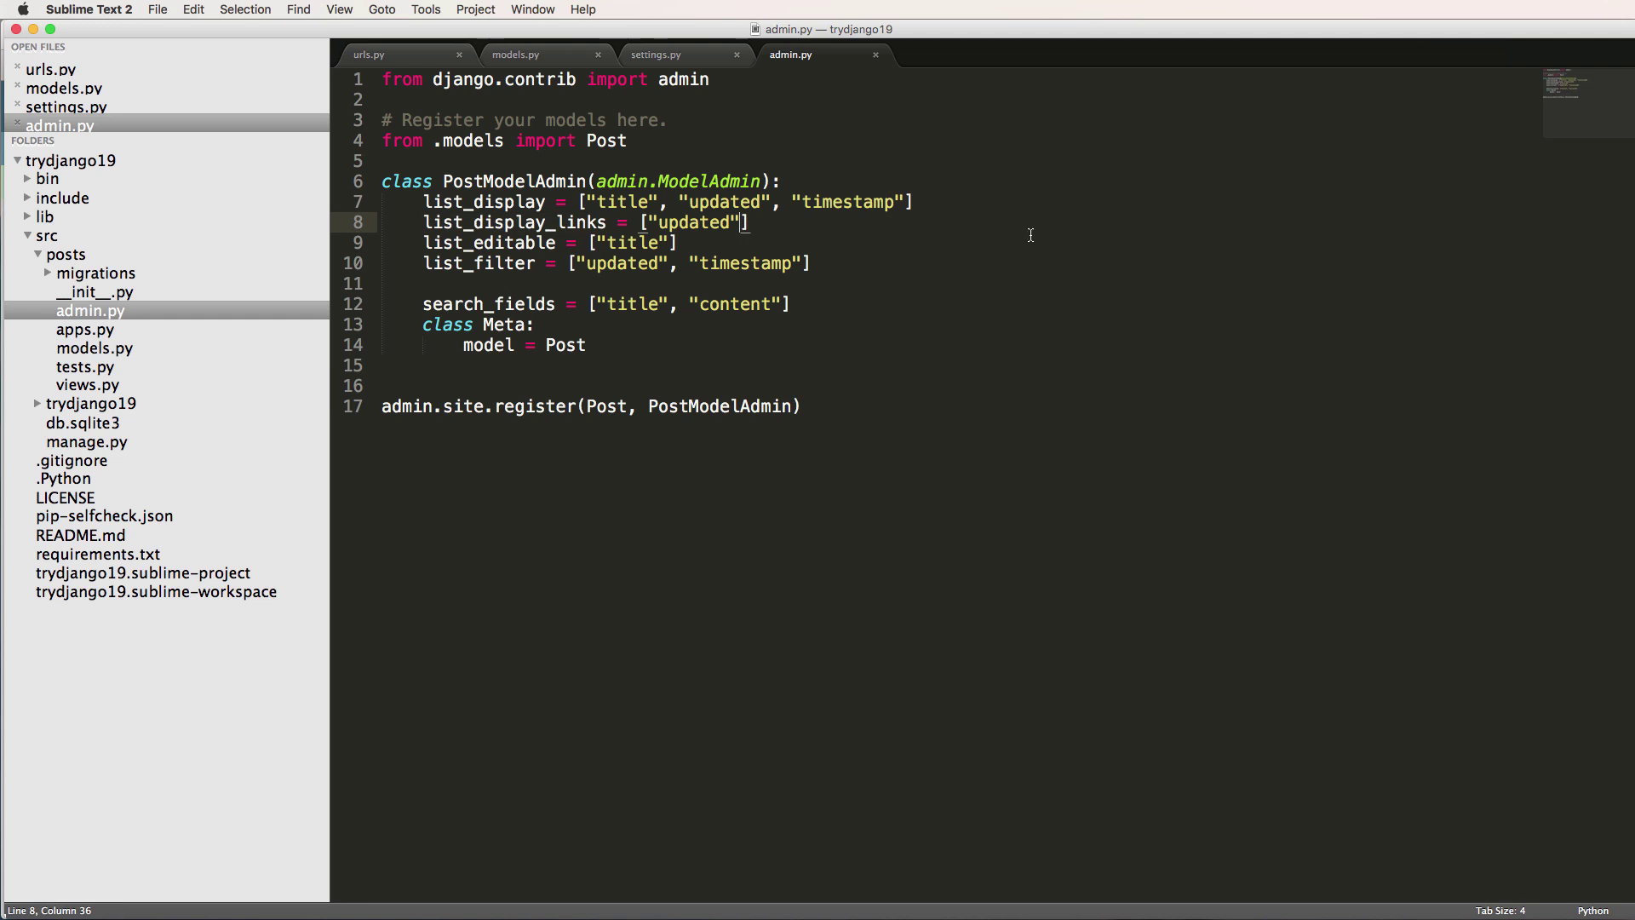
mouse_move(943, 330)
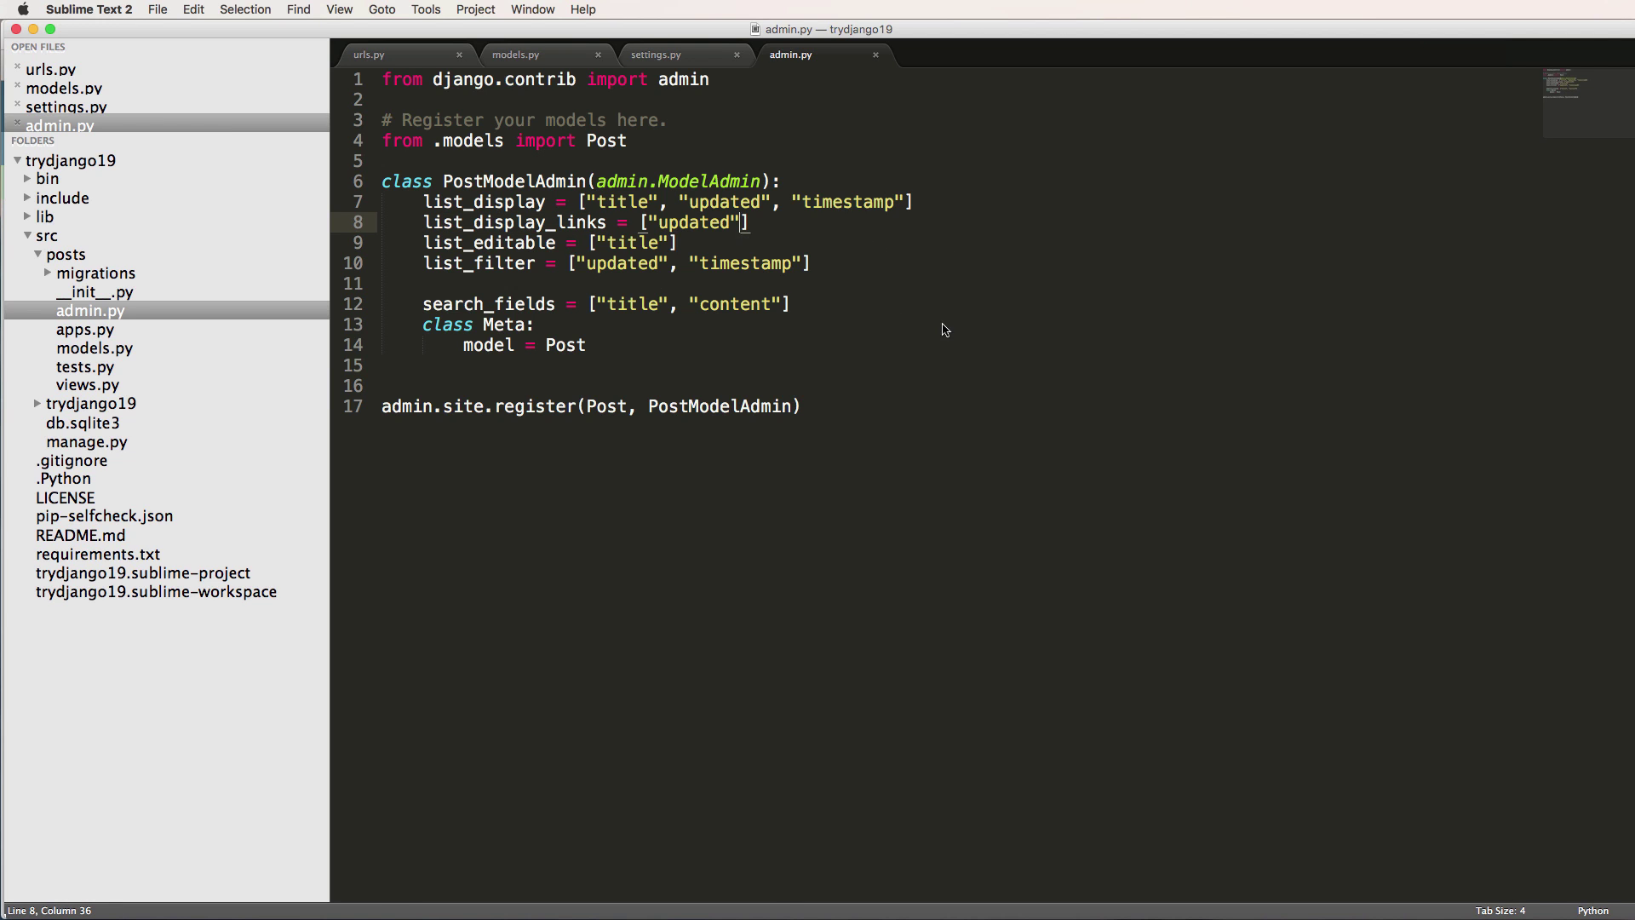